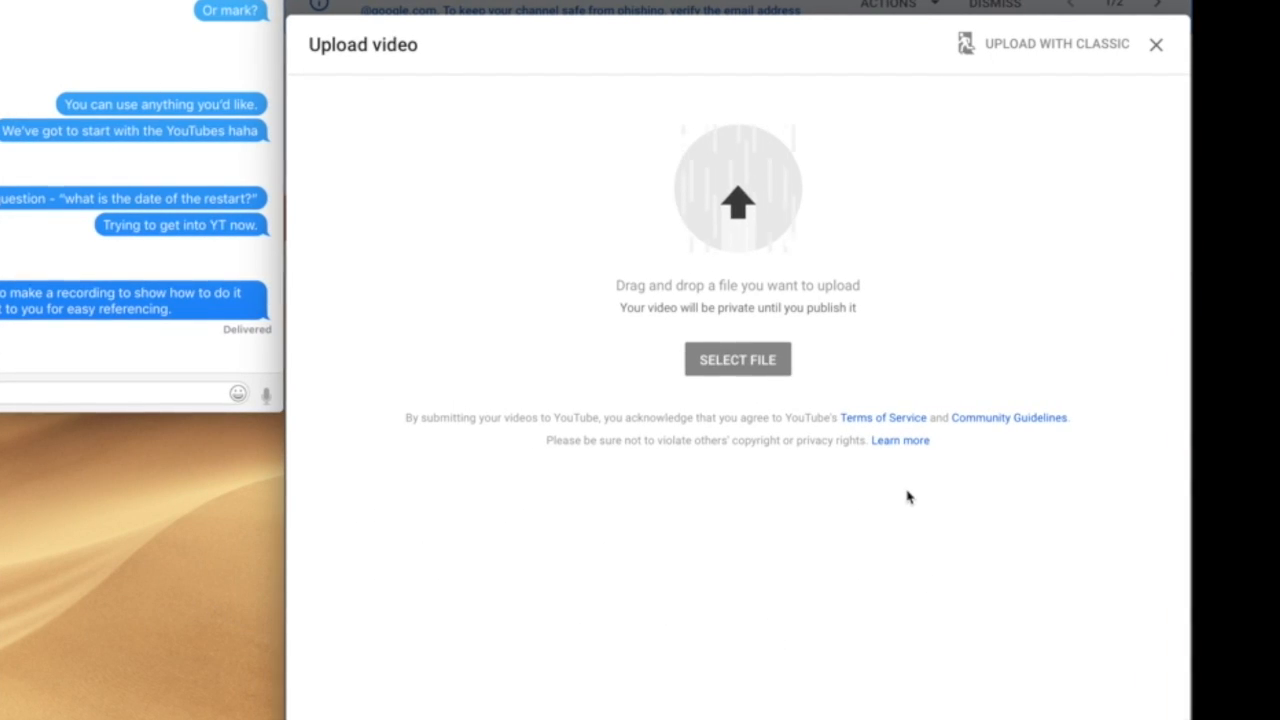
Step: Upload the video file, titled 'Matt Test Vid' with description 'This is a test'
{"action": "left_click", "coordinate": [737, 359]}
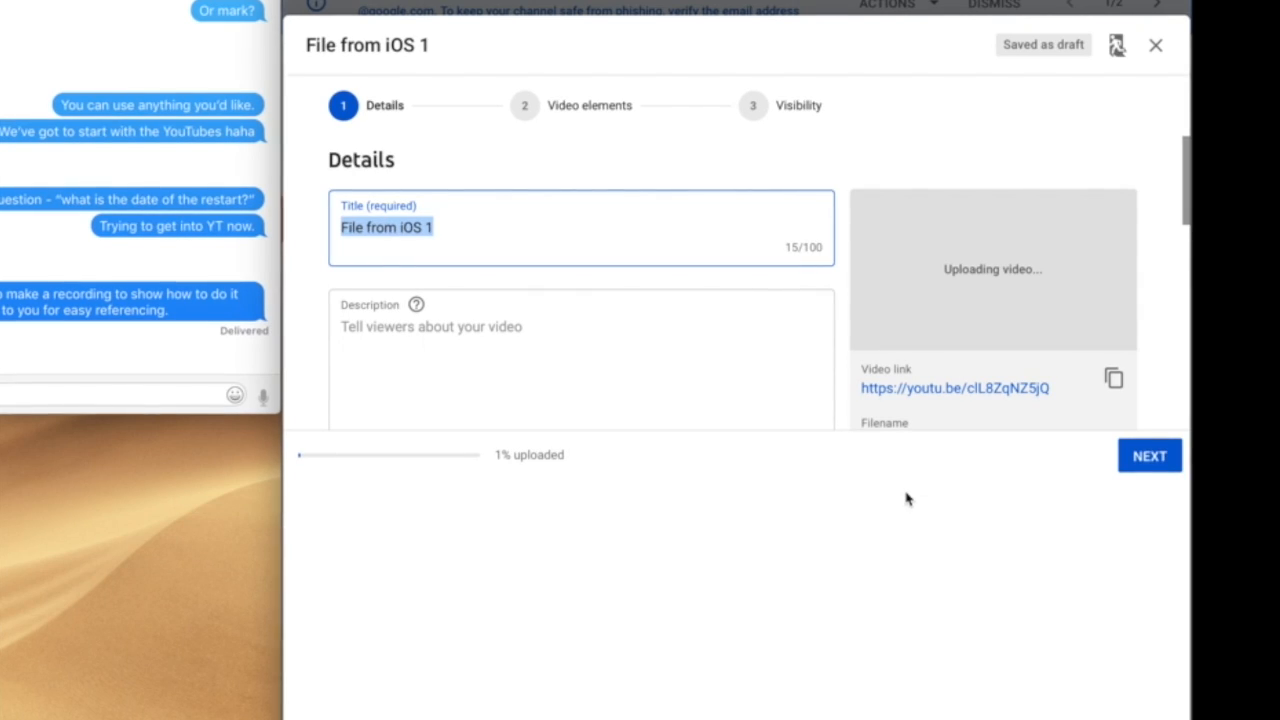
{"action": "type", "text": "M"}
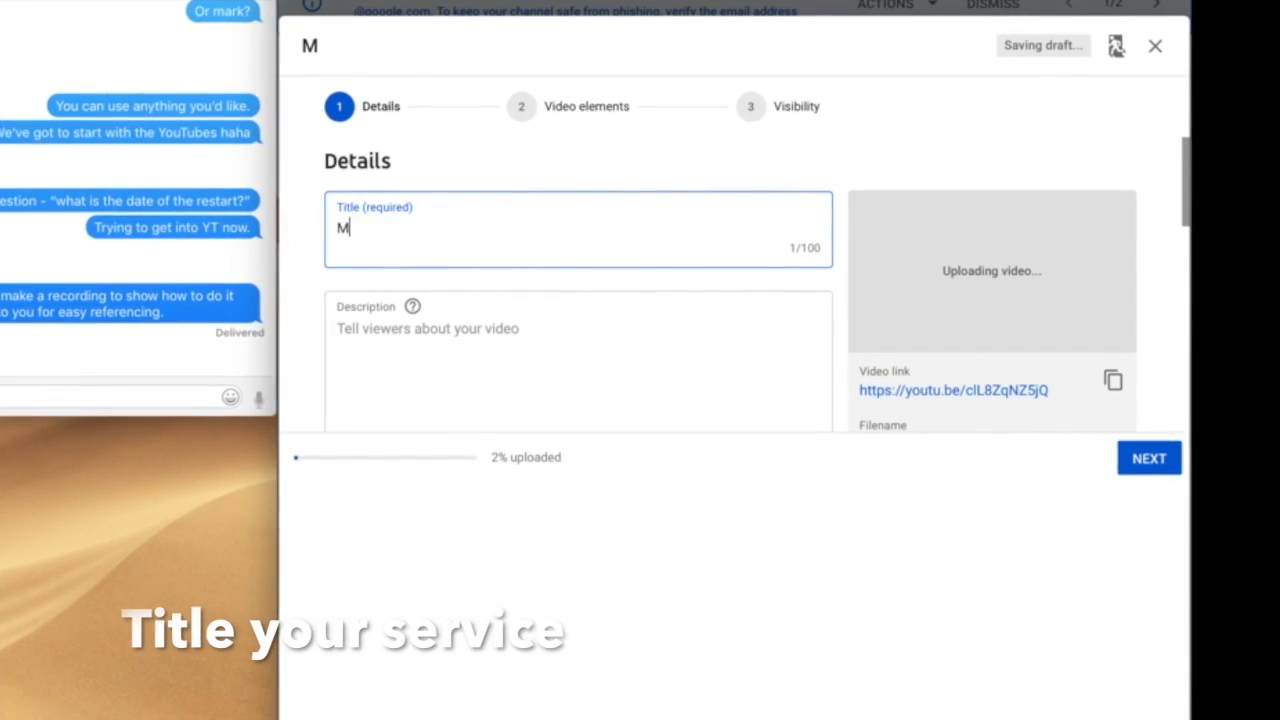
{"action": "type", "text": "att Test Vid"}
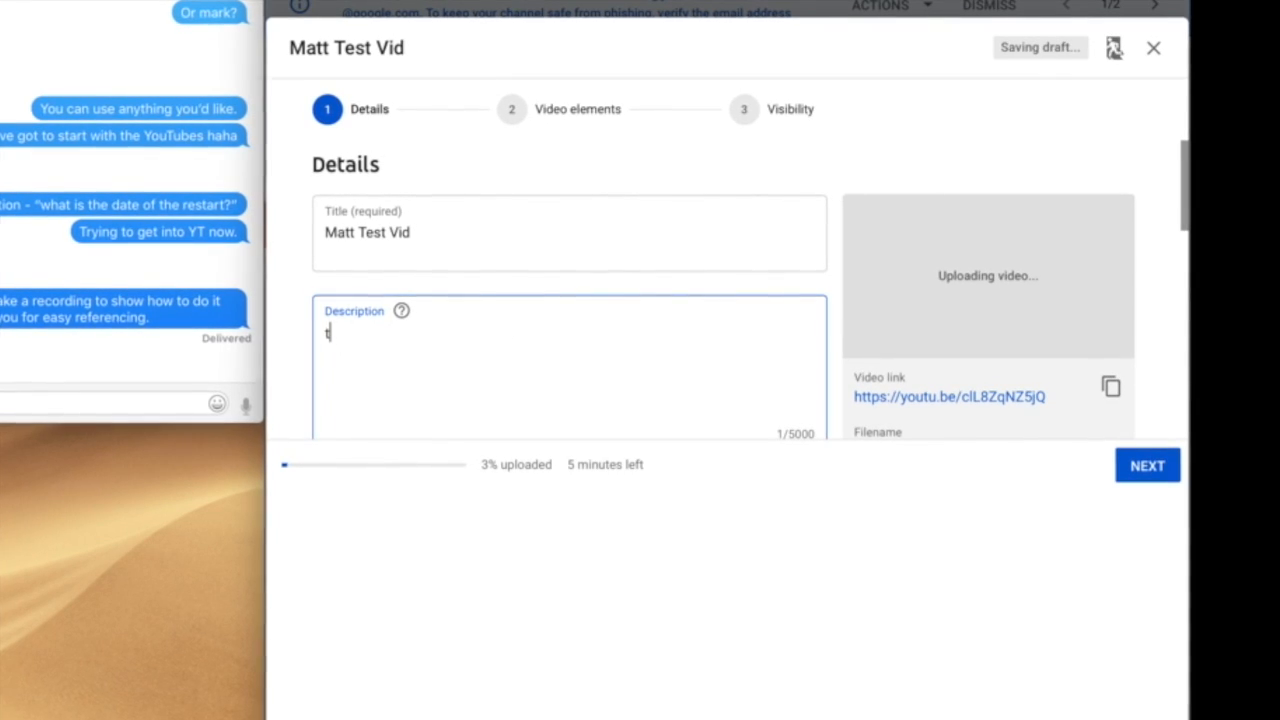
{"action": "type", "text": "This is a test"}
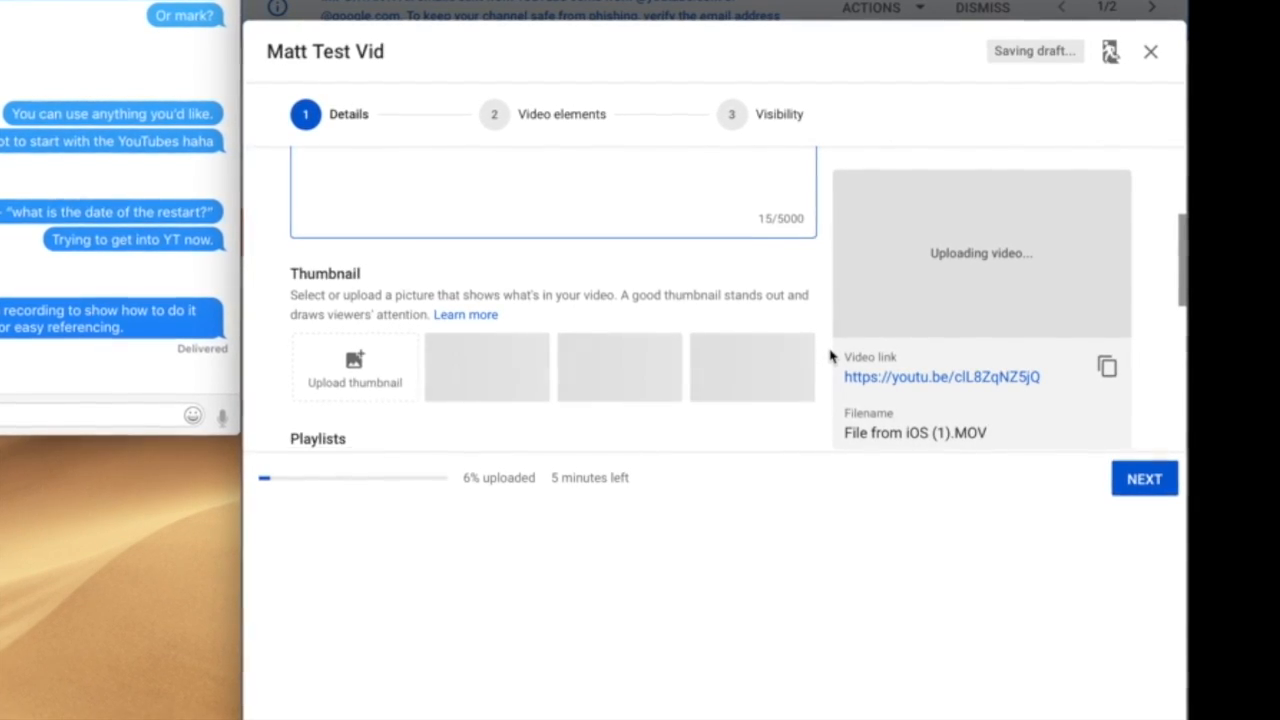
{"action": "scroll", "scroll_direction": "down", "scroll_amount": 3}
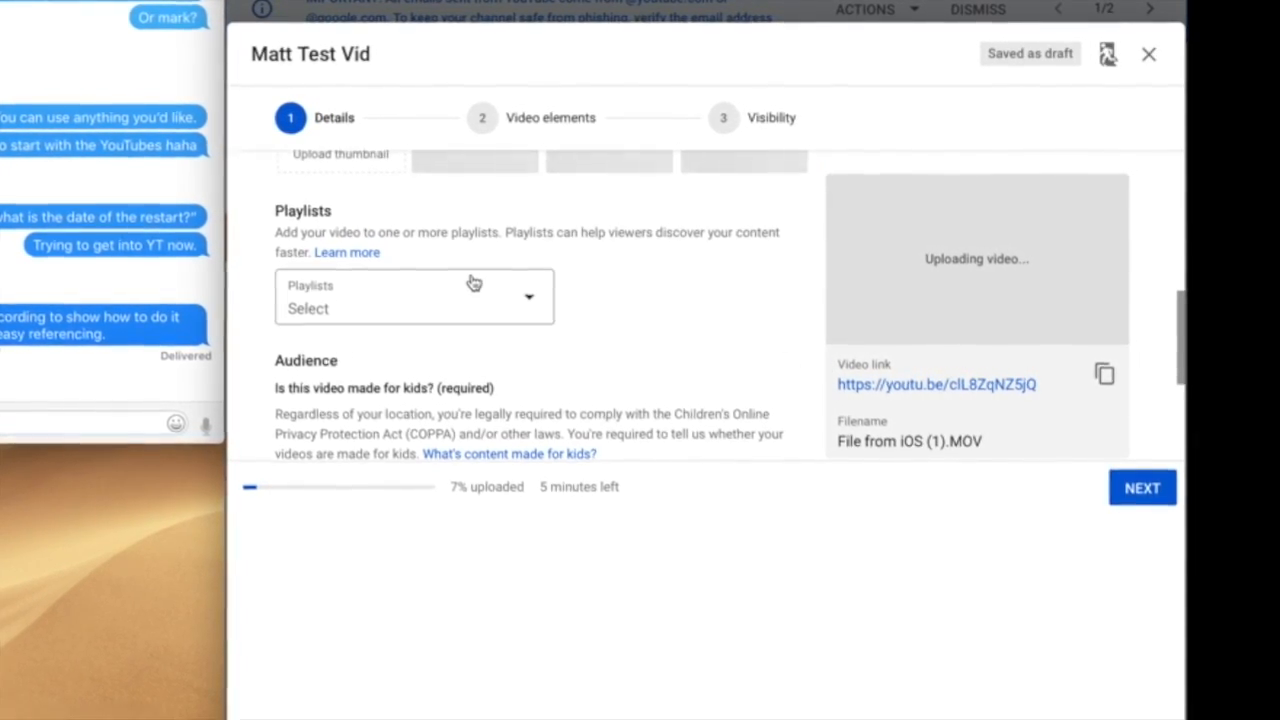
Step: Create the public playlist 'NPR Church Online' and add the video to it
{"action": "left_click", "coordinate": [413, 296]}
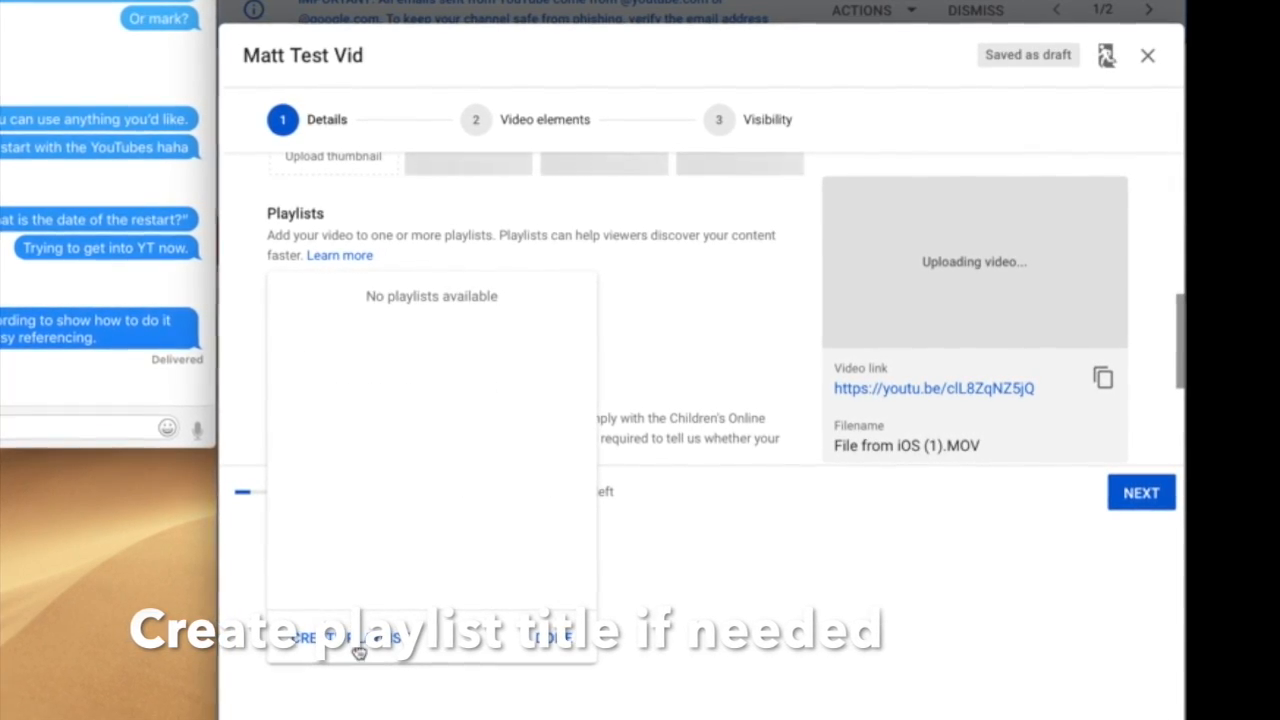
{"action": "left_click", "coordinate": [332, 637]}
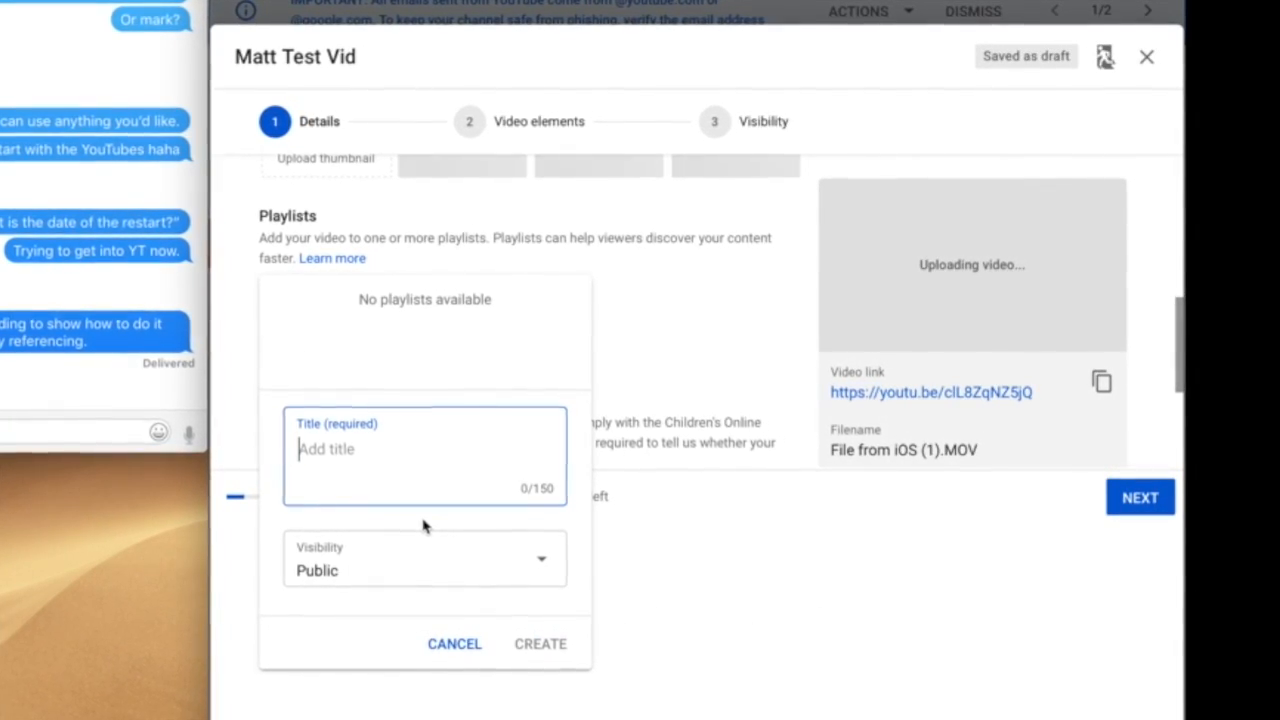
{"action": "type", "text": "NPR Churc"}
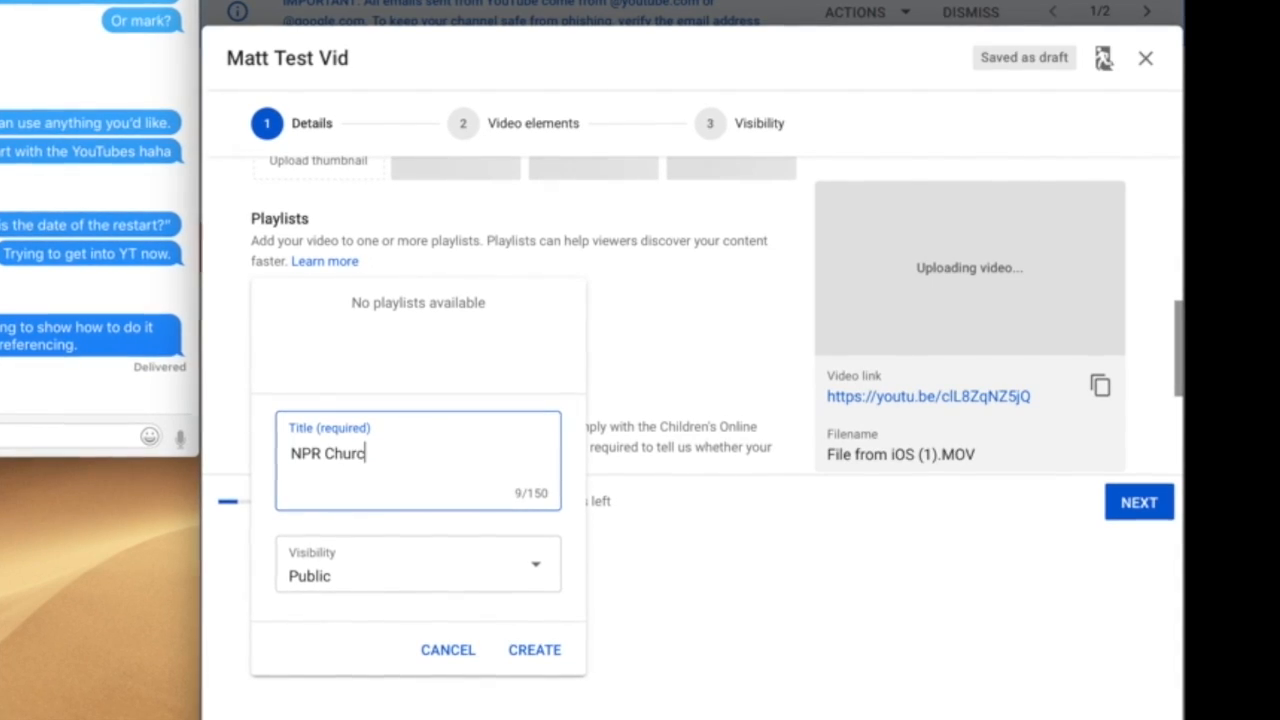
{"action": "type", "text": "h"}
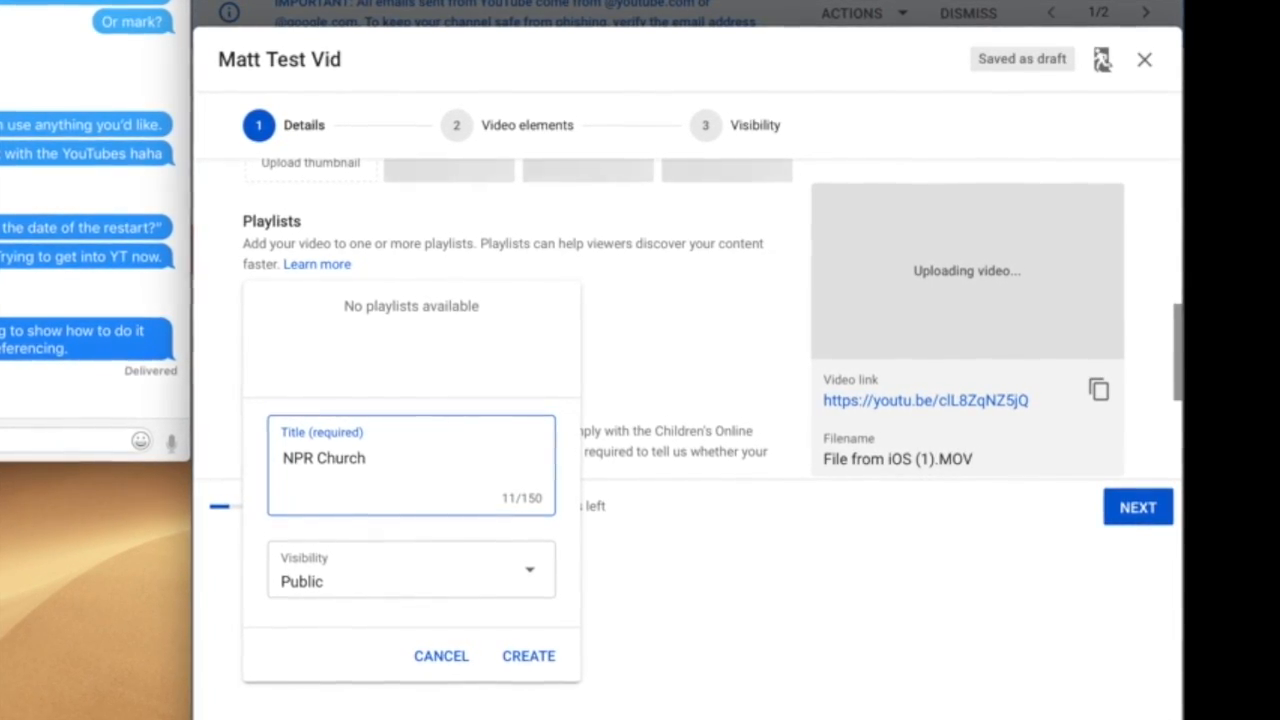
{"action": "type", "text": "Online"}
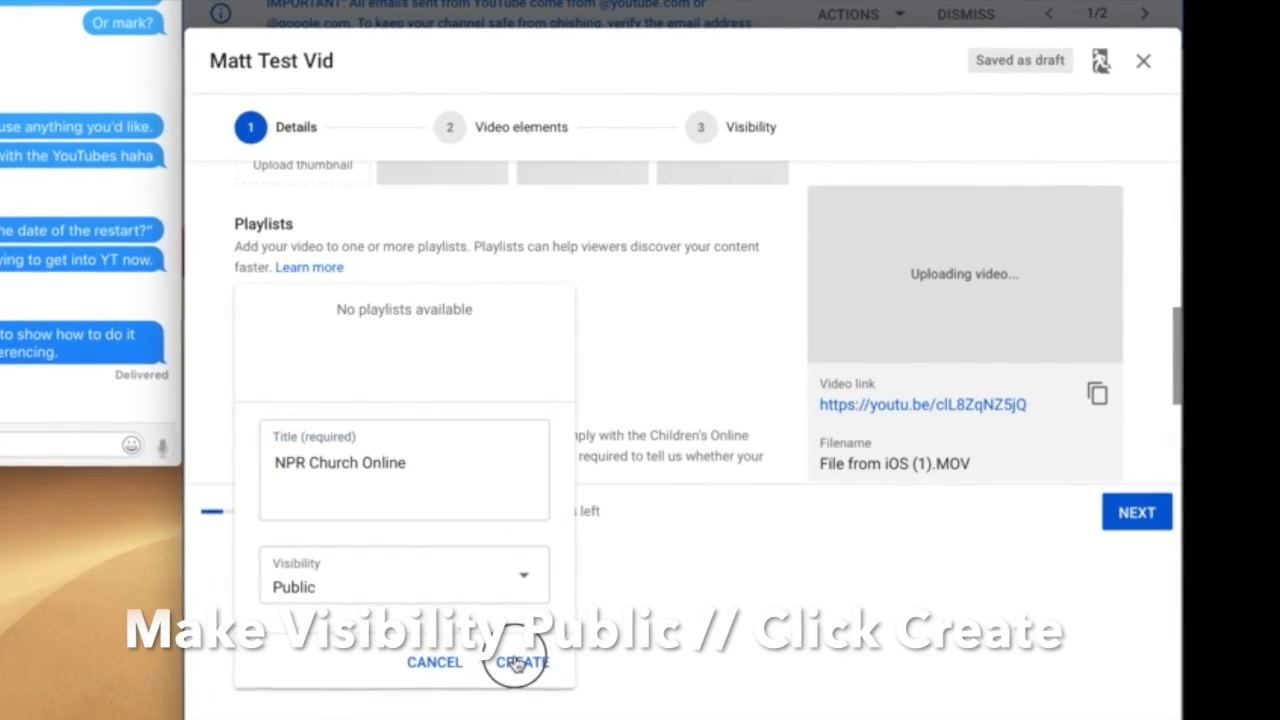
{"action": "left_click", "coordinate": [522, 662]}
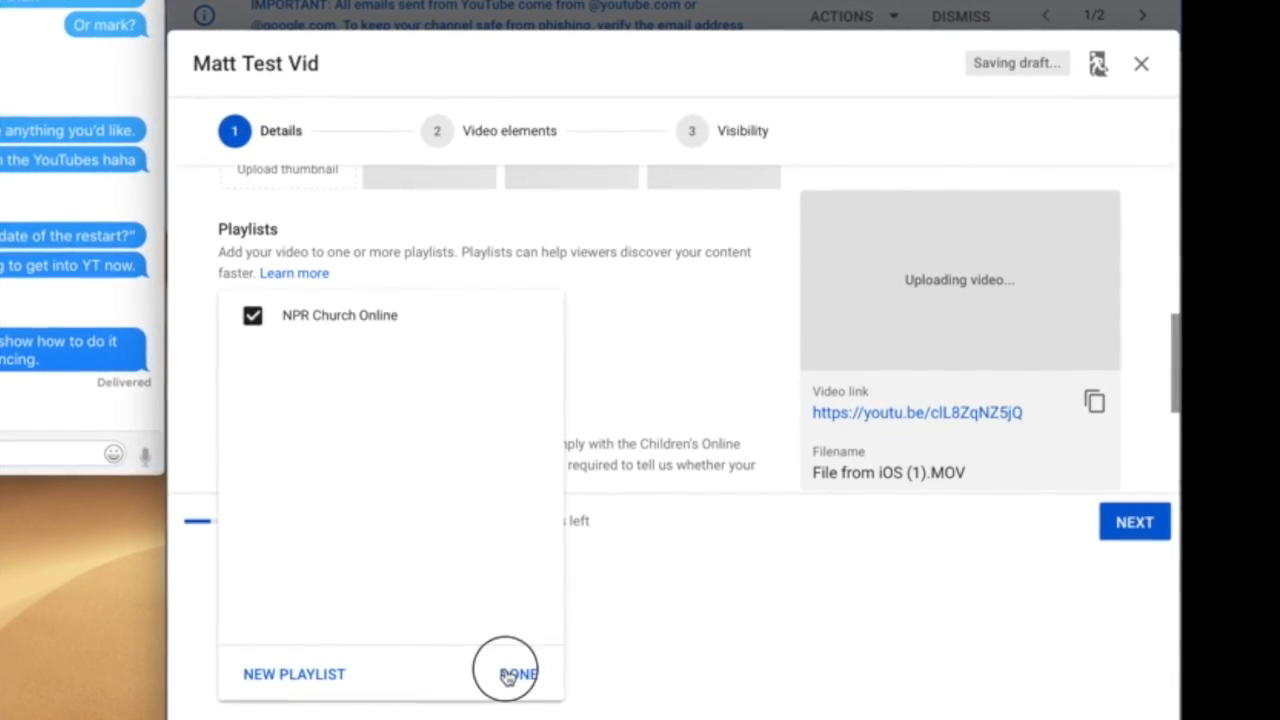
{"action": "left_click", "coordinate": [517, 673]}
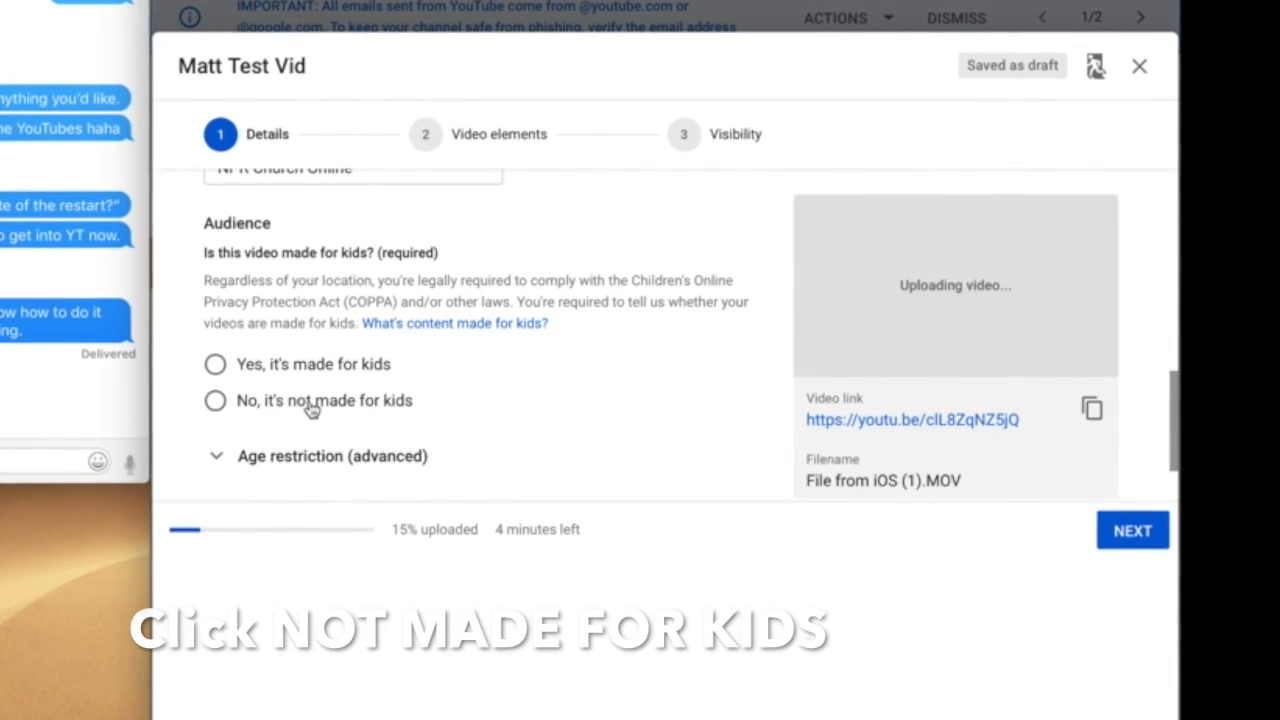
Step: Mark the video as not made for kids and advance to Video elements
{"action": "left_click", "coordinate": [214, 401]}
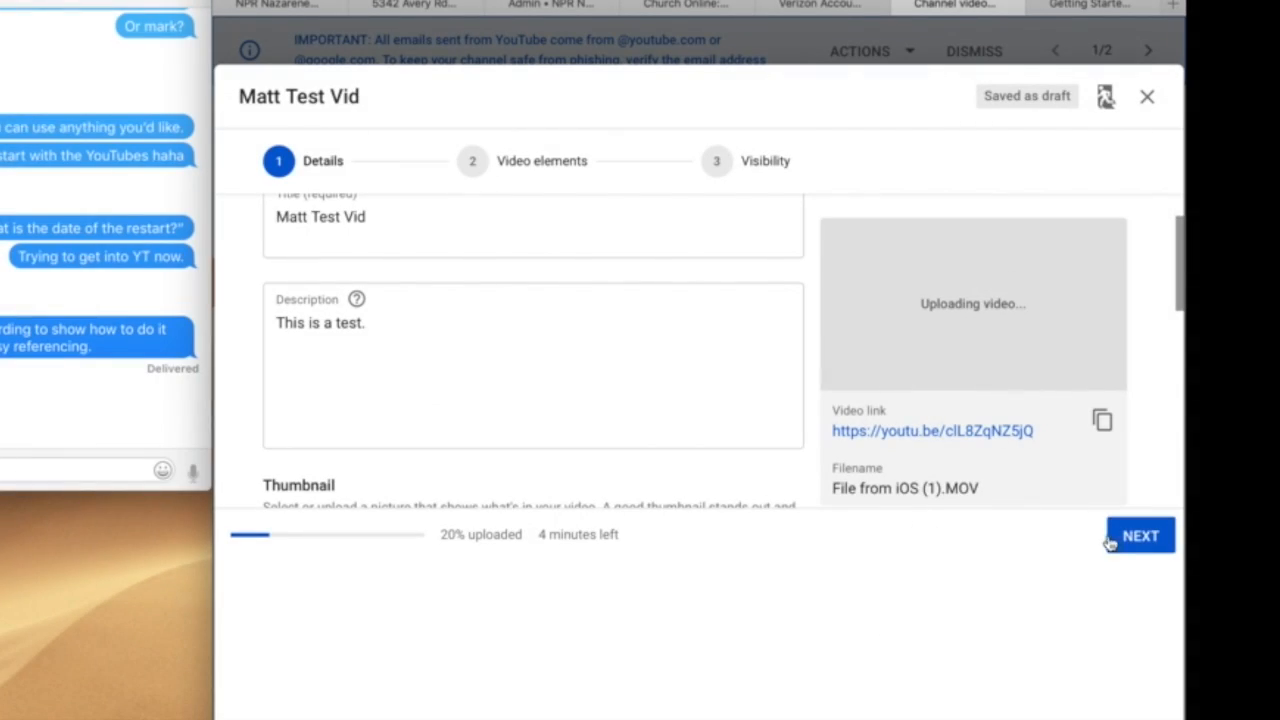
{"action": "left_click", "coordinate": [1140, 535]}
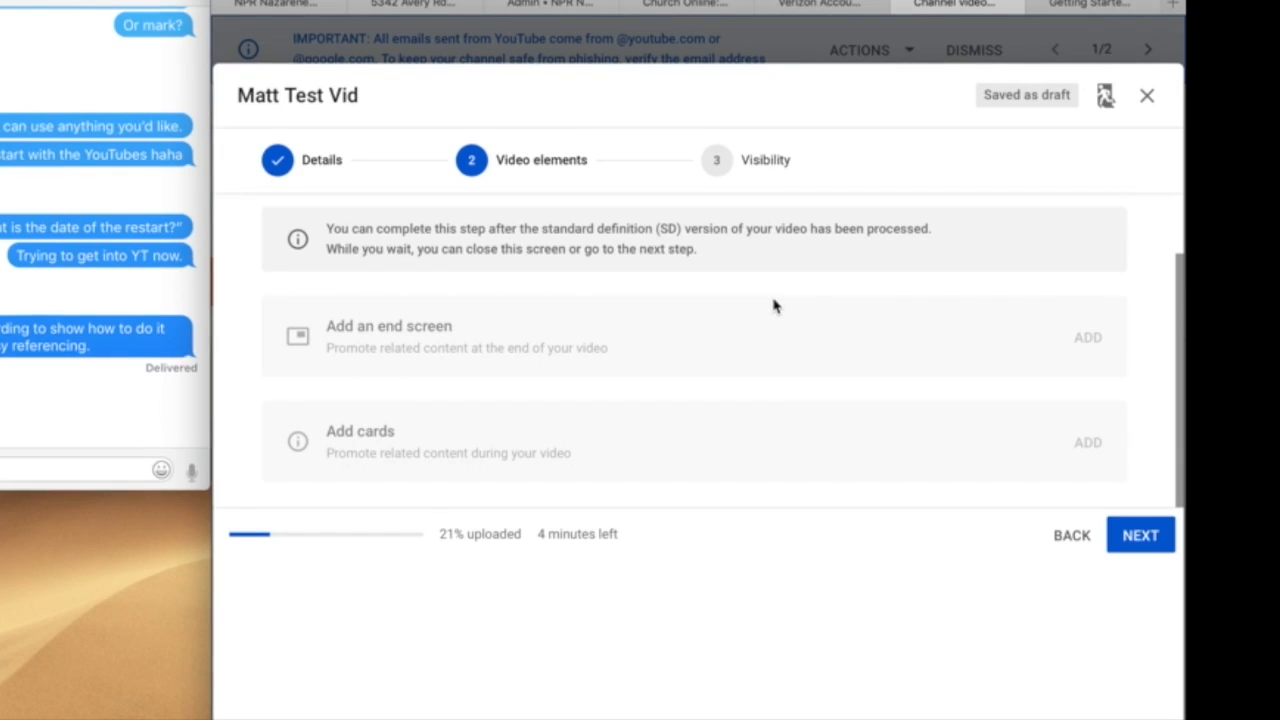
Step: Set the video's visibility to Unlisted after briefly trying the Schedule option
{"action": "left_click", "coordinate": [1140, 535]}
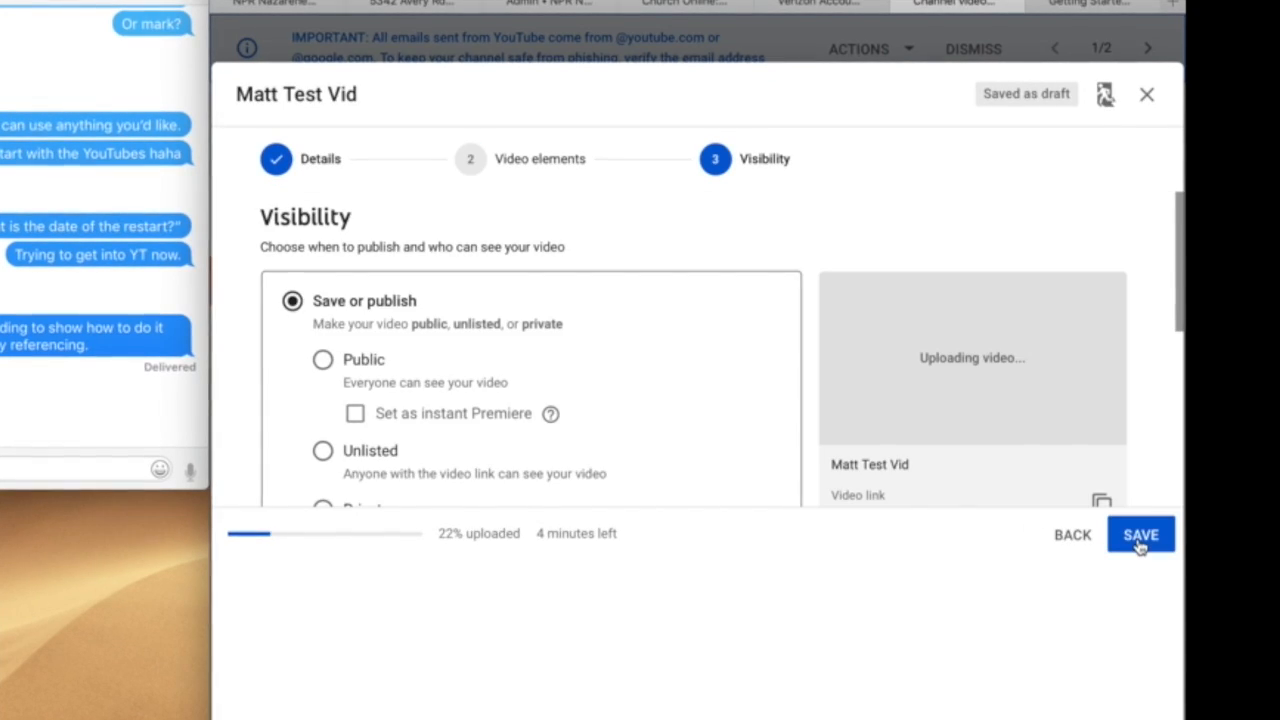
{"action": "scroll", "scroll_direction": "down", "scroll_amount": 3}
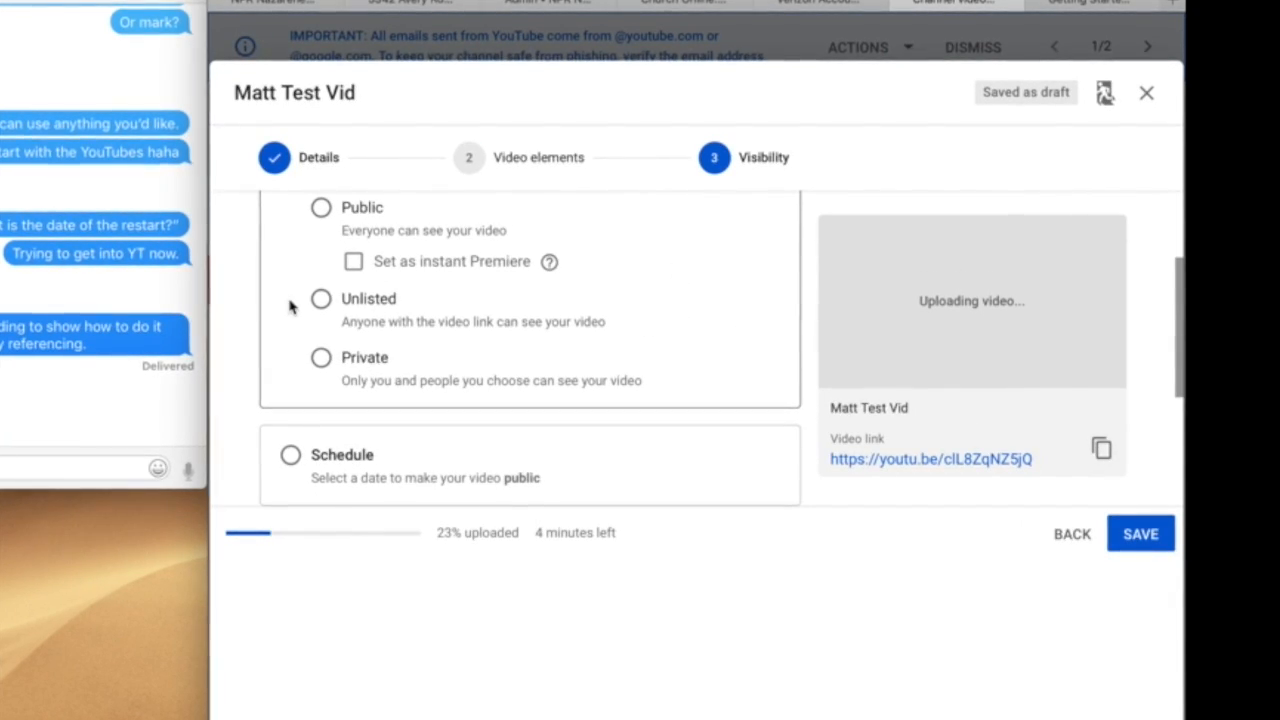
{"action": "left_click", "coordinate": [319, 298]}
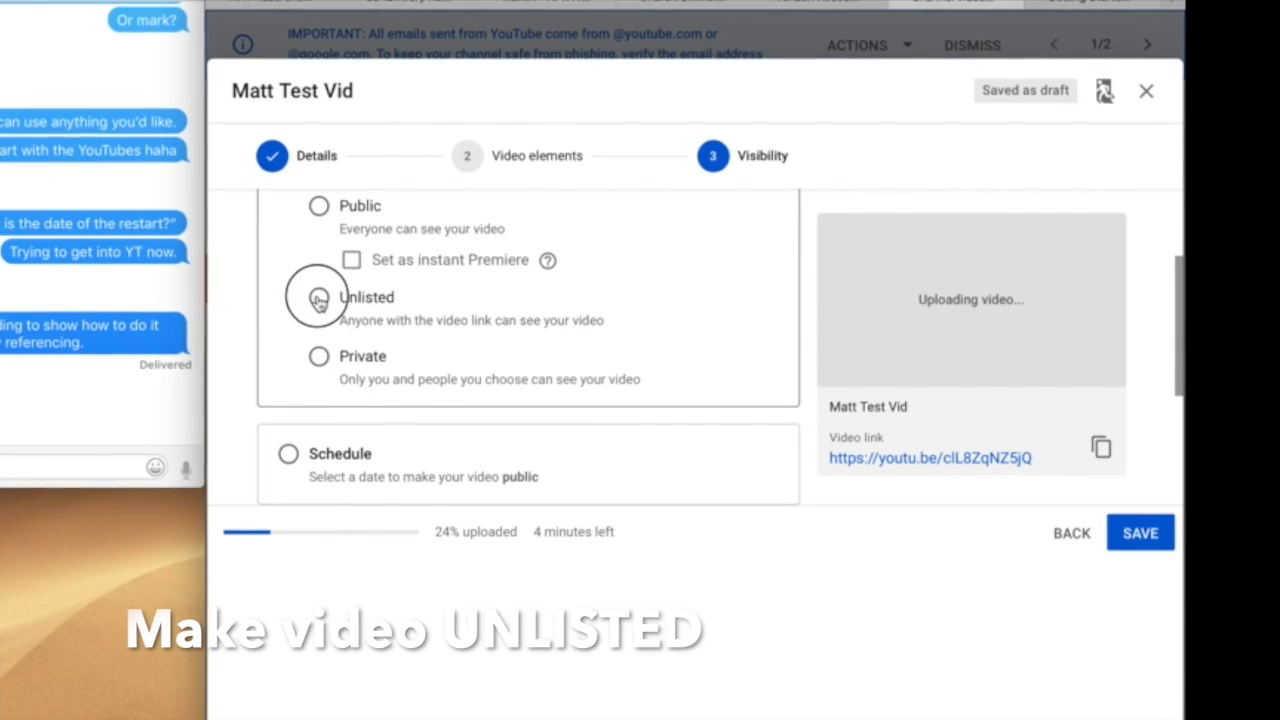
{"action": "left_click", "coordinate": [318, 297]}
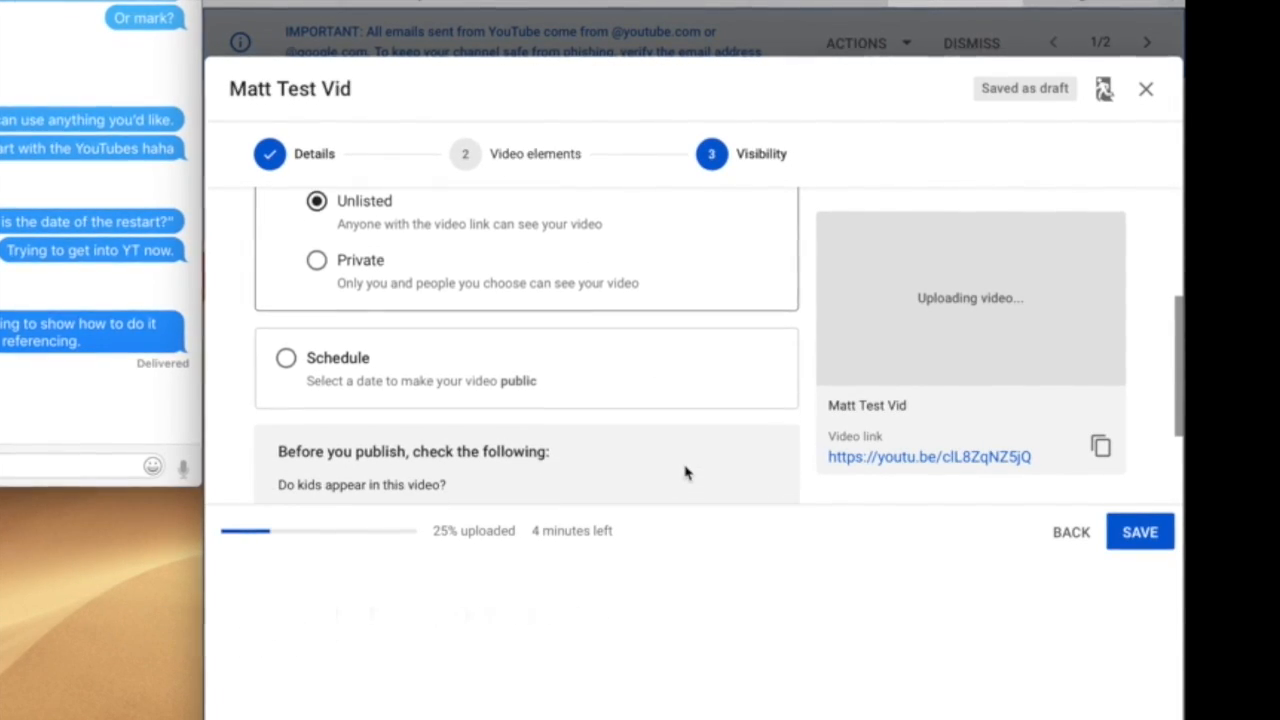
{"action": "scroll", "scroll_direction": "down", "scroll_amount": 3}
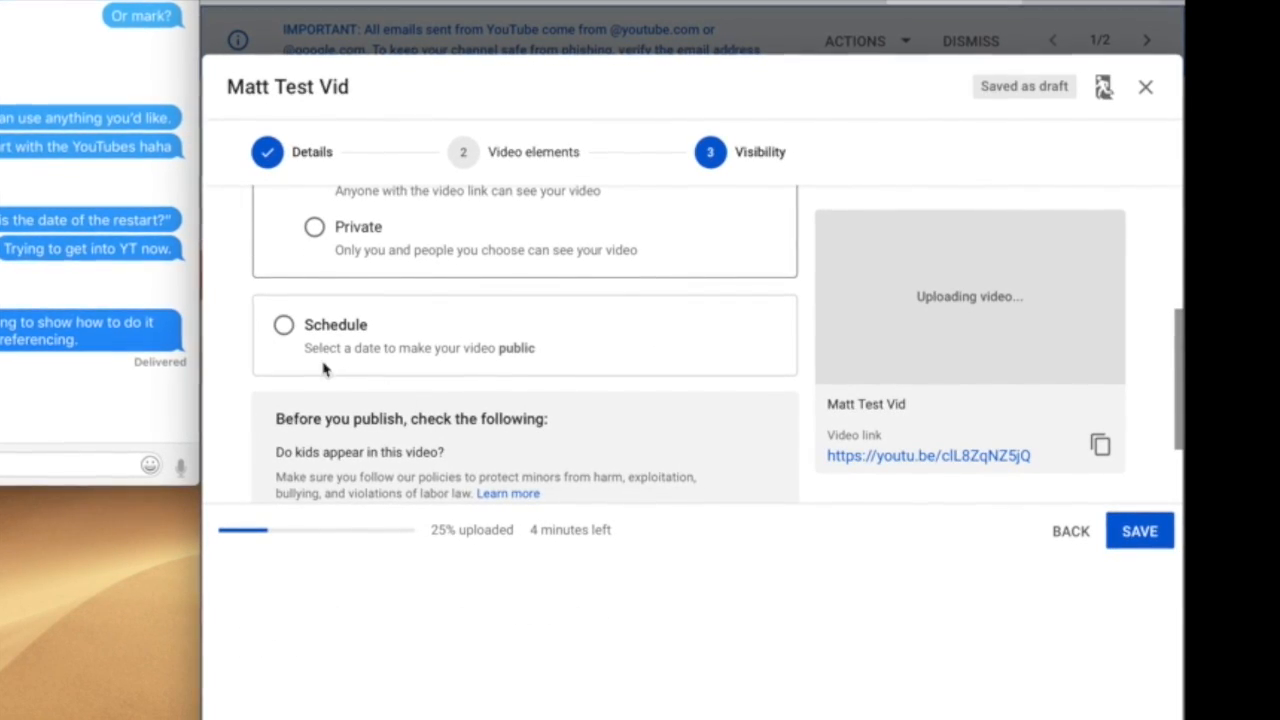
{"action": "left_click", "coordinate": [284, 324]}
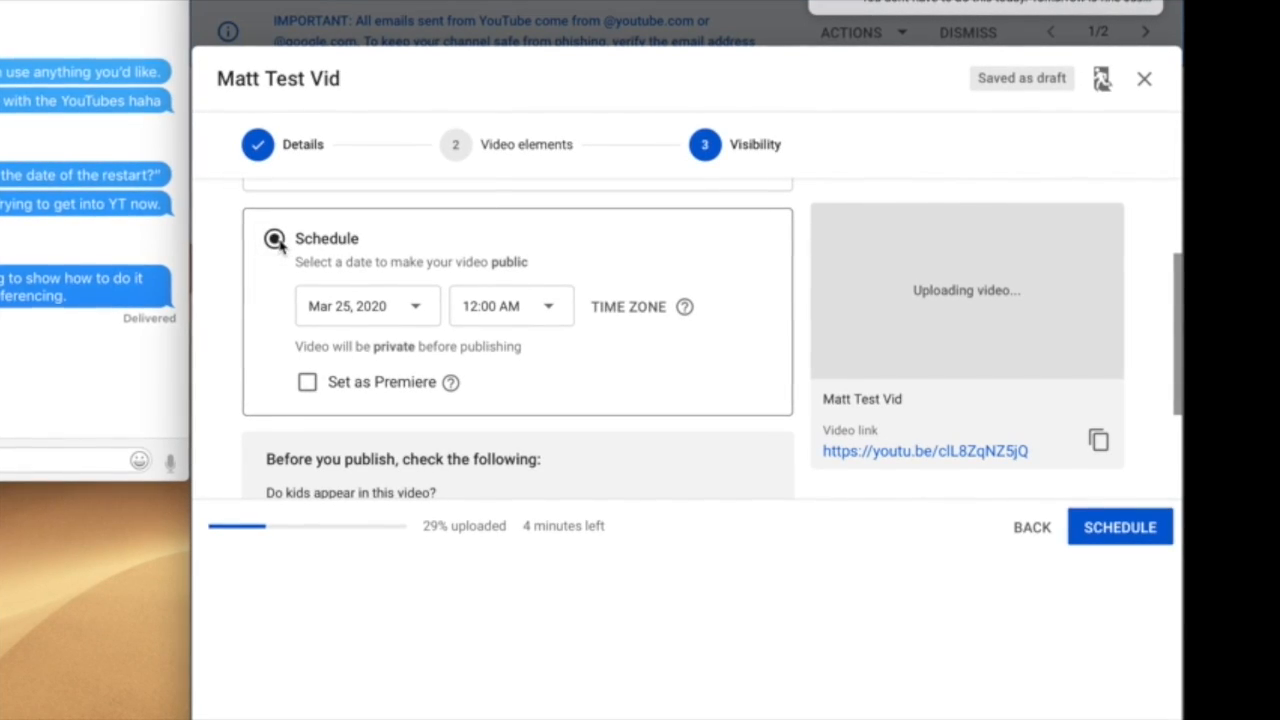
{"action": "scroll", "scroll_direction": "down", "scroll_amount": 3}
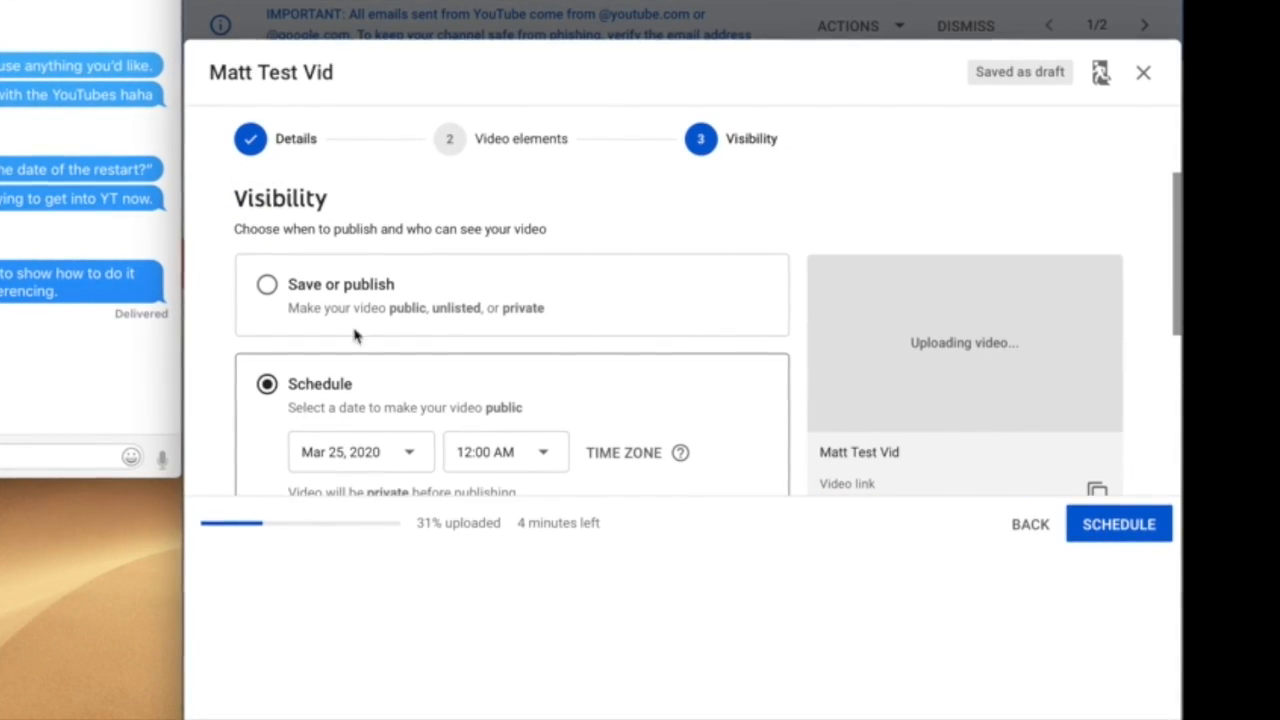
{"action": "left_click", "coordinate": [266, 284]}
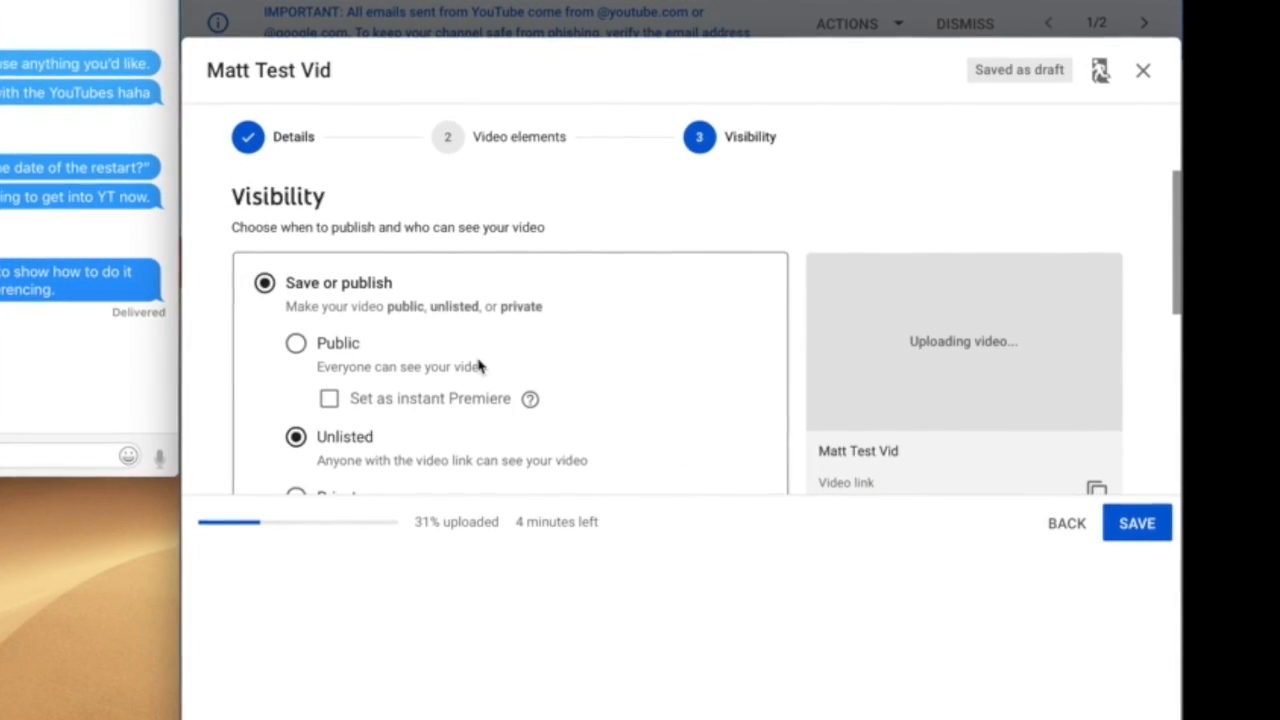
{"action": "scroll", "scroll_direction": "down", "scroll_amount": 3}
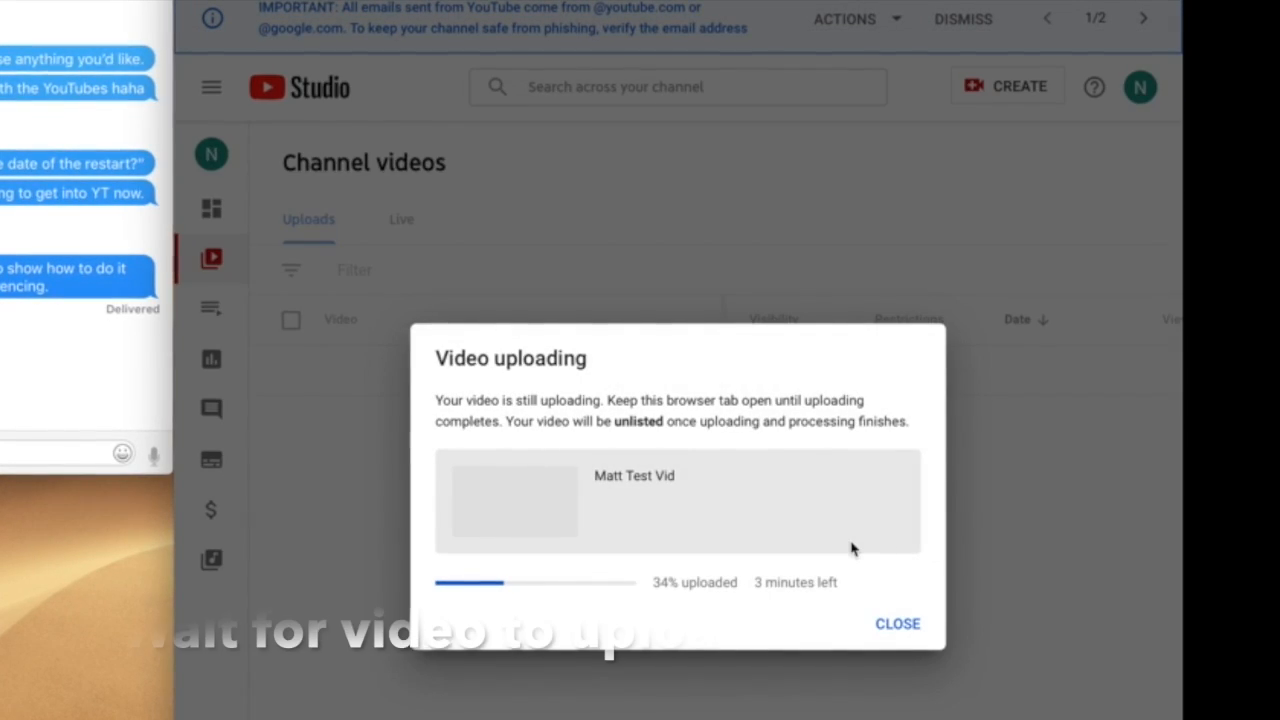
{"action": "mouse_move", "coordinate": [880, 571]}
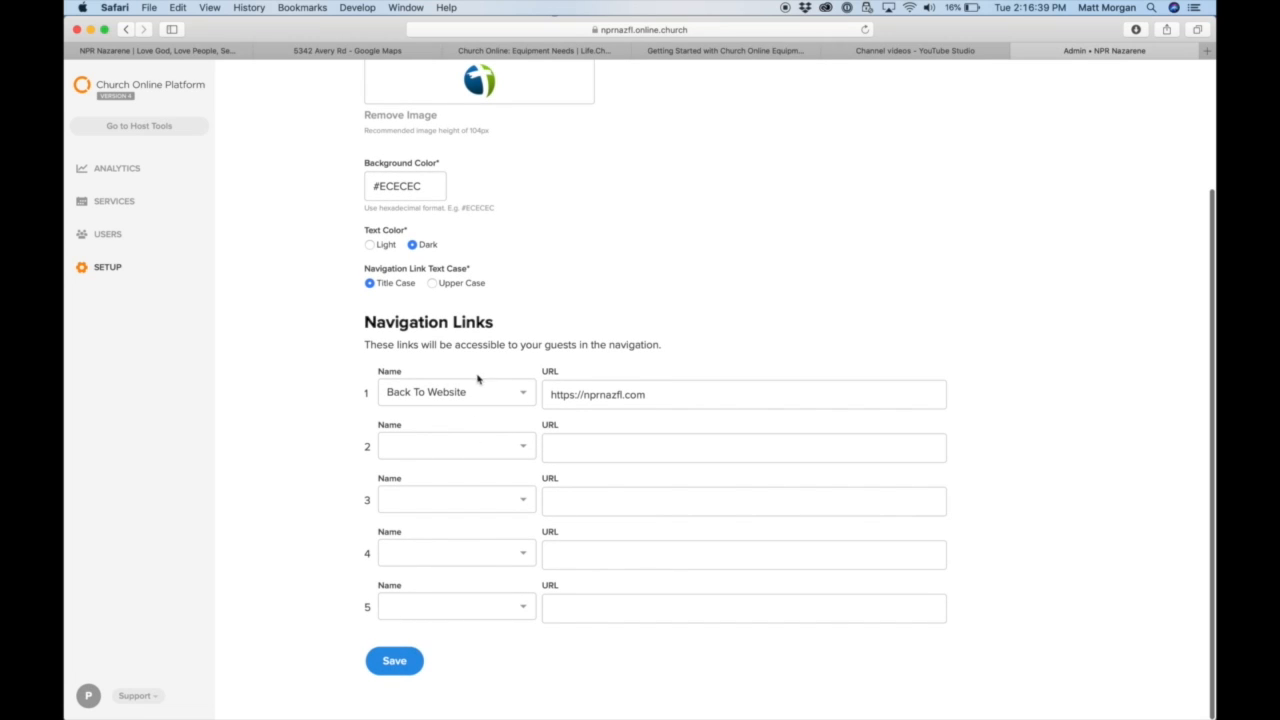
{"action": "mouse_move", "coordinate": [349, 649]}
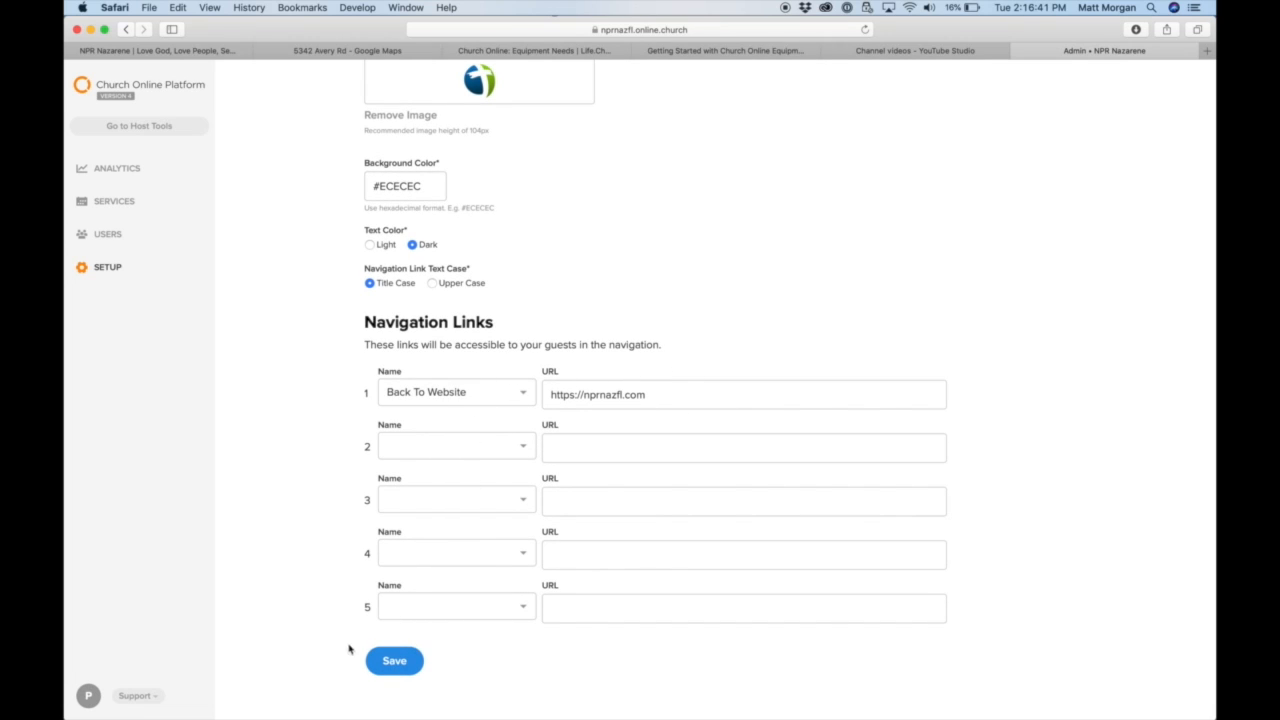
Step: Save the header appearance and Back To Website navigation link settings
{"action": "left_click", "coordinate": [393, 660]}
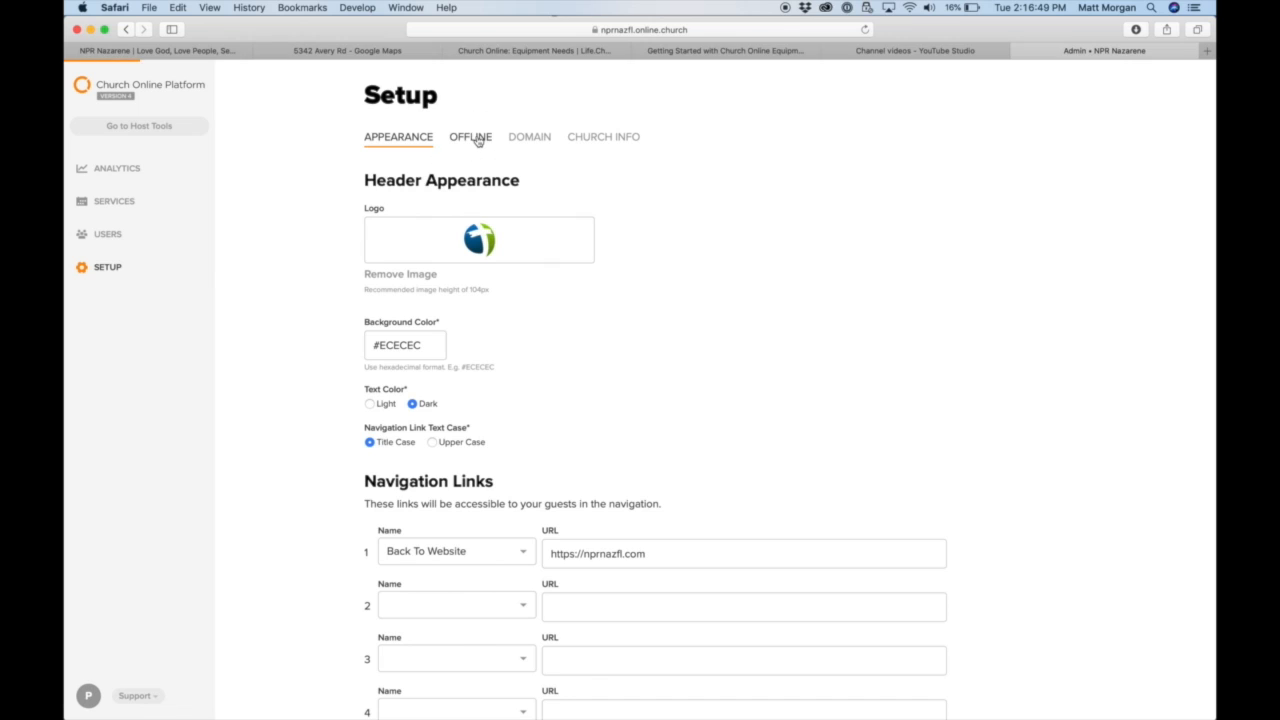
Step: Review the Offline settings with their empty Video URL and prayer-request email fields
{"action": "left_click", "coordinate": [470, 137]}
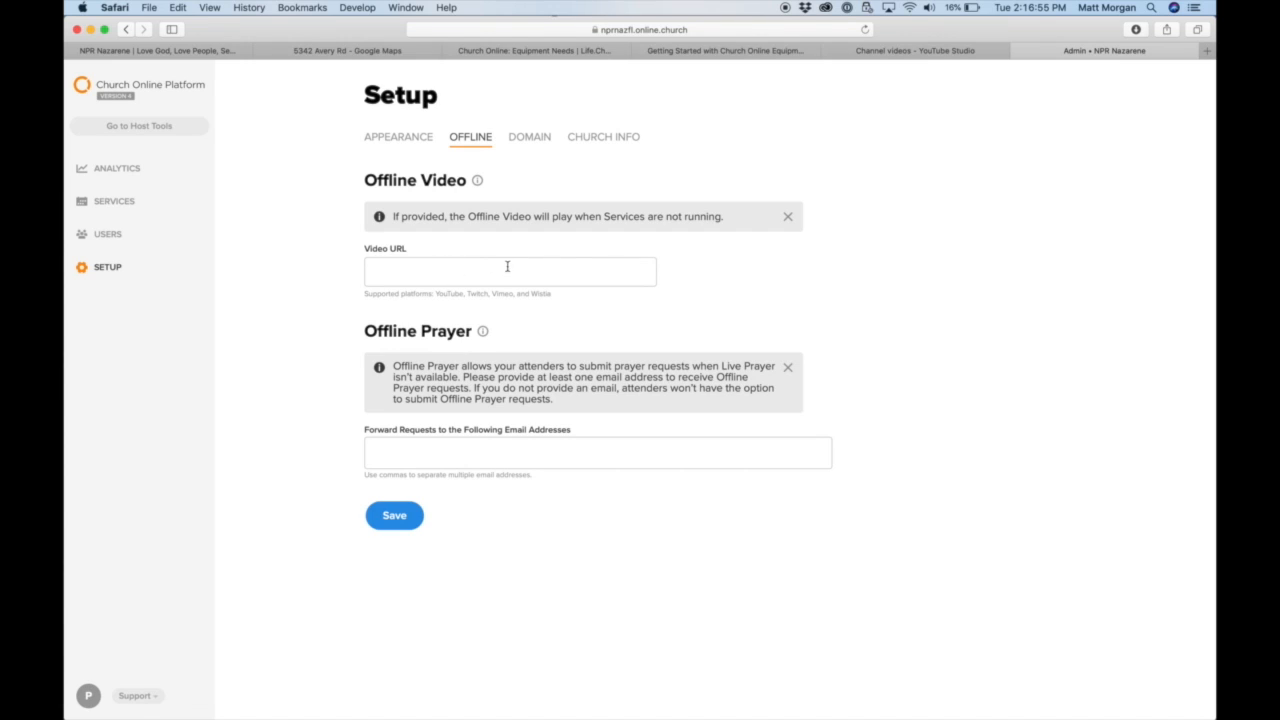
{"action": "mouse_move", "coordinate": [298, 540]}
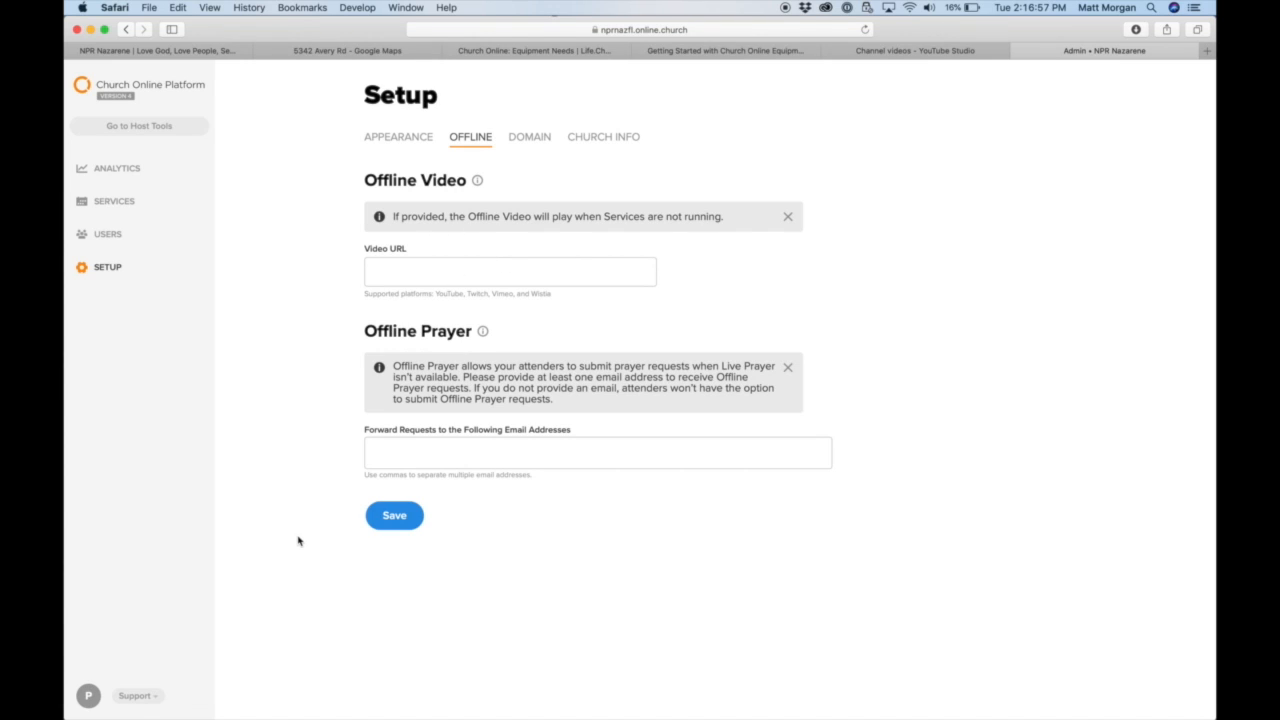
{"action": "mouse_move", "coordinate": [381, 585]}
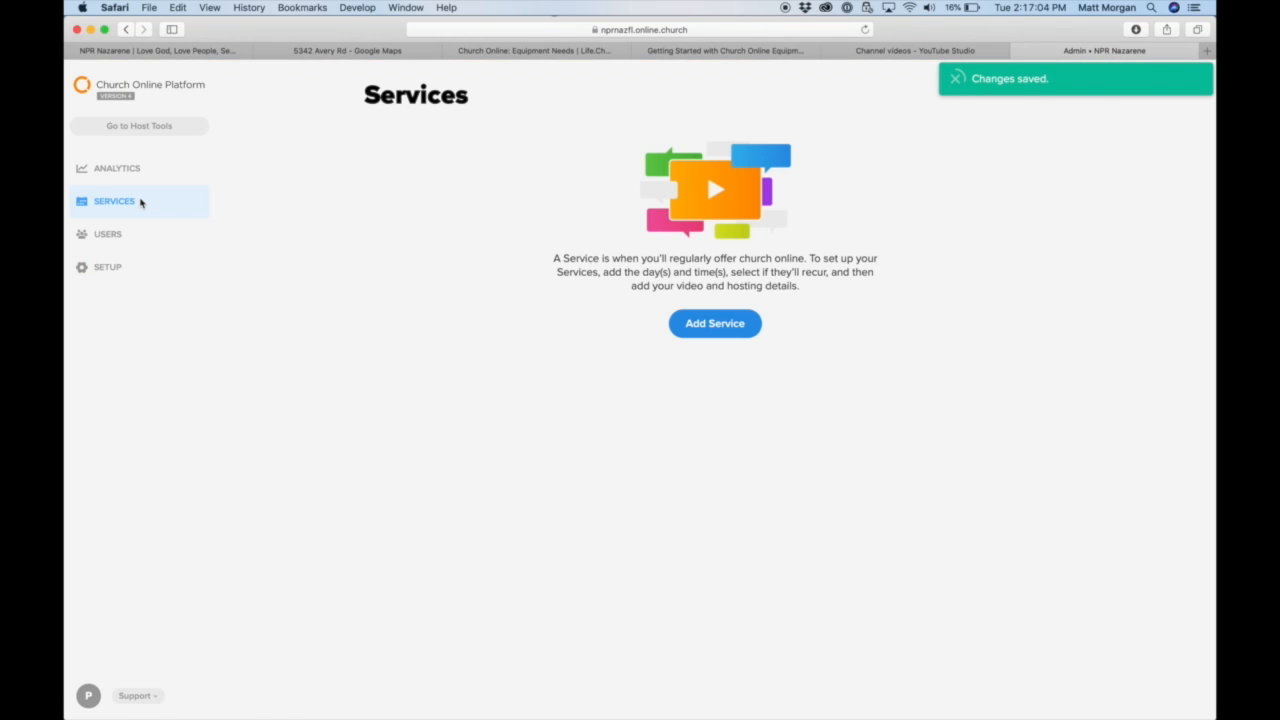
Step: Add a one-time 2:20pm service on Tuesday, March 24, with Repeat set to No
{"action": "left_click", "coordinate": [714, 323]}
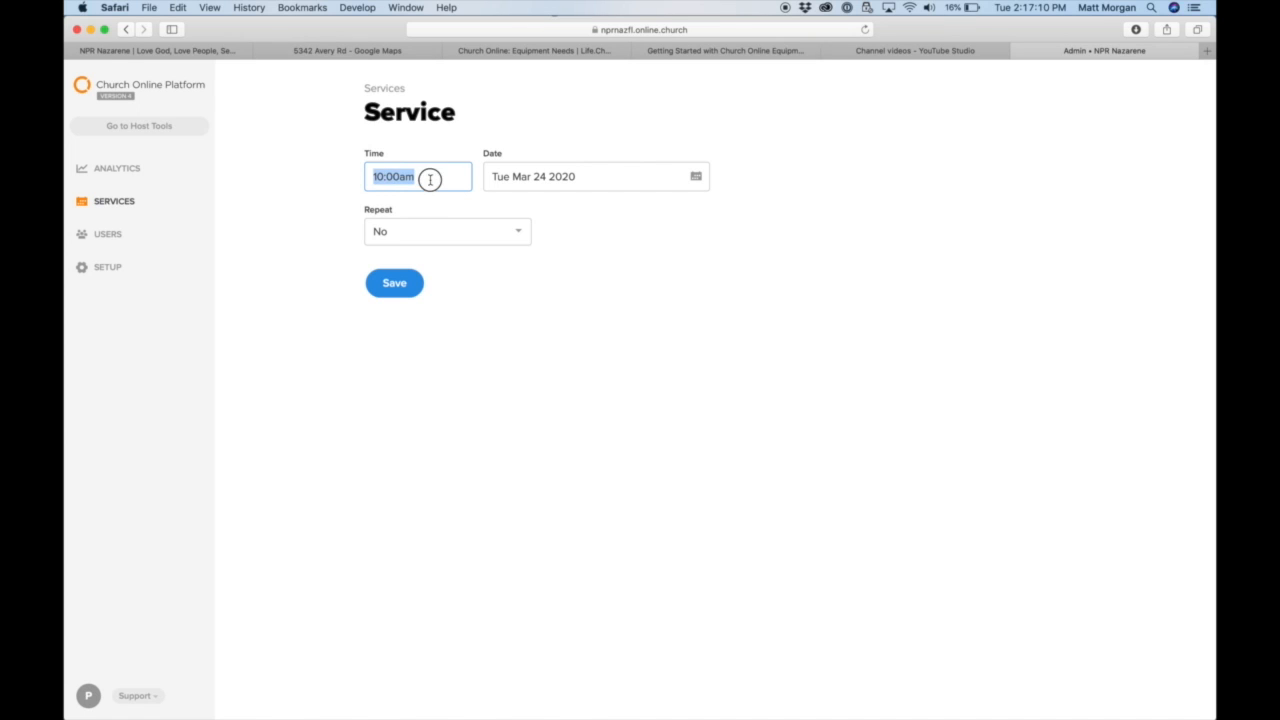
{"action": "type", "text": "2"}
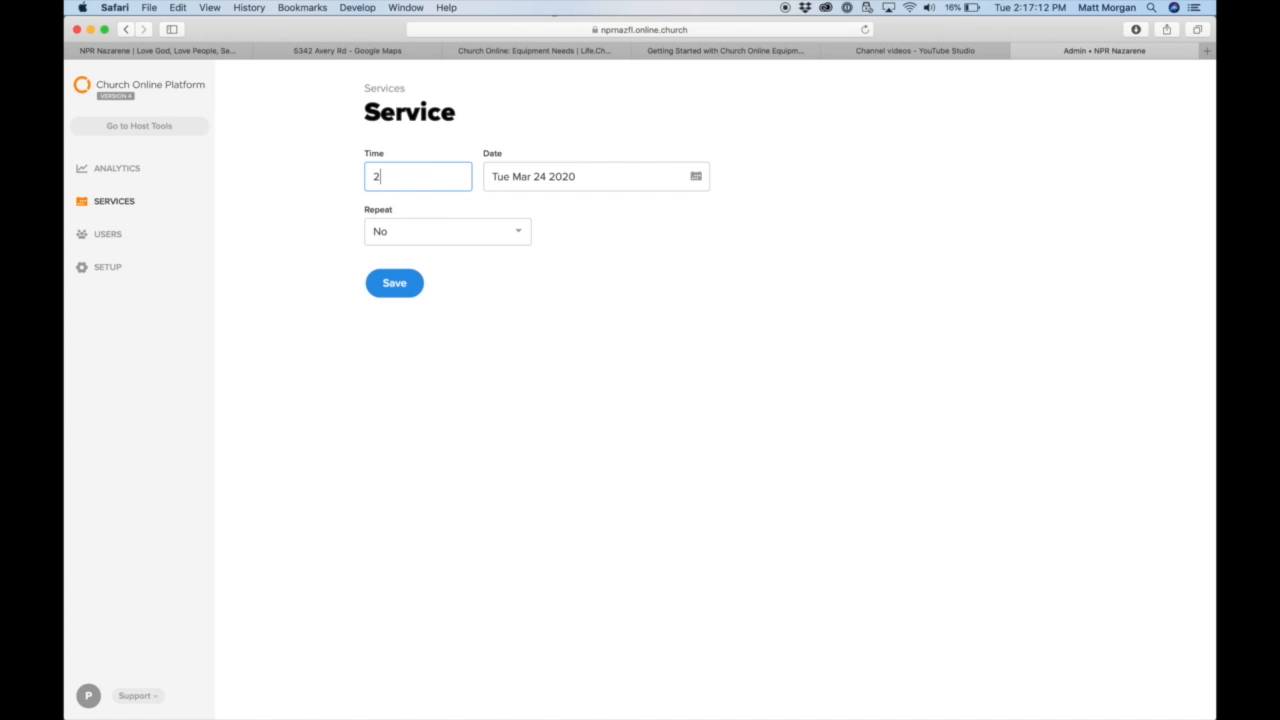
{"action": "type", "text": ":20"}
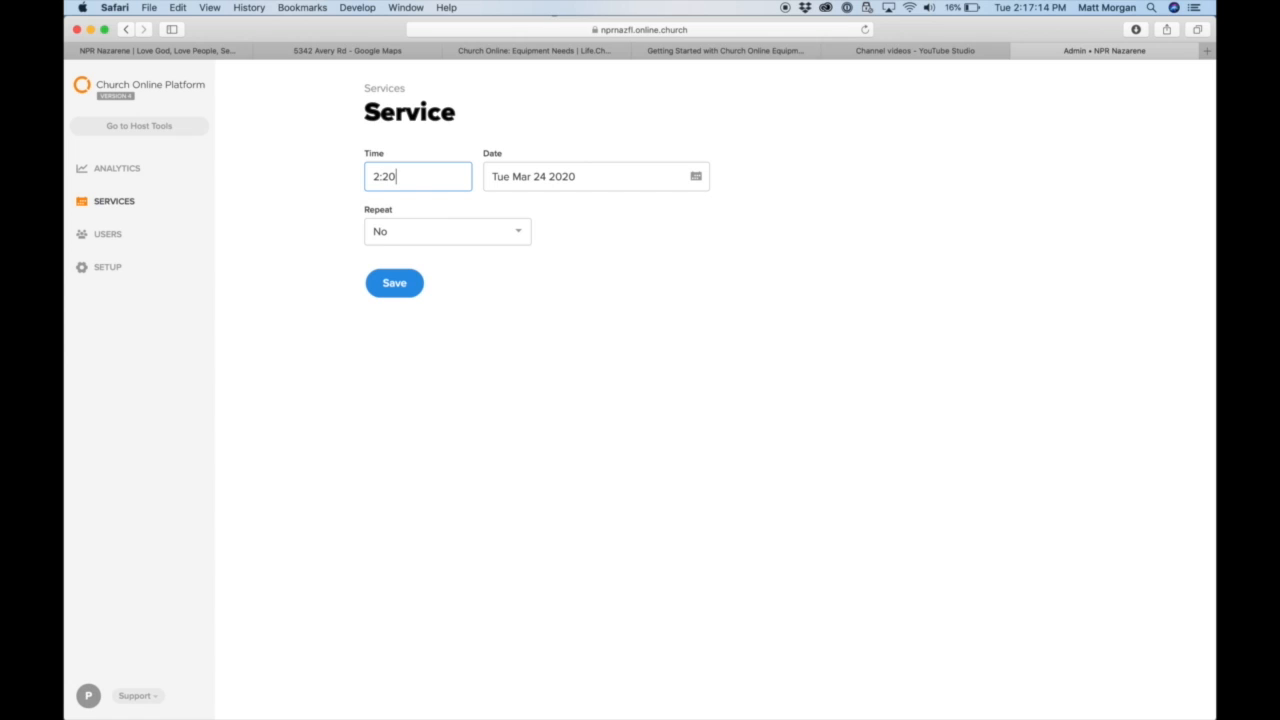
{"action": "type", "text": "pm"}
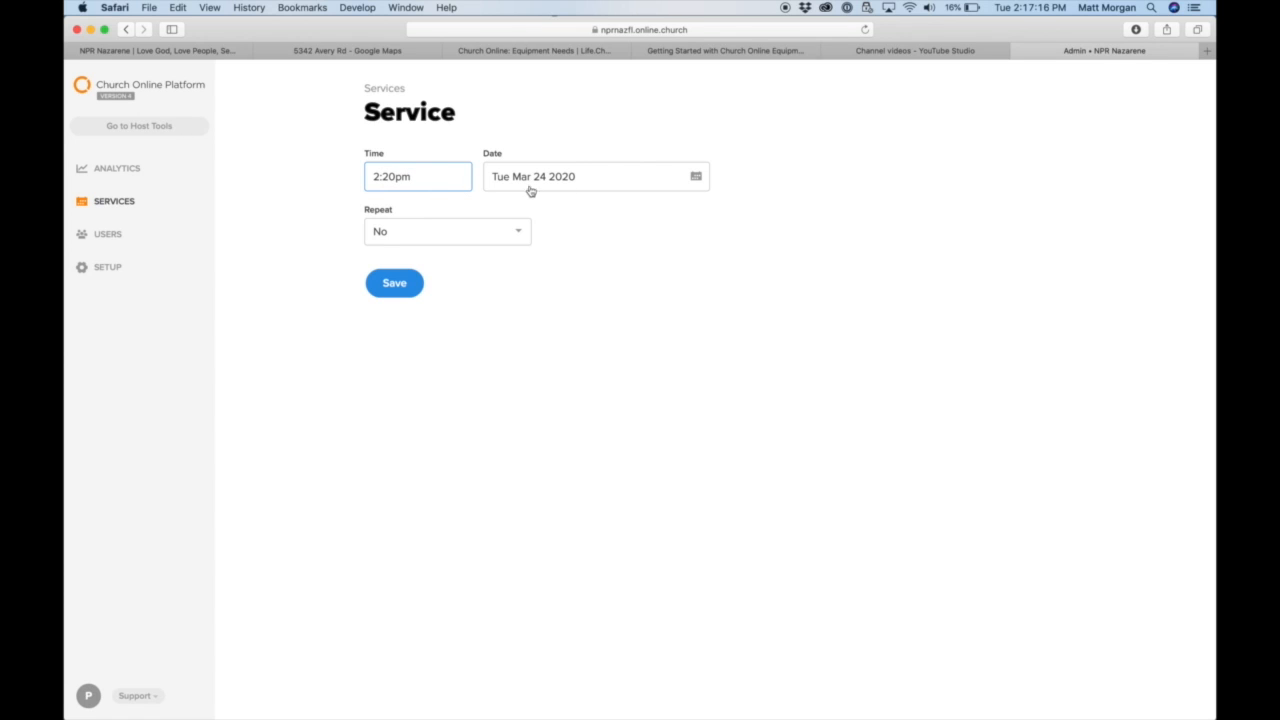
{"action": "left_click", "coordinate": [446, 231]}
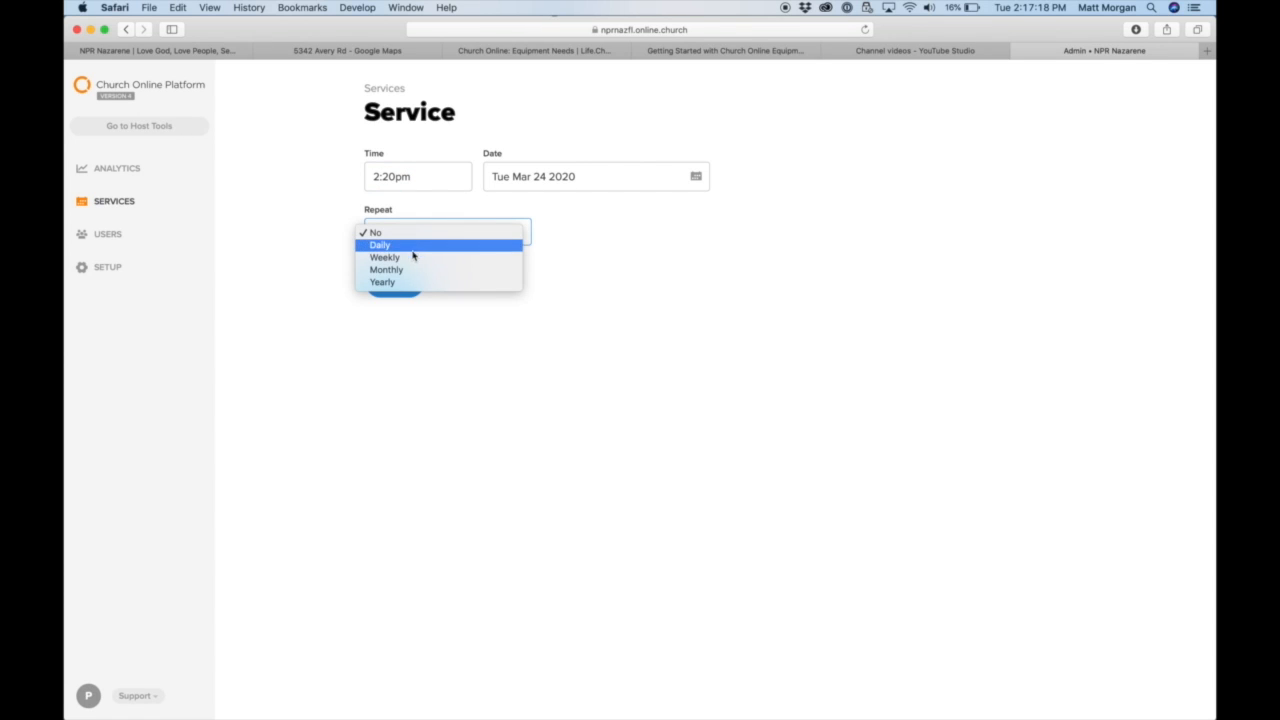
{"action": "left_click", "coordinate": [375, 232]}
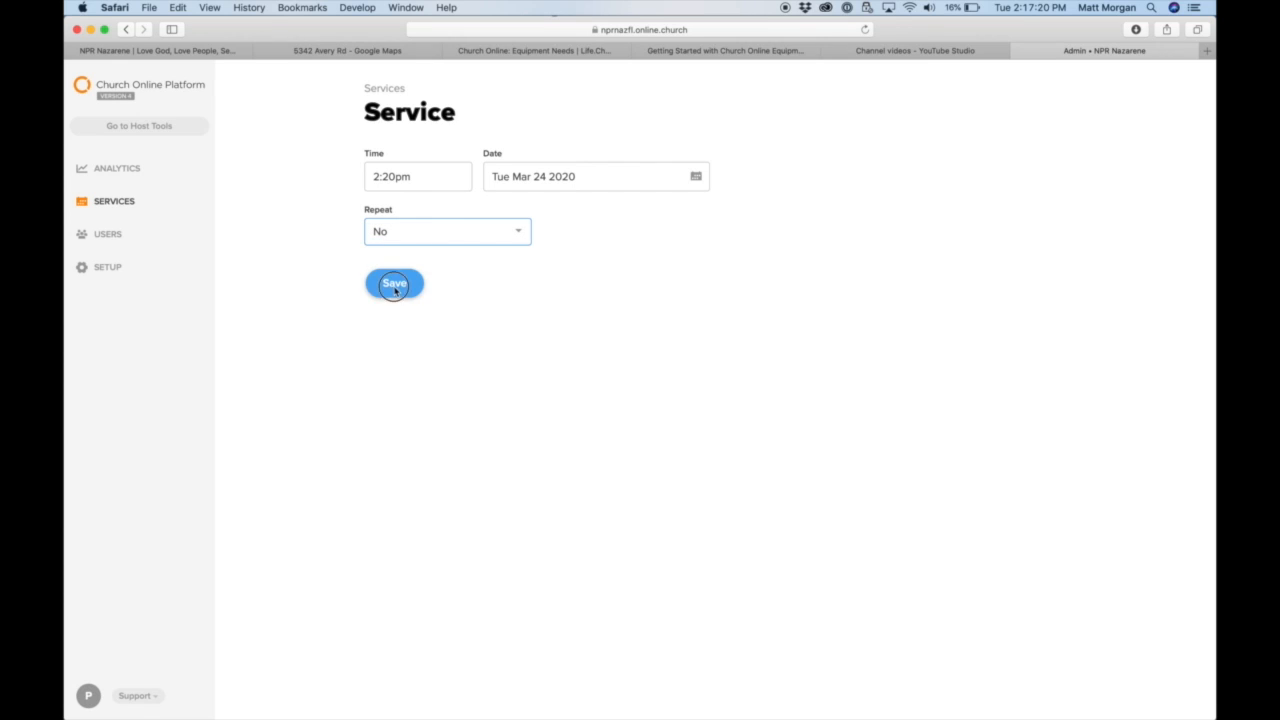
{"action": "left_click", "coordinate": [394, 283]}
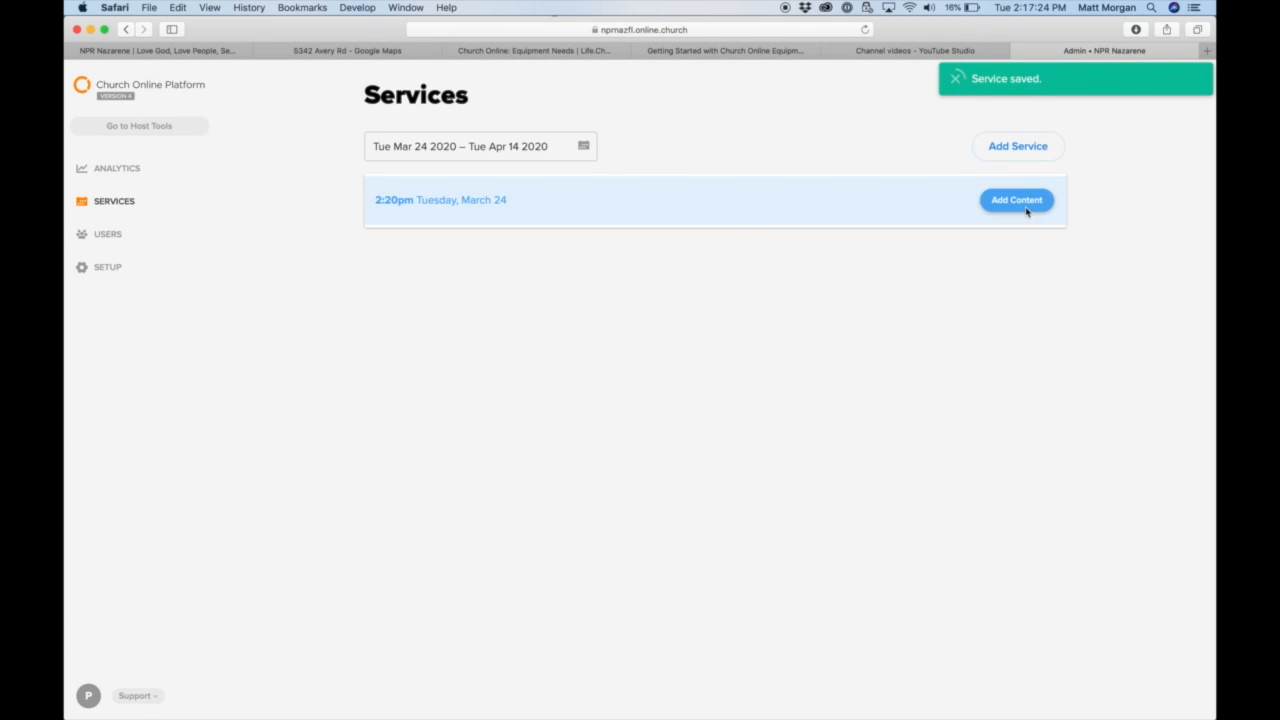
Step: Title the service content 'NPRNAZ BN9 Test' with chat open 5 minutes before and after
{"action": "left_click", "coordinate": [1016, 200]}
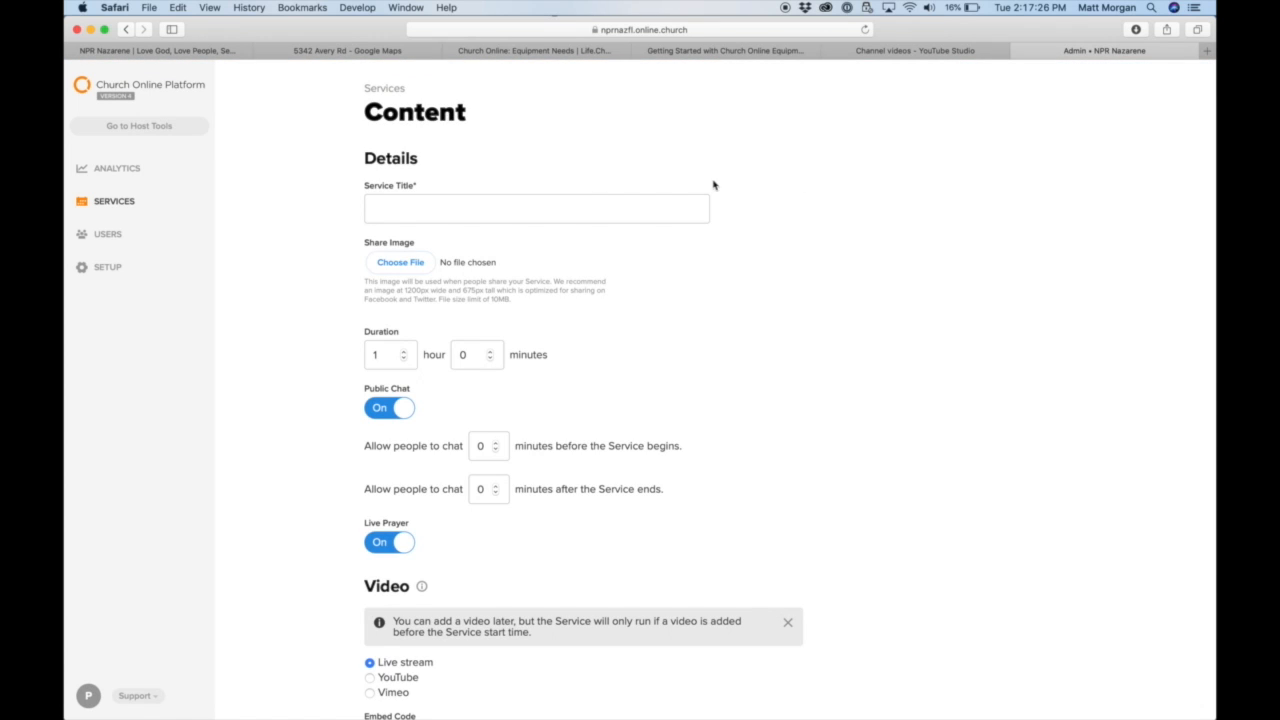
{"action": "type", "text": "NPR"}
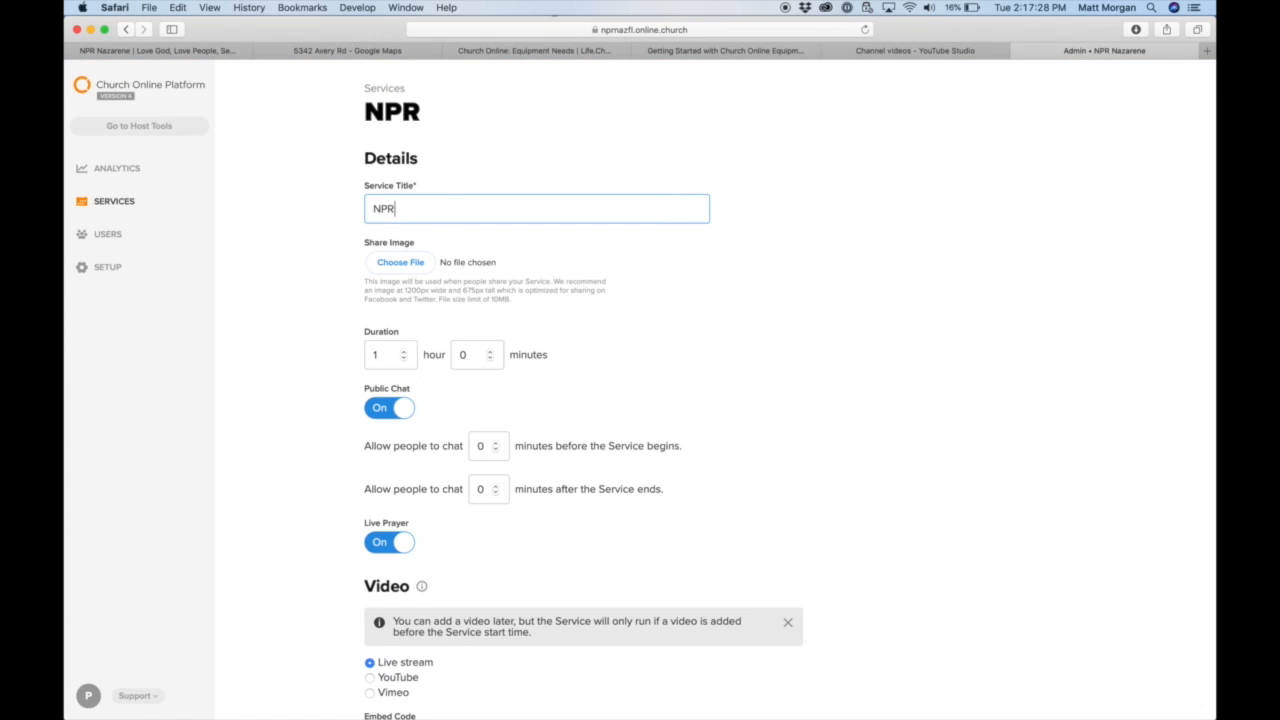
{"action": "type", "text": "N"}
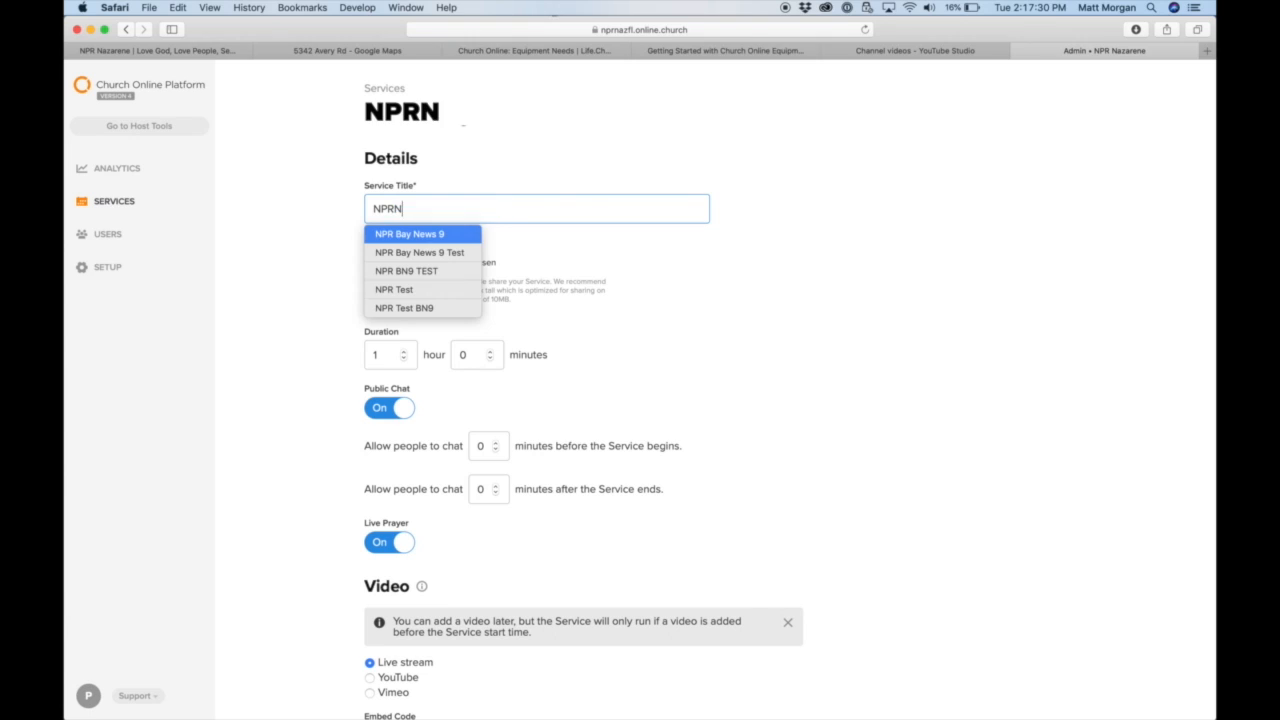
{"action": "type", "text": "AZ BN9 Test"}
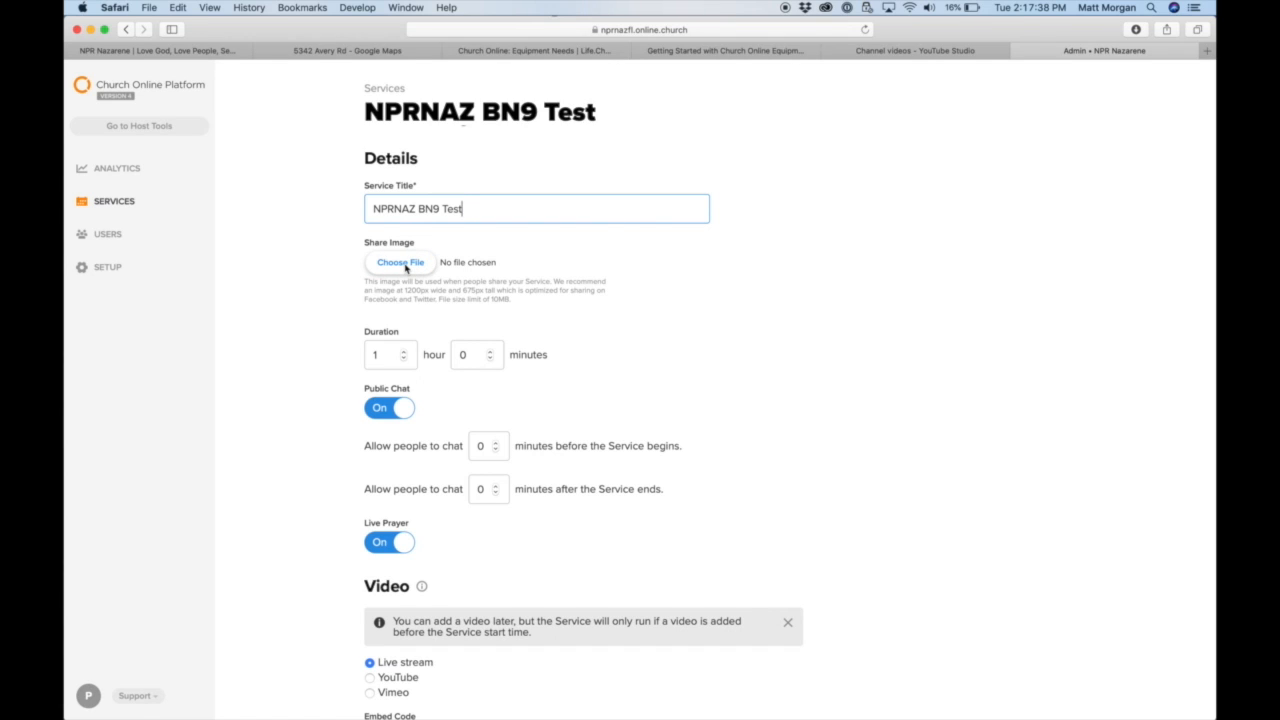
{"action": "mouse_move", "coordinate": [419, 327]}
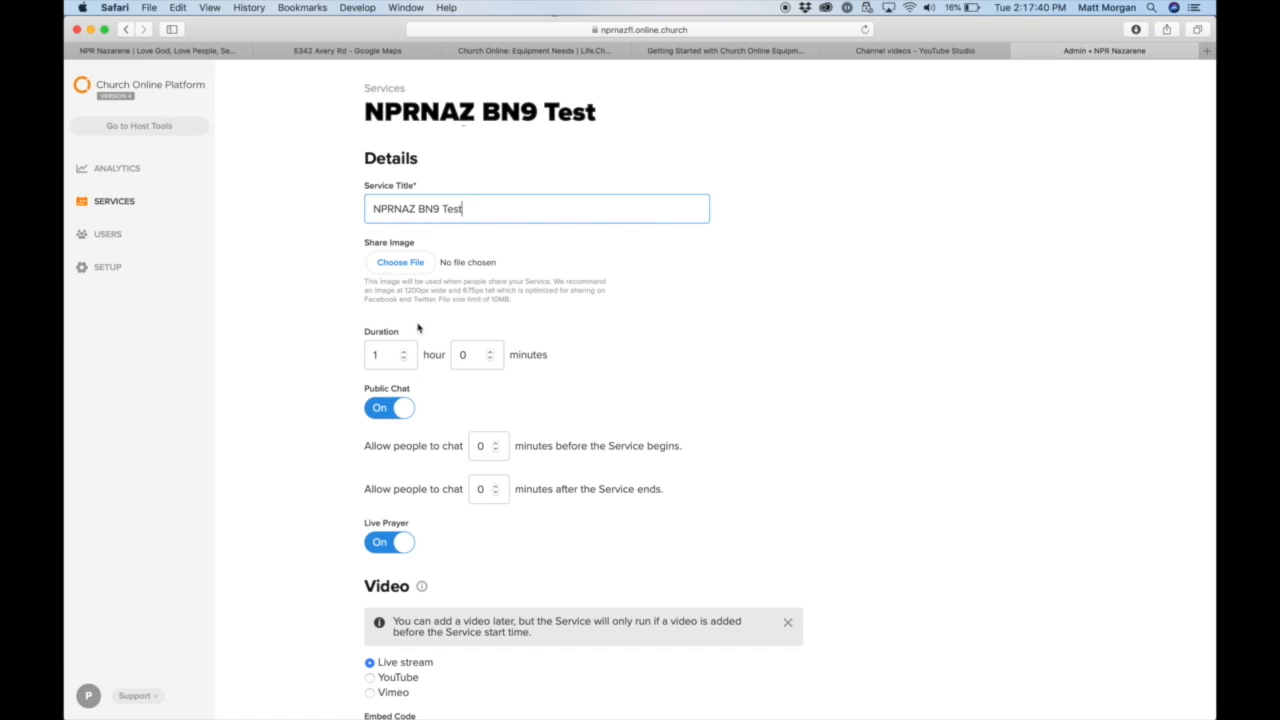
{"action": "scroll", "scroll_direction": "down", "scroll_amount": 3}
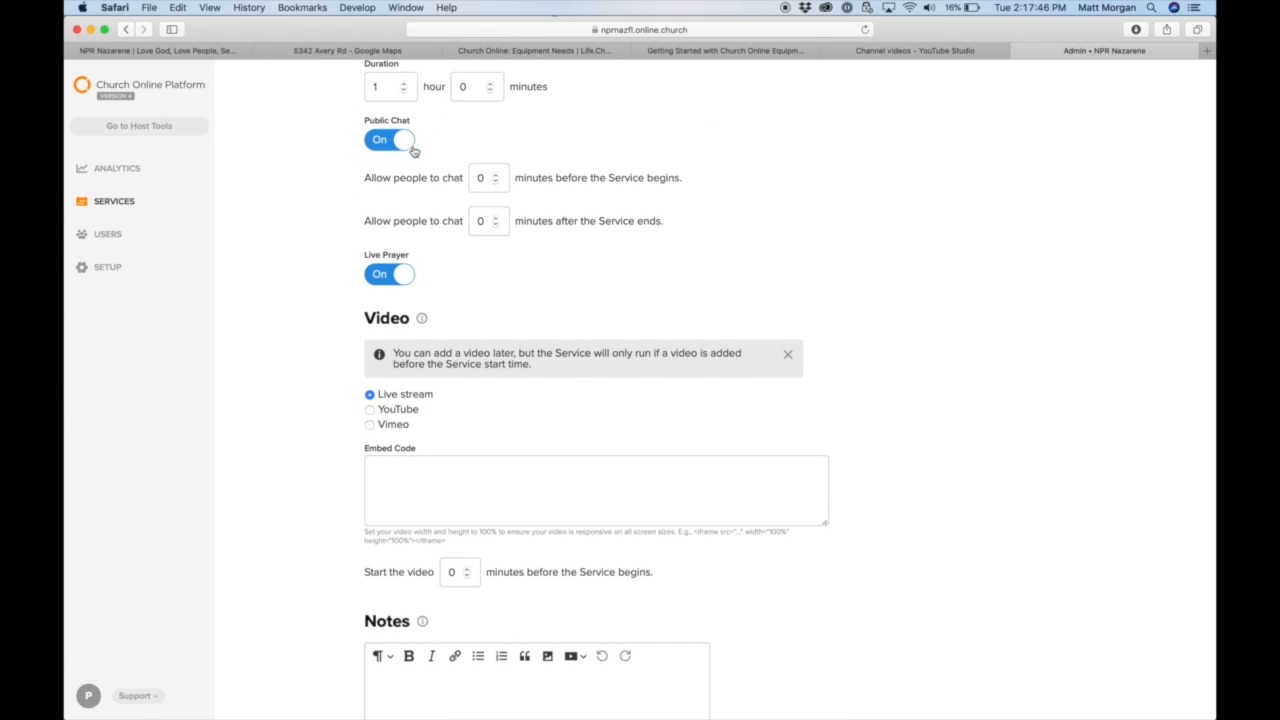
{"action": "type", "text": "5"}
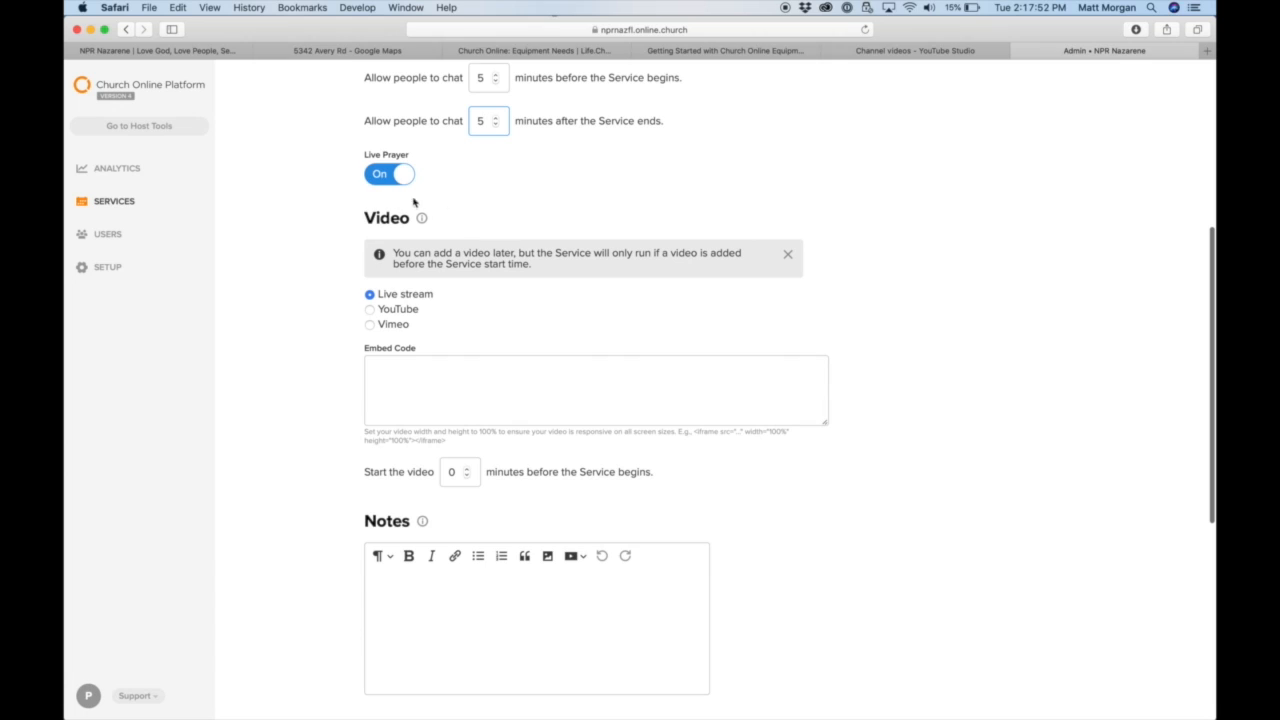
{"action": "mouse_move", "coordinate": [369, 278]}
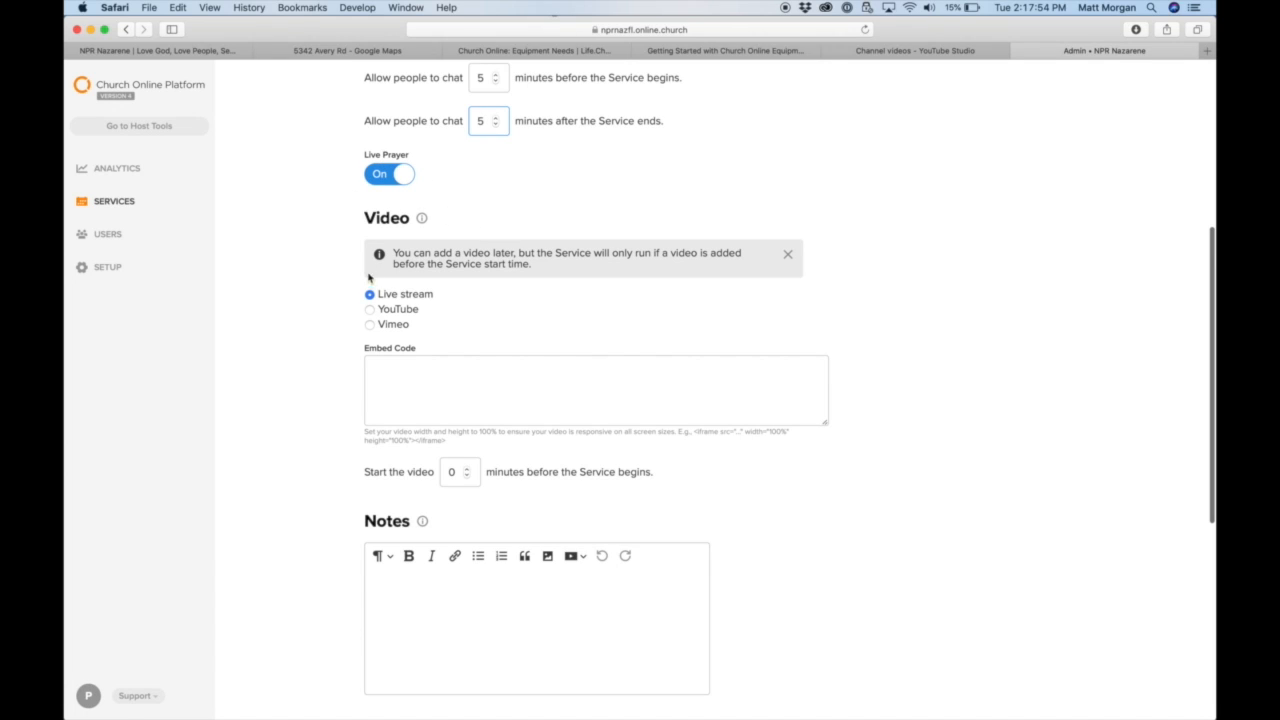
{"action": "left_click", "coordinate": [370, 309]}
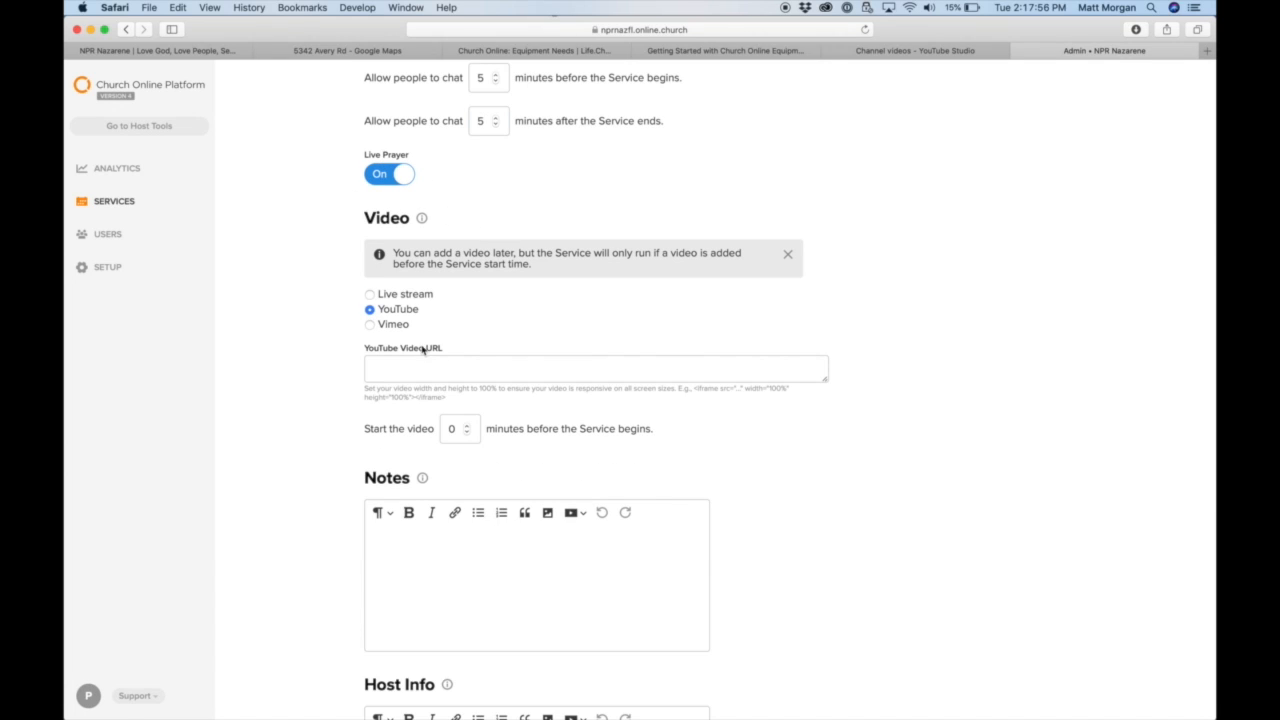
{"action": "mouse_move", "coordinate": [623, 281]}
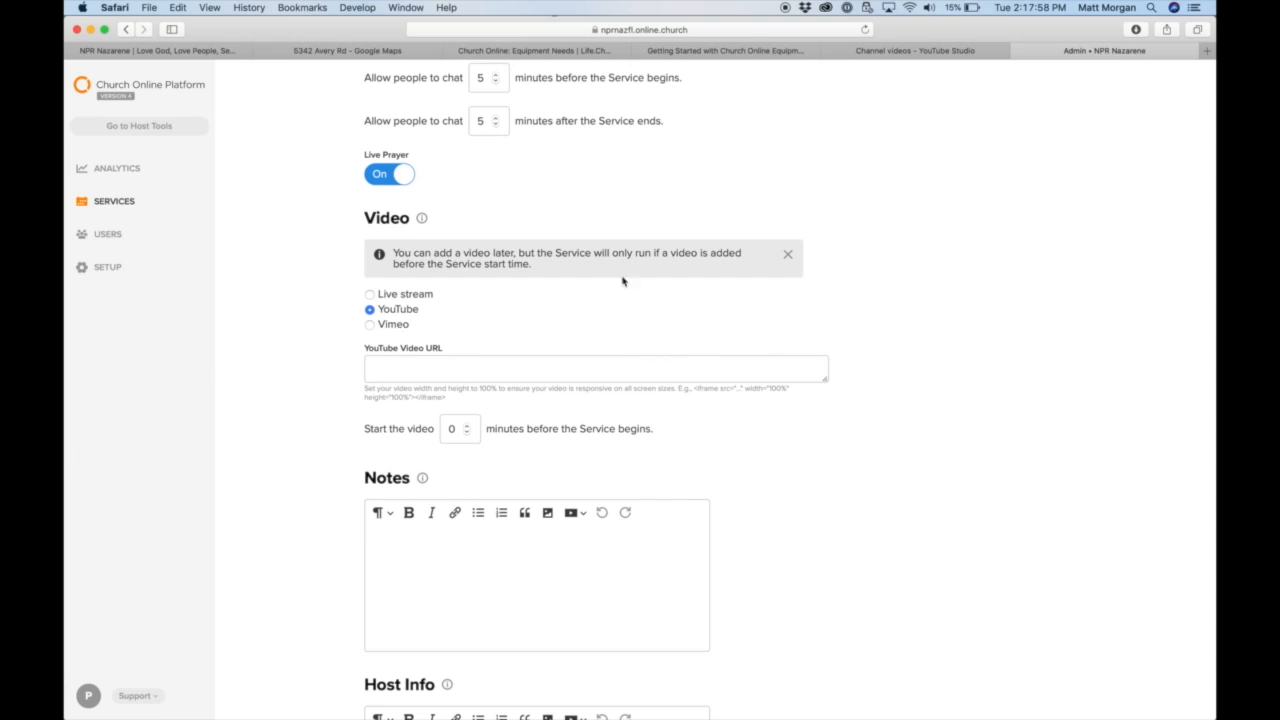
{"action": "left_click", "coordinate": [913, 50]}
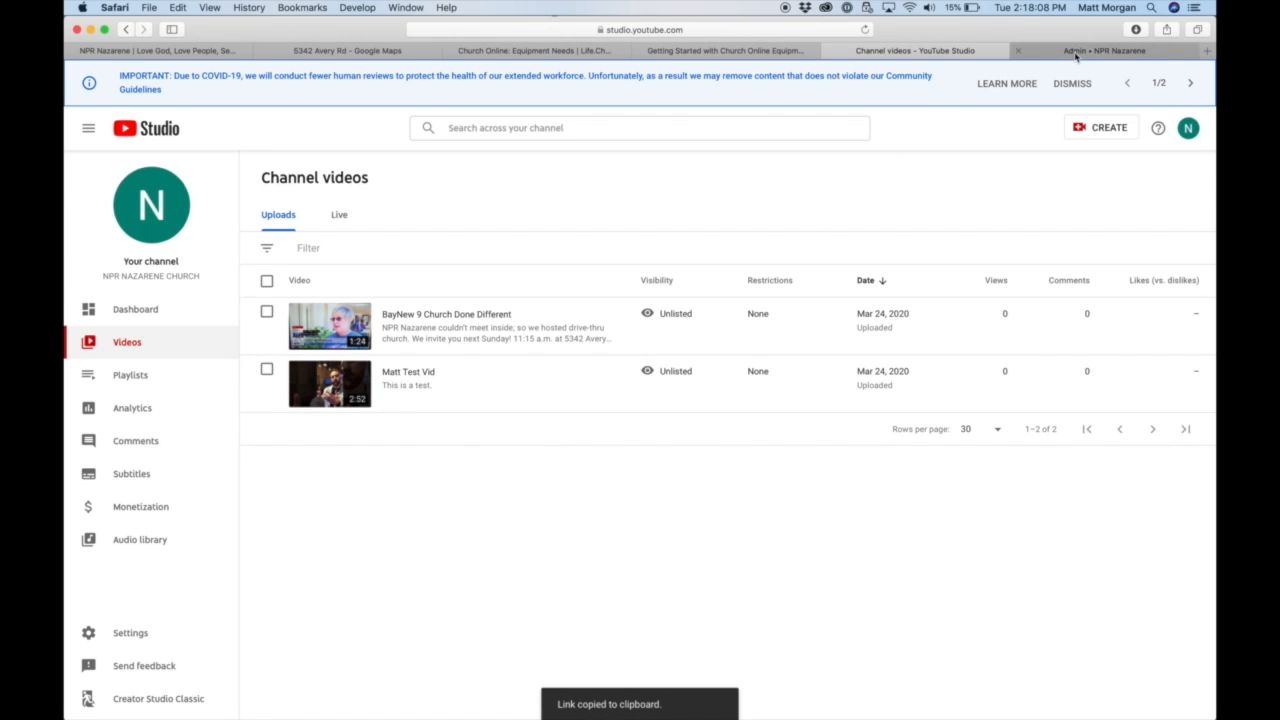
{"action": "mouse_move", "coordinate": [1104, 51]}
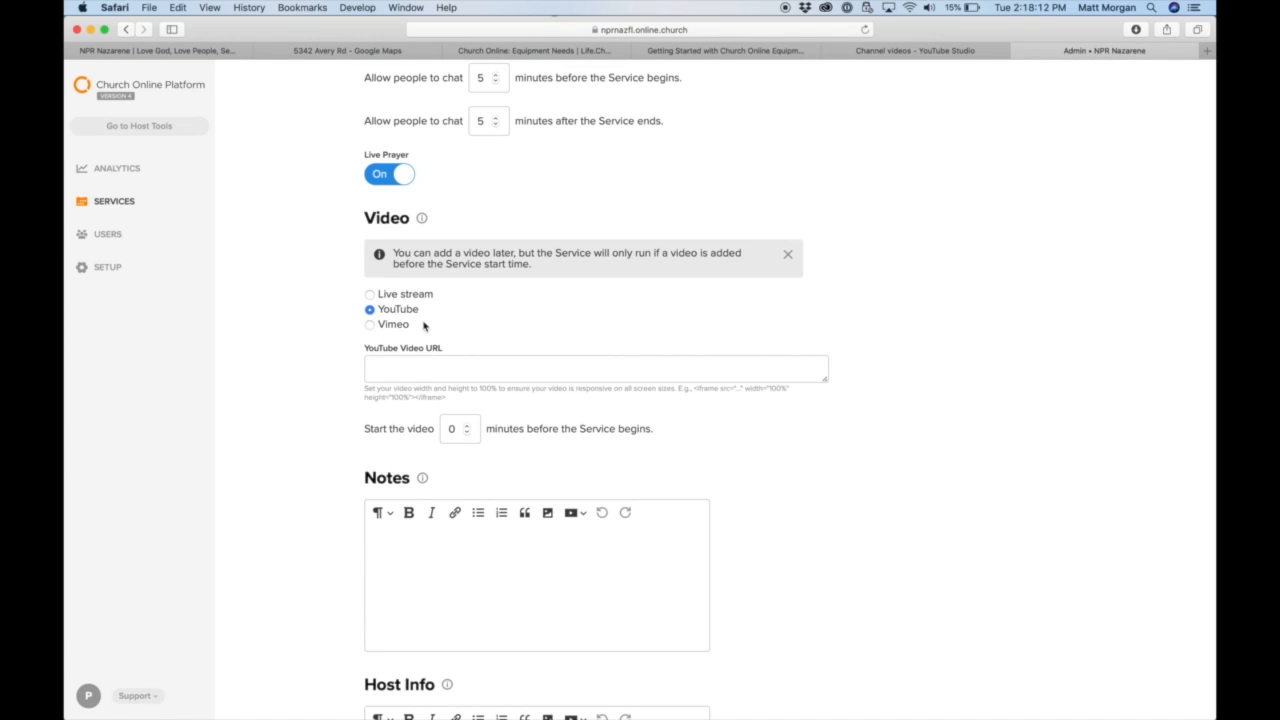
{"action": "left_click", "coordinate": [595, 368]}
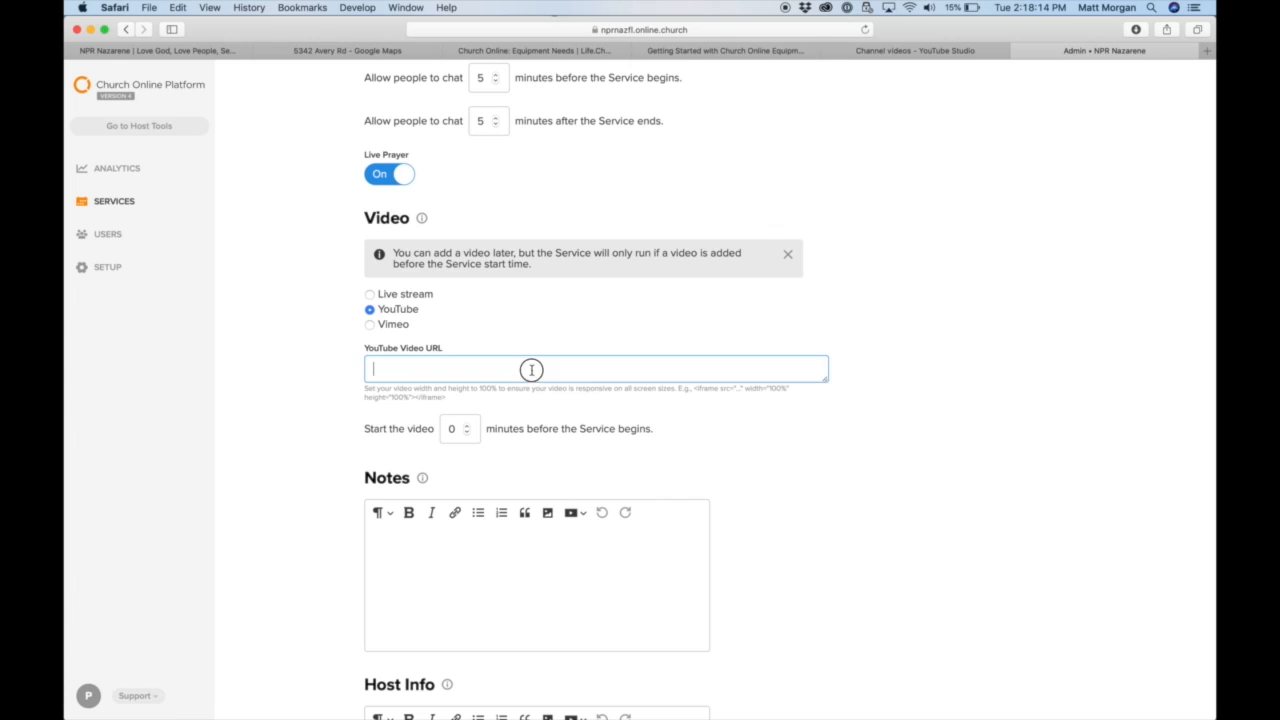
{"action": "type", "text": "https://youtu.be/ZV64XWjSOhE"}
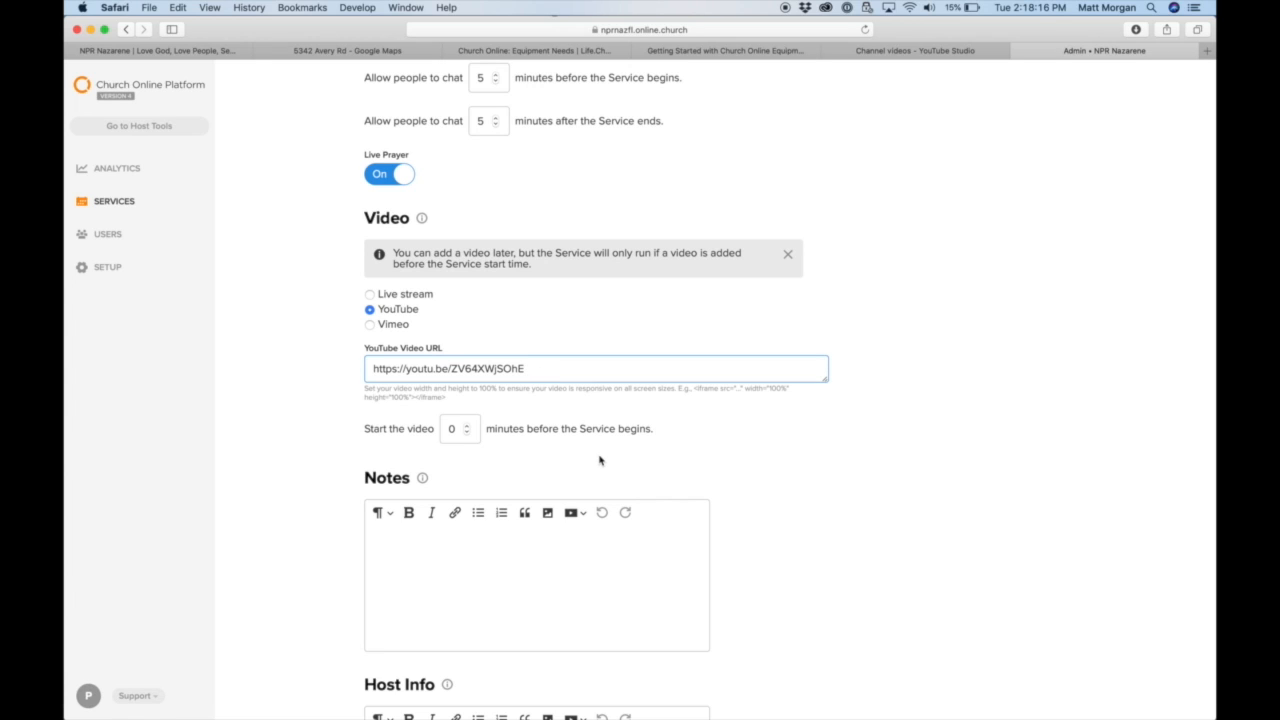
{"action": "scroll", "scroll_direction": "down", "scroll_amount": 3}
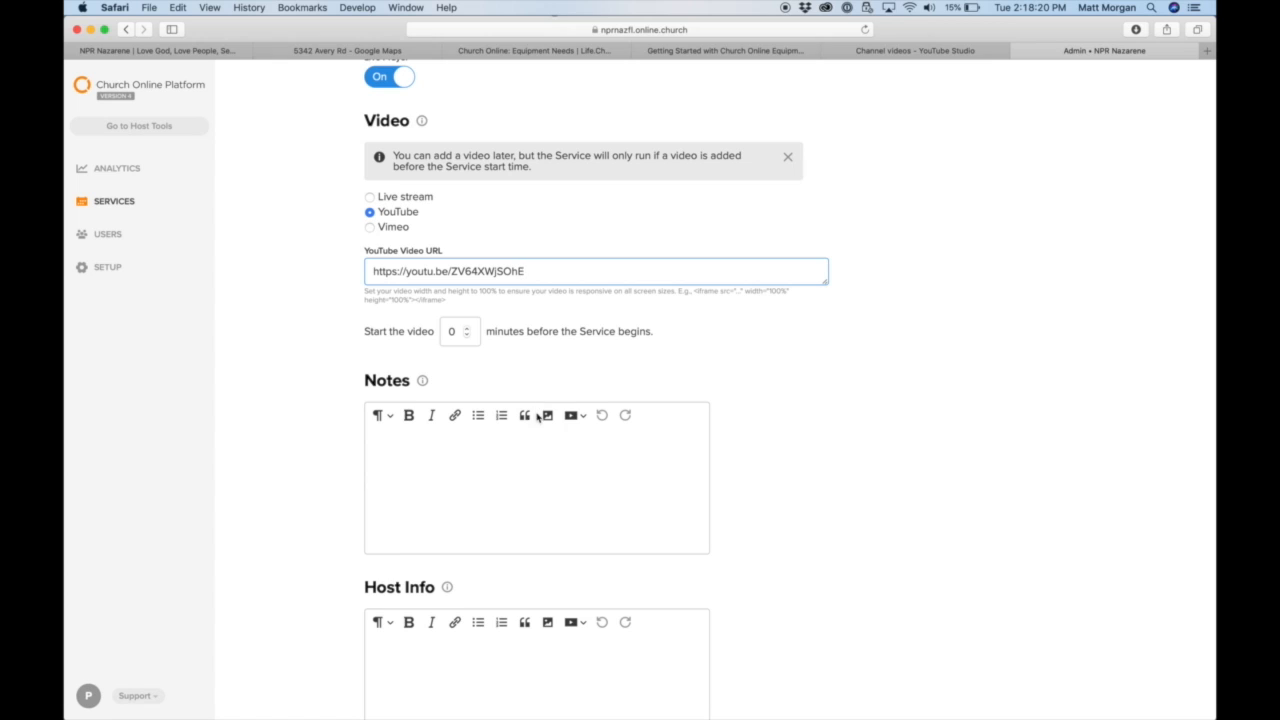
Step: Enter notes 'Test' and host info 'We Are NPR', then save the service content
{"action": "type", "text": "Test"}
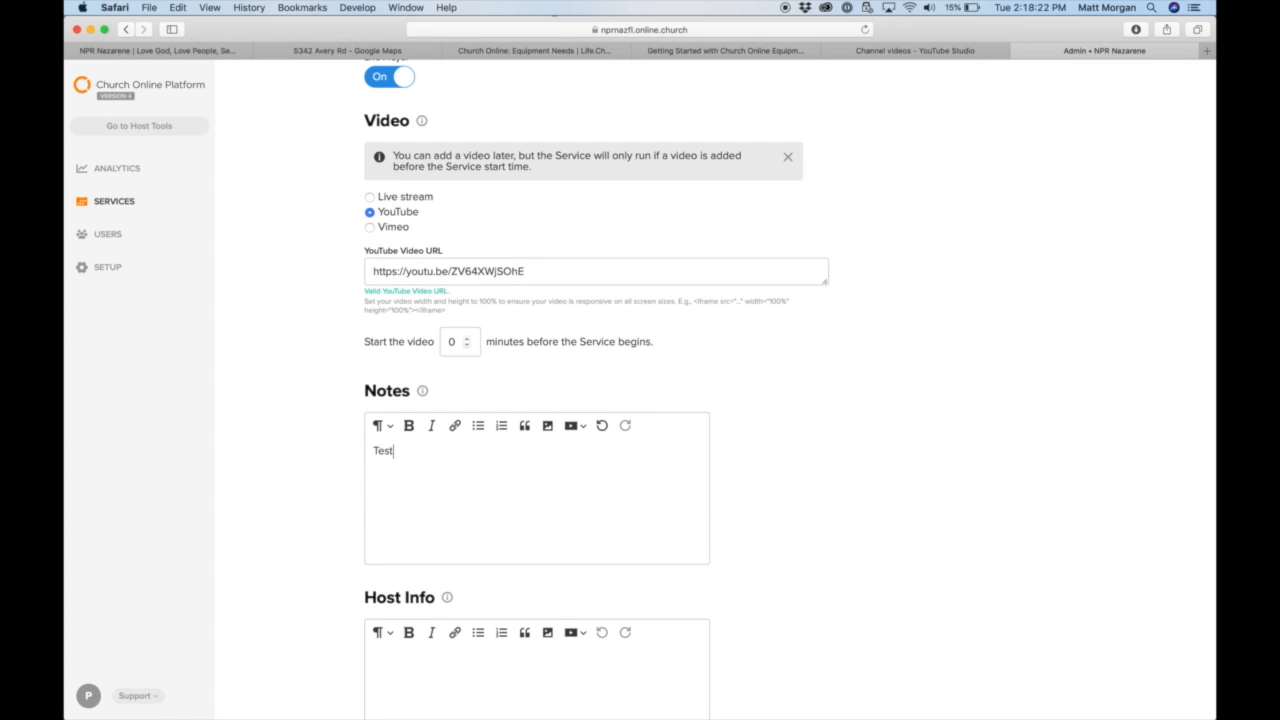
{"action": "scroll", "scroll_direction": "down", "scroll_amount": 3}
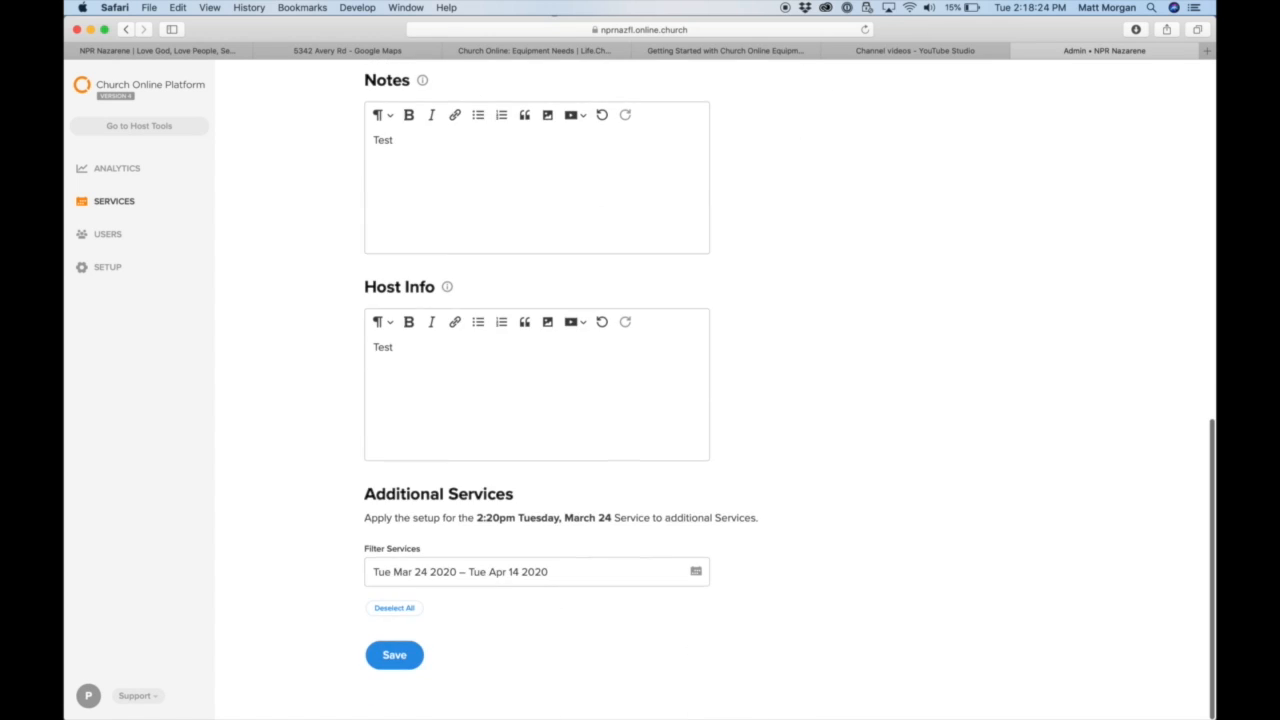
{"action": "type", "text": "We Are NPR"}
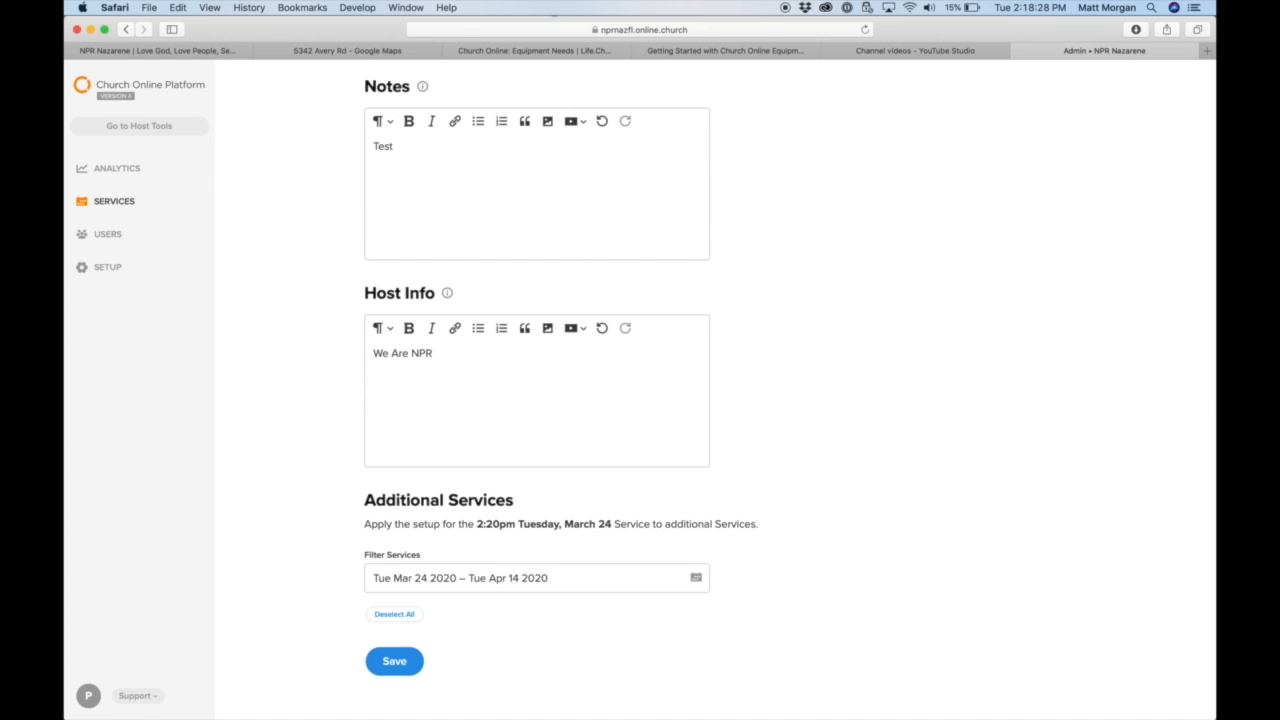
{"action": "left_click", "coordinate": [536, 577]}
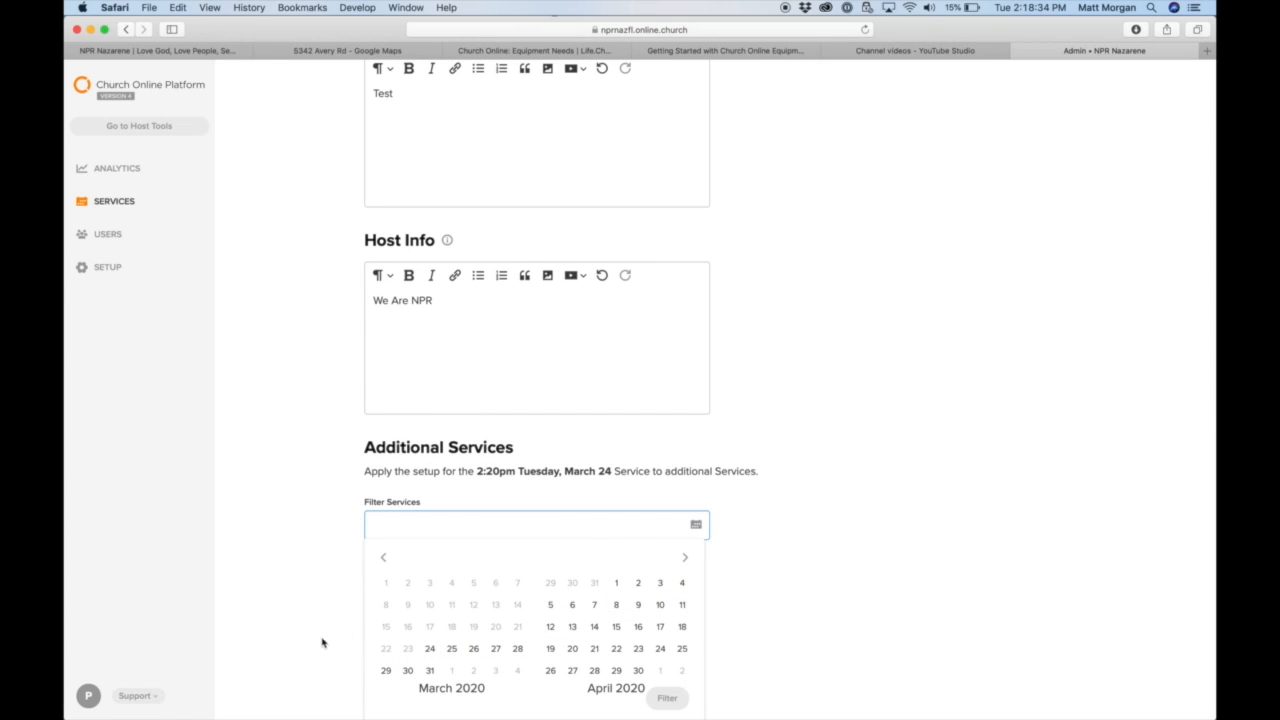
{"action": "left_click", "coordinate": [429, 648]}
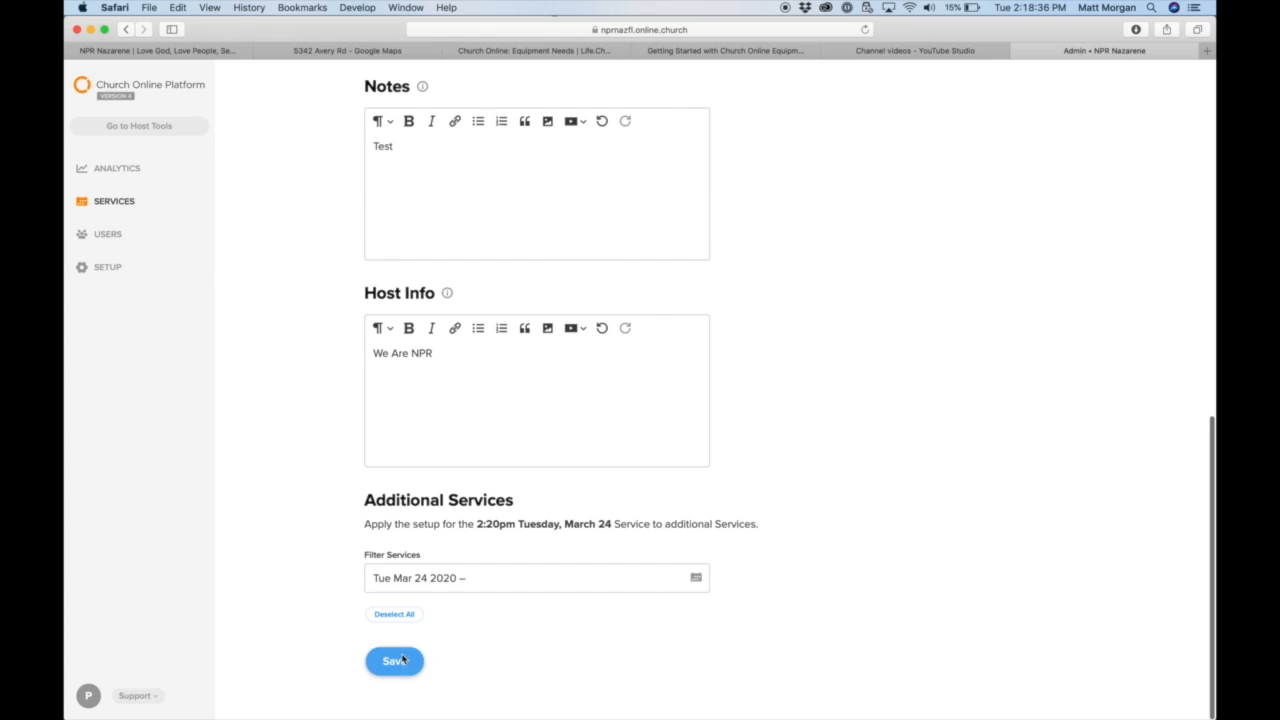
{"action": "left_click", "coordinate": [394, 661]}
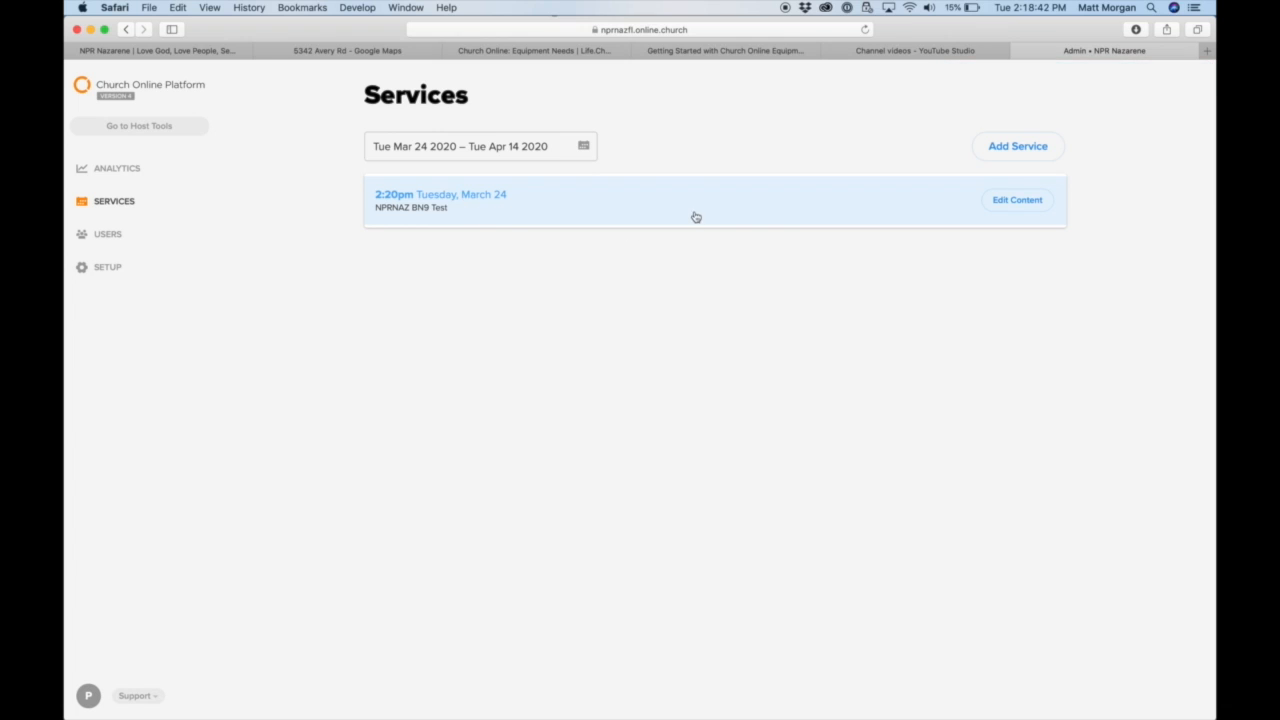
{"action": "mouse_move", "coordinate": [780, 112]}
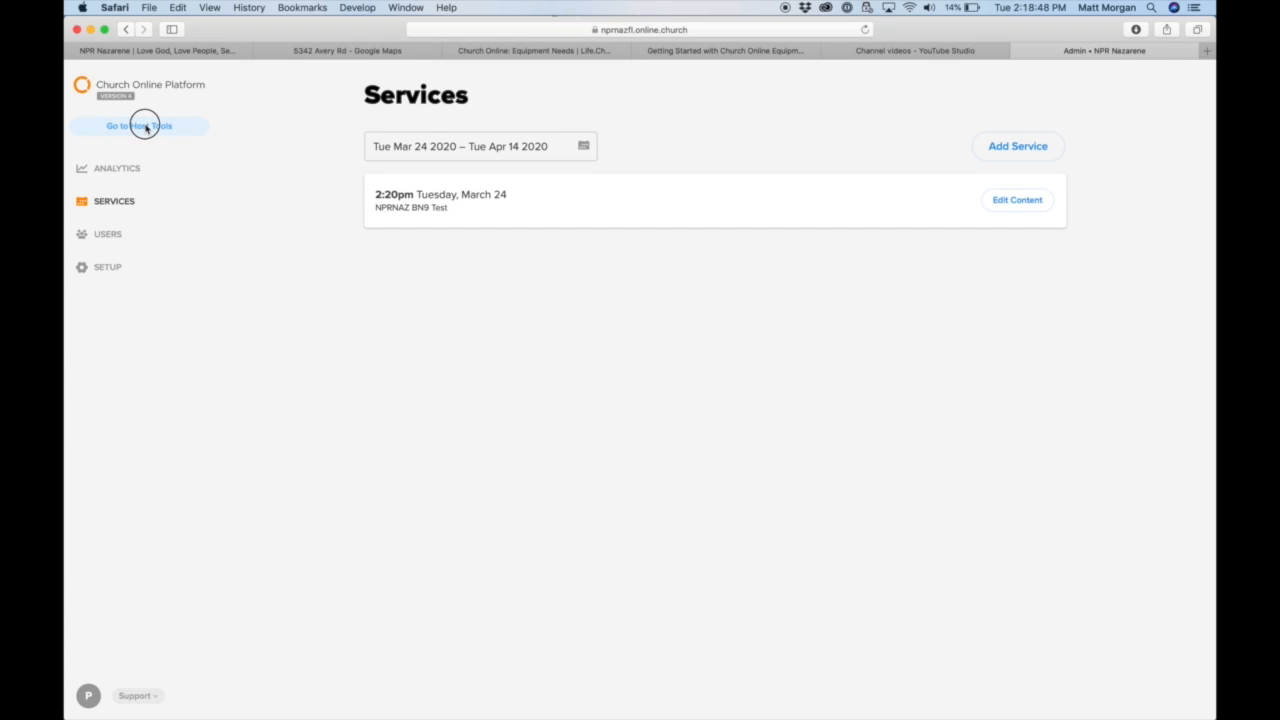
Step: Switch to the host view, post a welcome in Host Chat and 'Hi there!' in Public Chat
{"action": "left_click", "coordinate": [139, 125]}
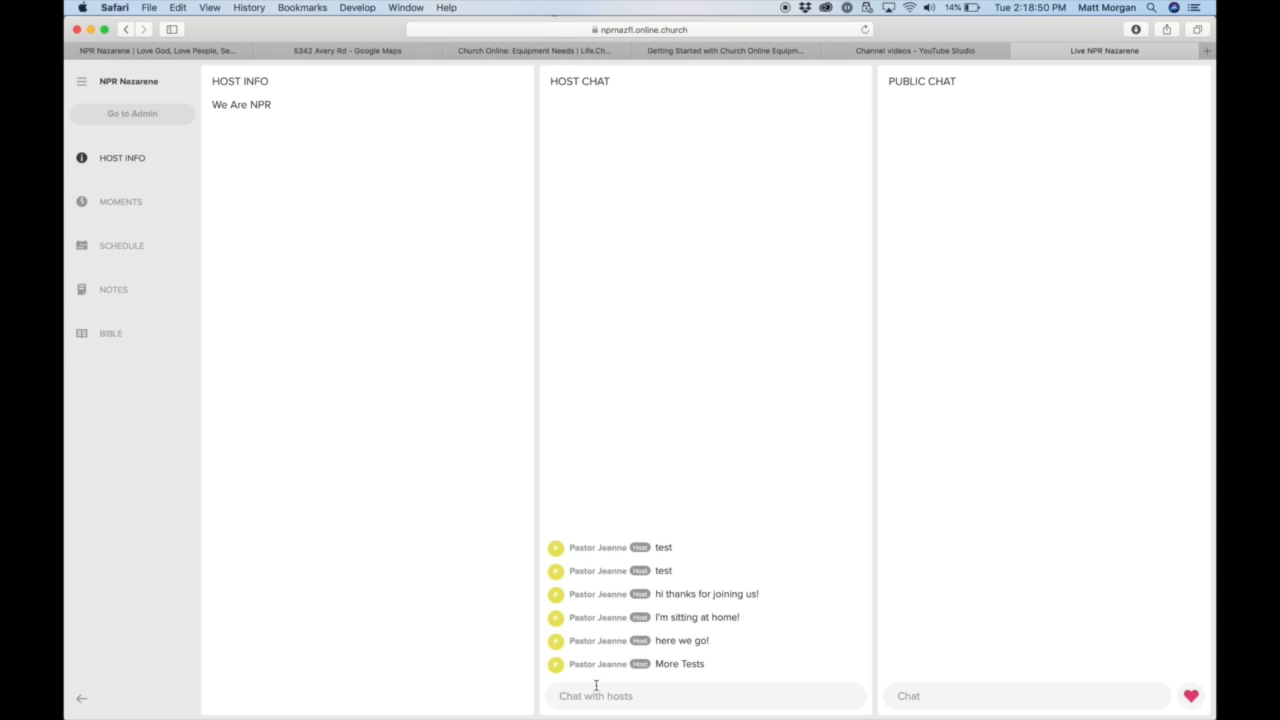
{"action": "type", "text": "Welcom"}
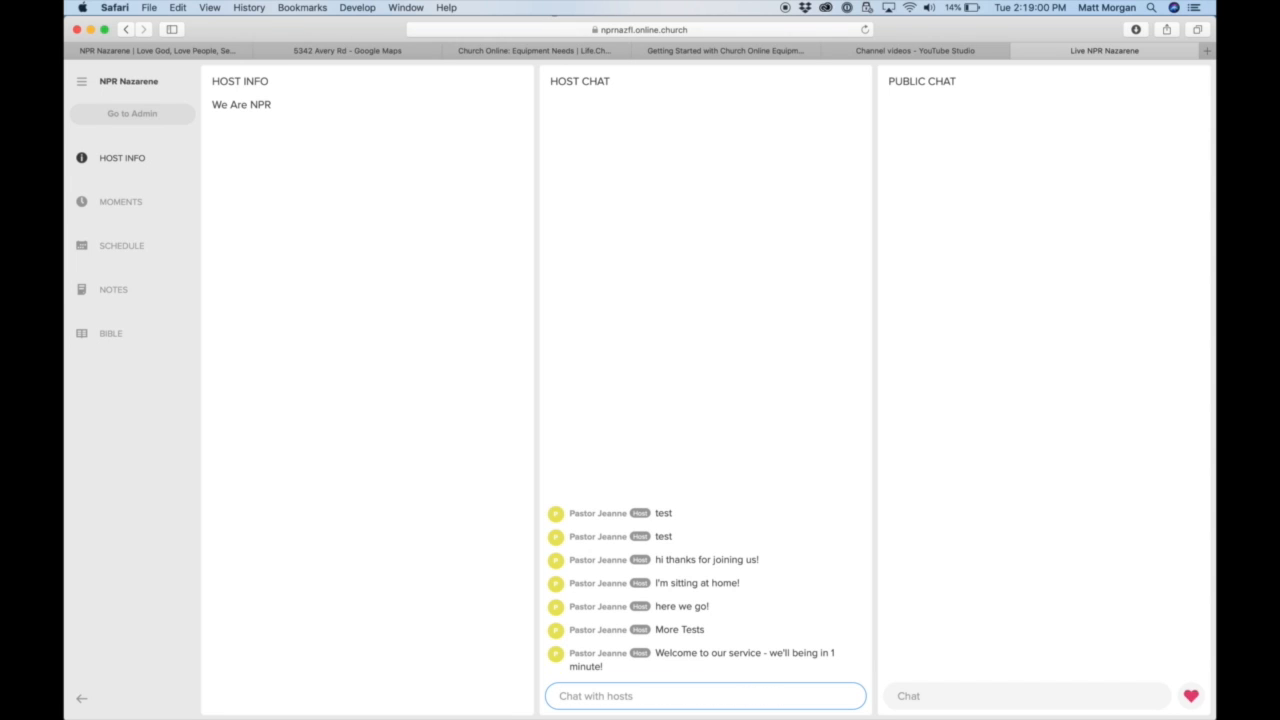
{"action": "mouse_move", "coordinate": [757, 281]}
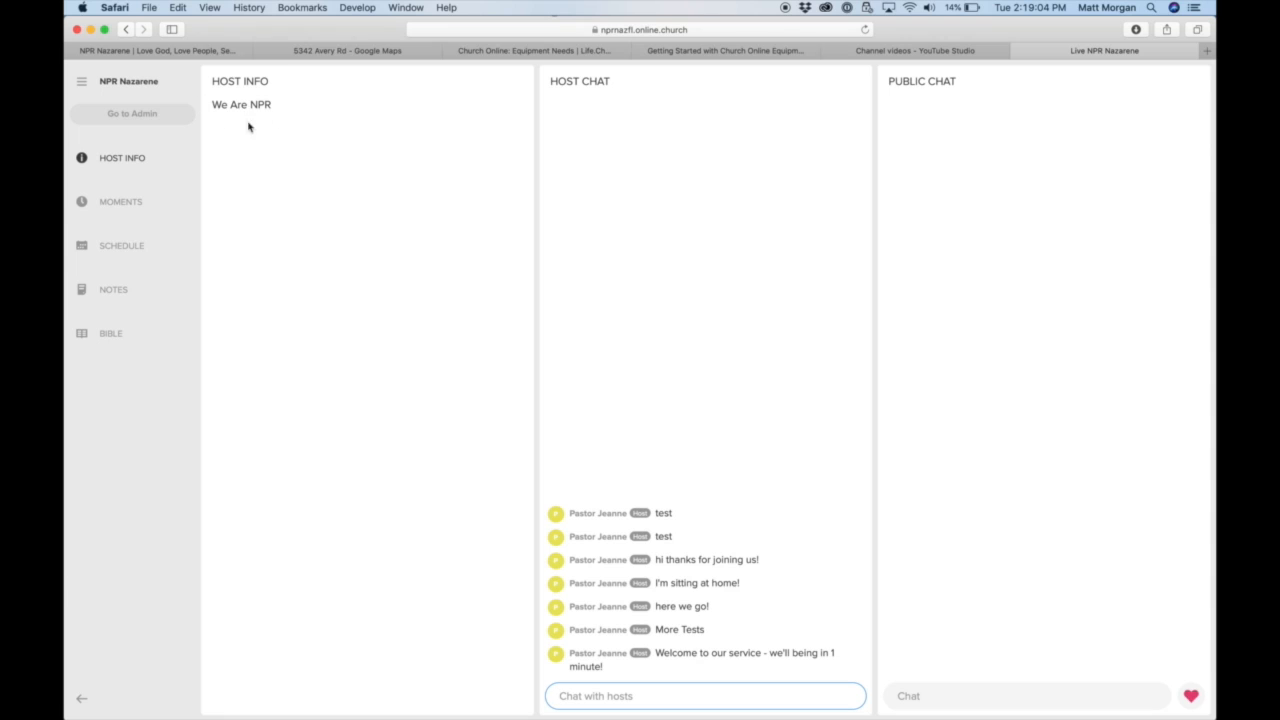
{"action": "mouse_move", "coordinate": [958, 592]}
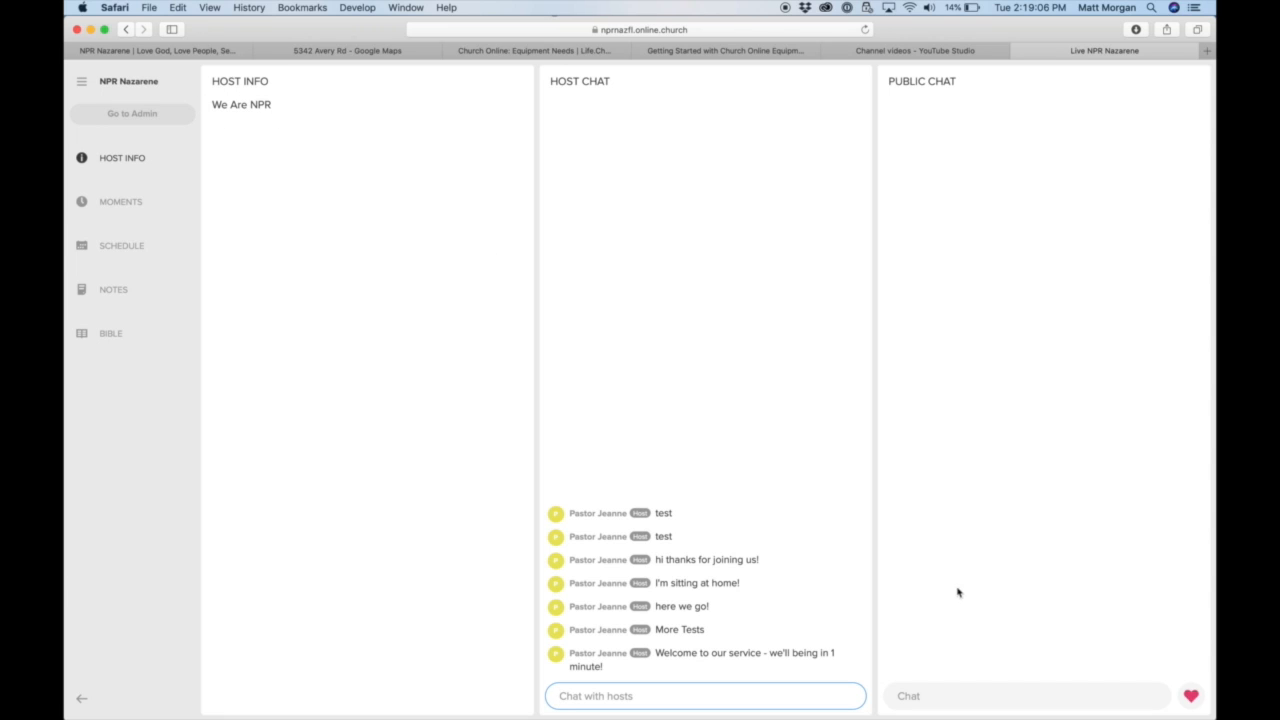
{"action": "left_click", "coordinate": [1025, 695]}
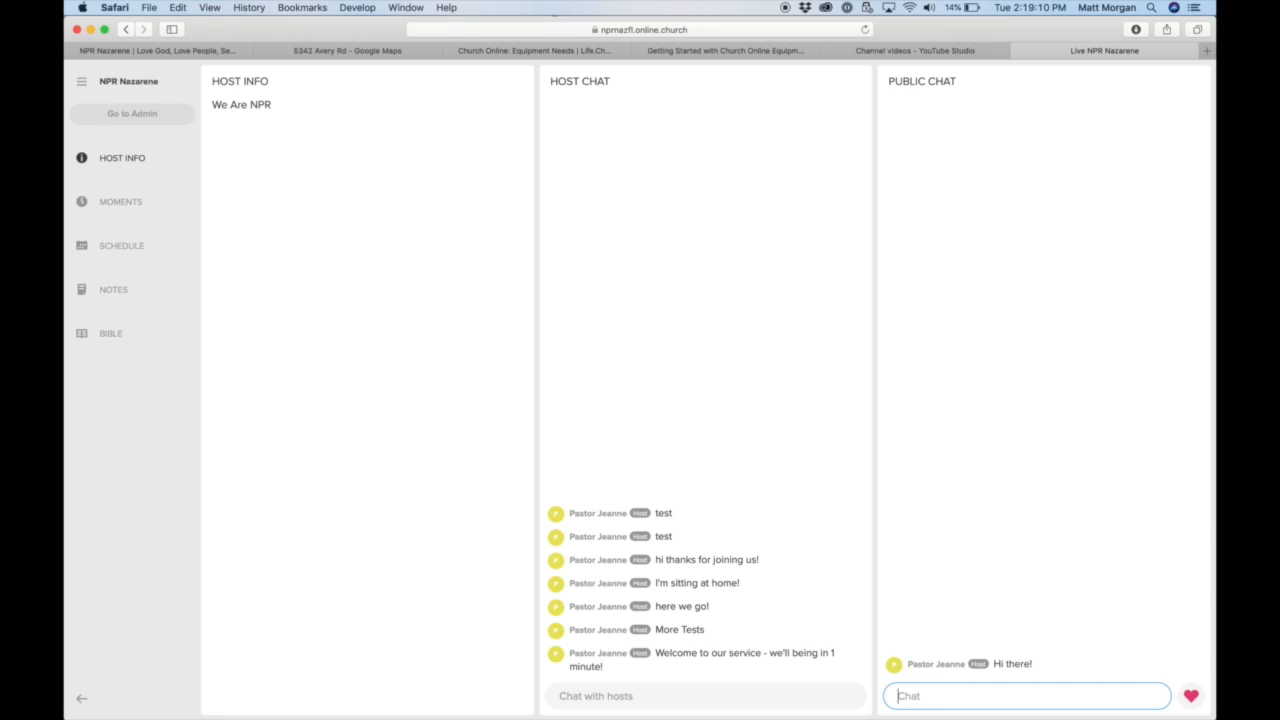
{"action": "mouse_move", "coordinate": [854, 685]}
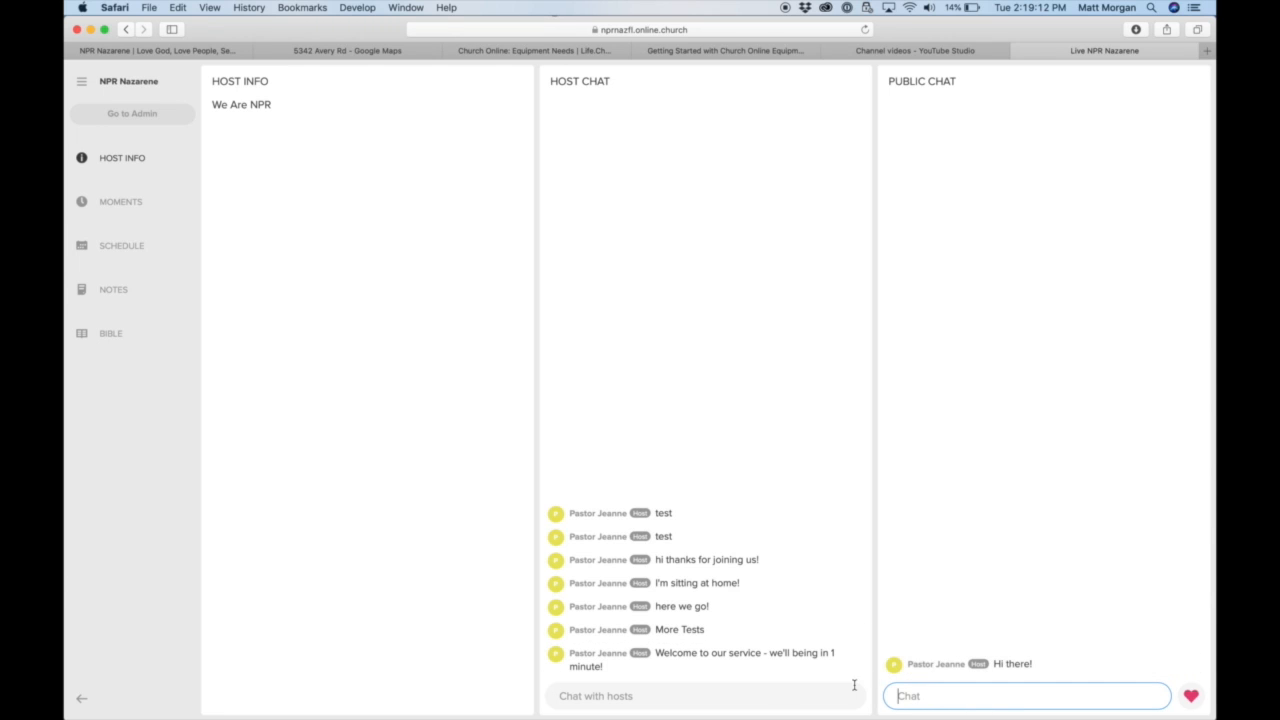
{"action": "mouse_move", "coordinate": [775, 597]}
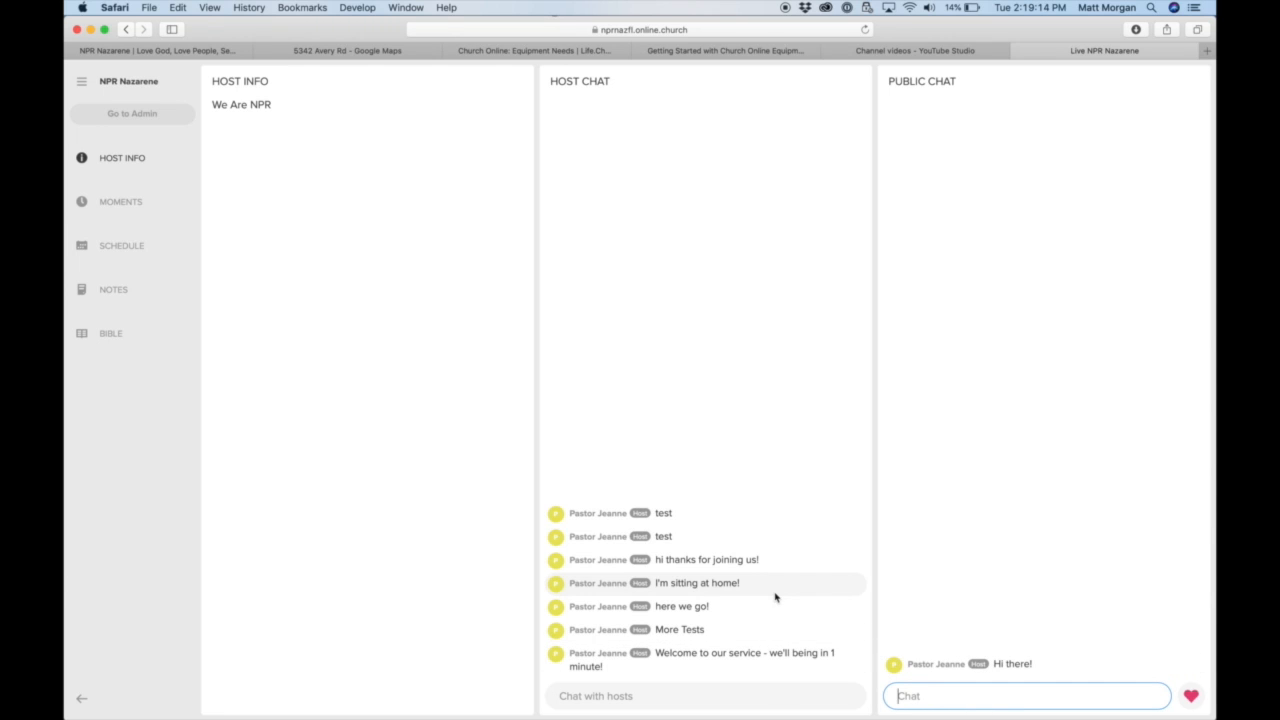
{"action": "mouse_move", "coordinate": [650, 677]}
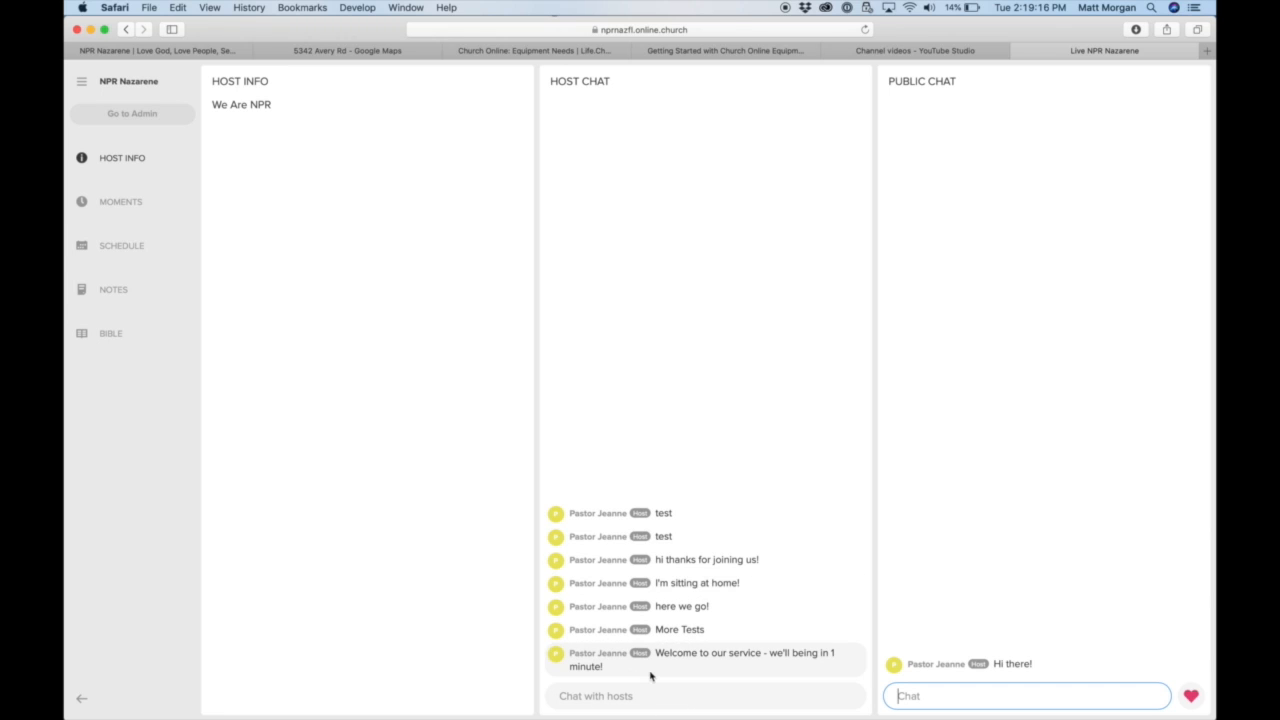
{"action": "mouse_move", "coordinate": [637, 503]}
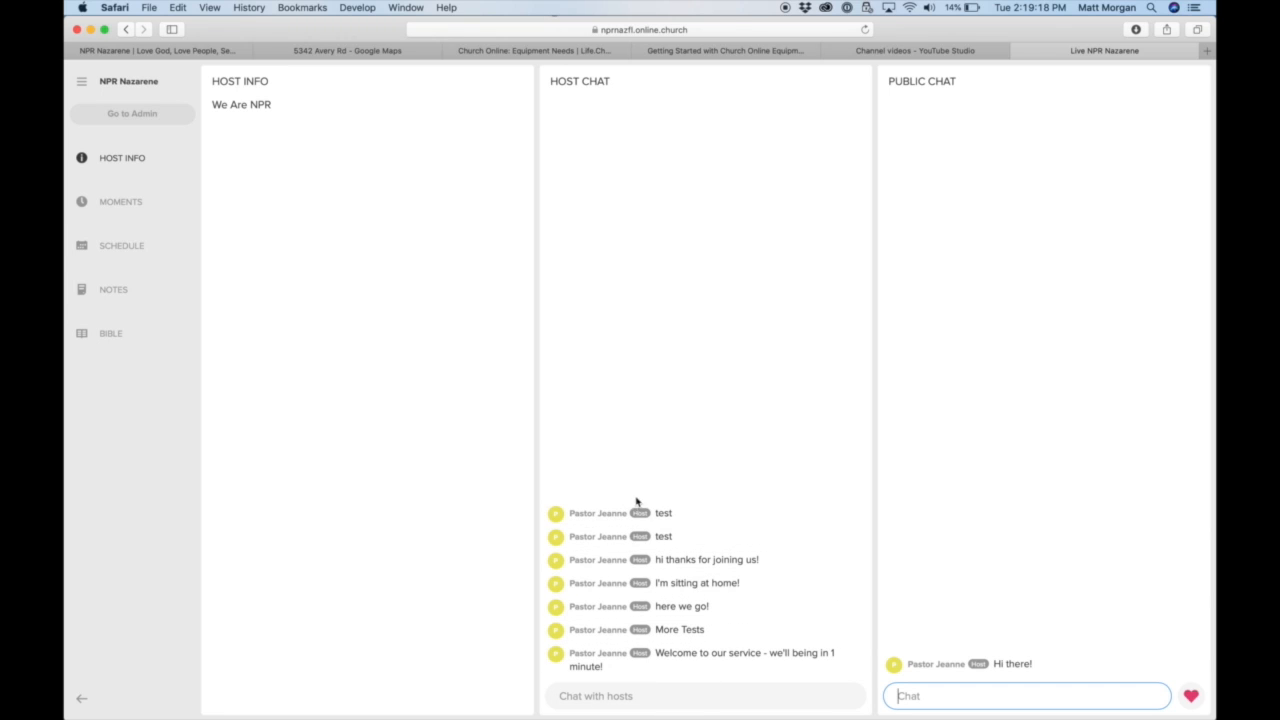
{"action": "left_click", "coordinate": [705, 695]}
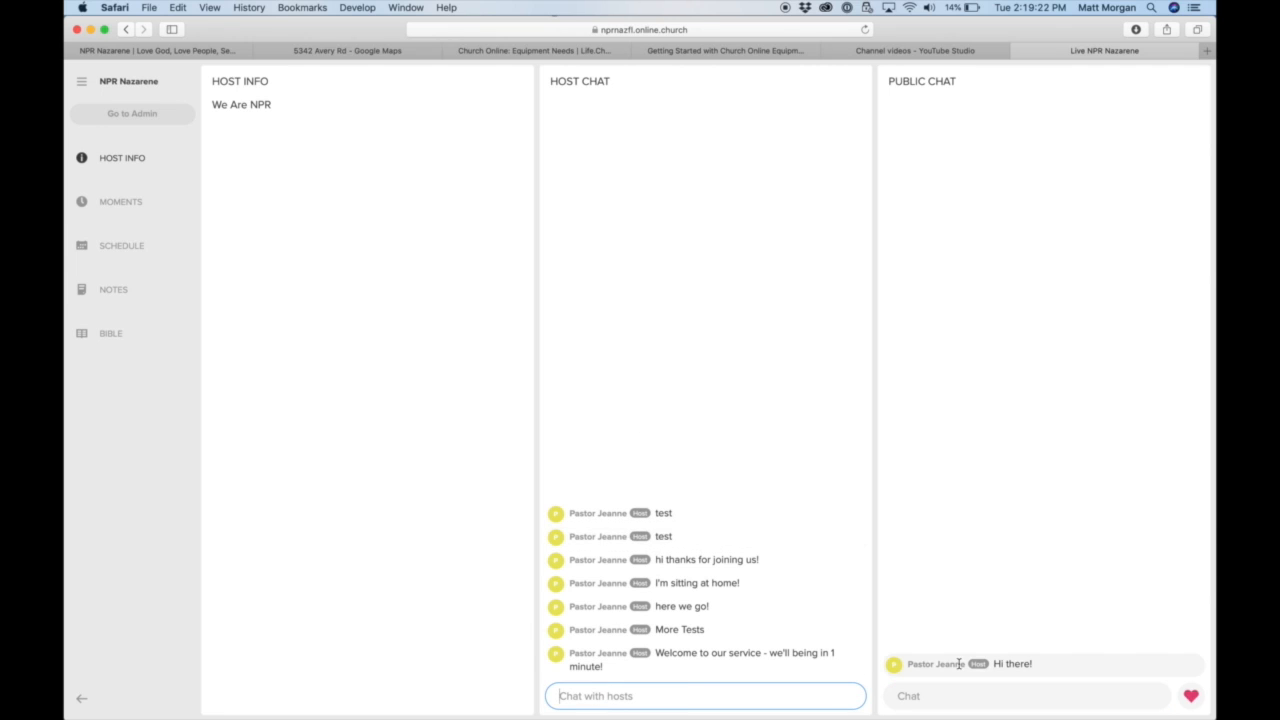
{"action": "mouse_move", "coordinate": [984, 695]}
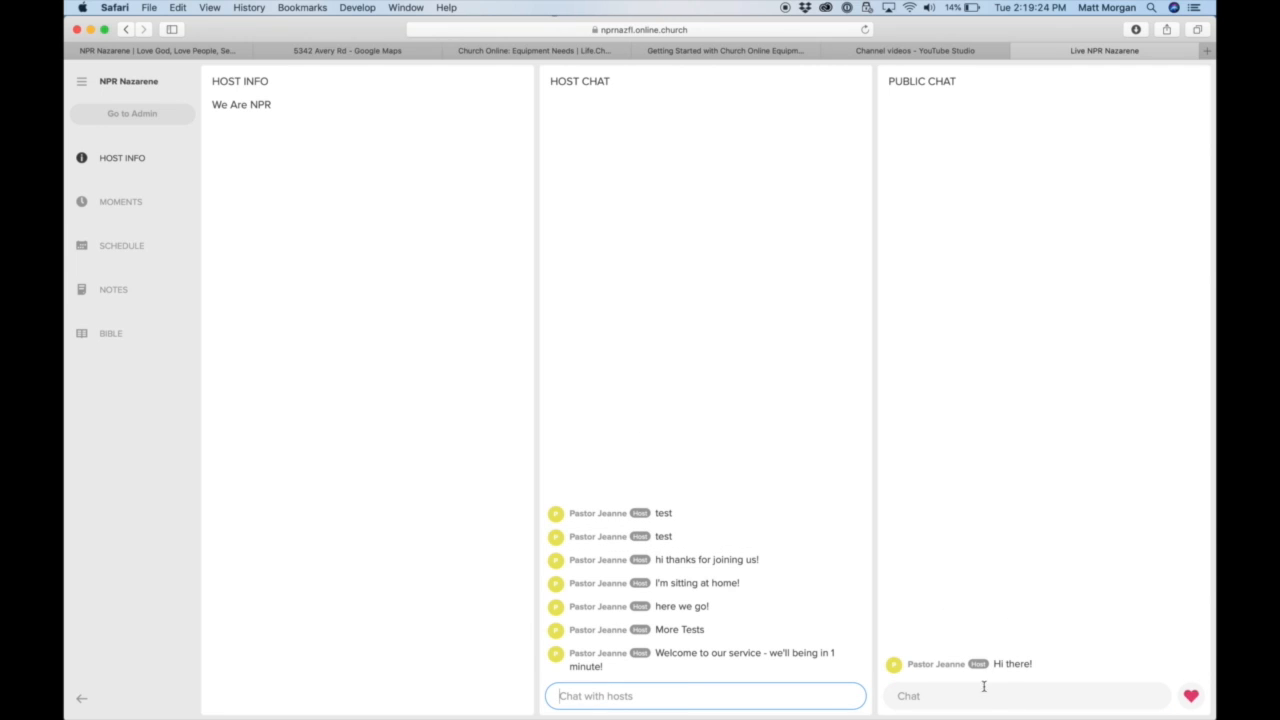
{"action": "mouse_move", "coordinate": [1016, 438]}
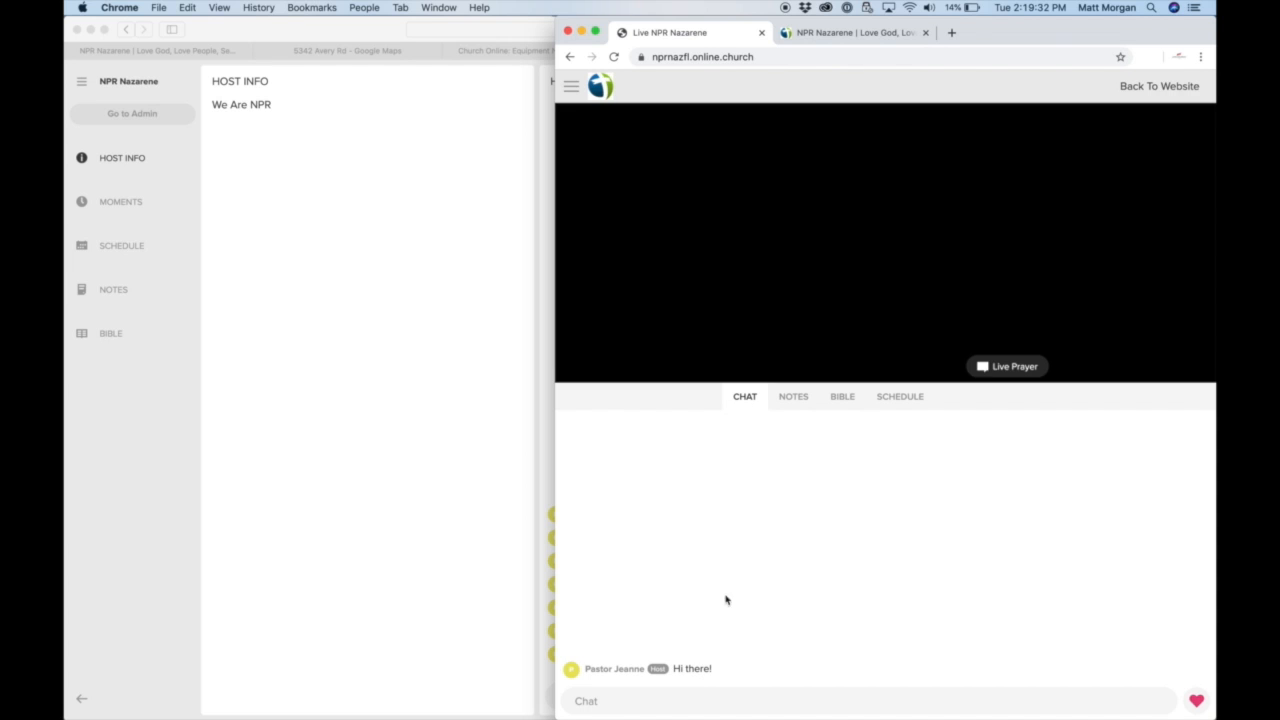
{"action": "mouse_move", "coordinate": [908, 416]}
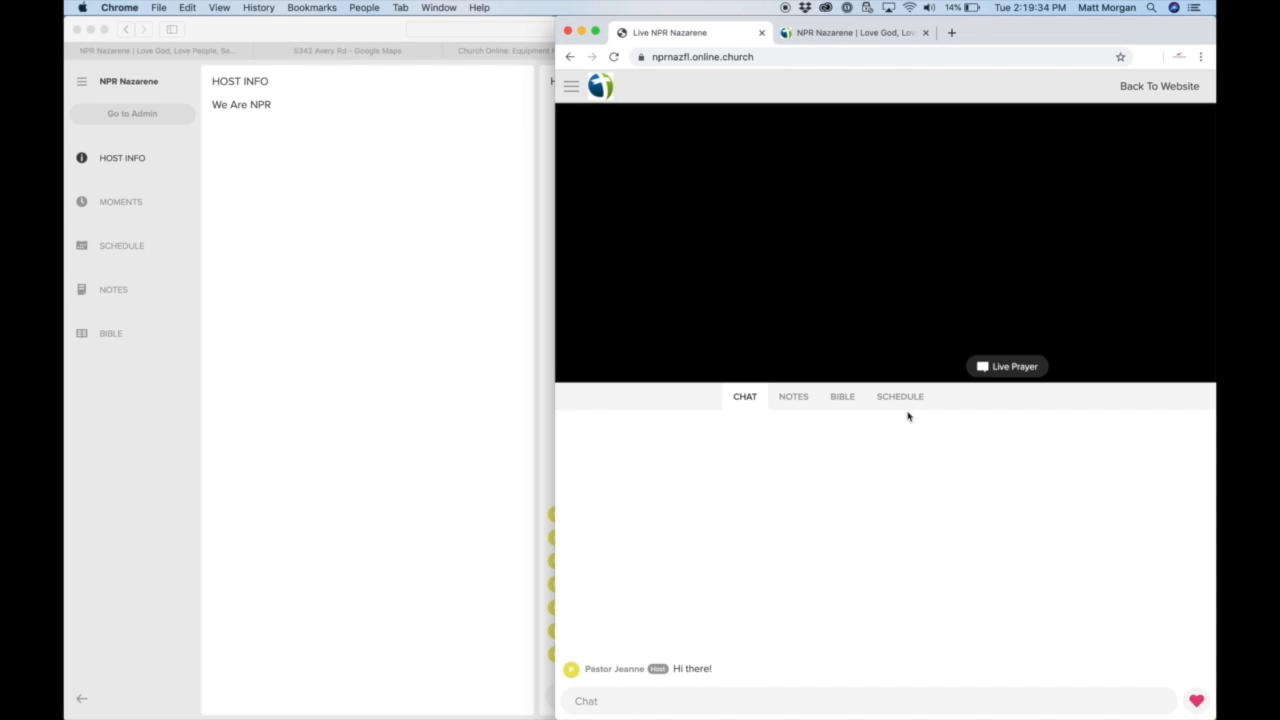
Step: As a viewer, check the Schedule and Bible panels, then close the extra NPR Nazarene tab
{"action": "left_click", "coordinate": [899, 396]}
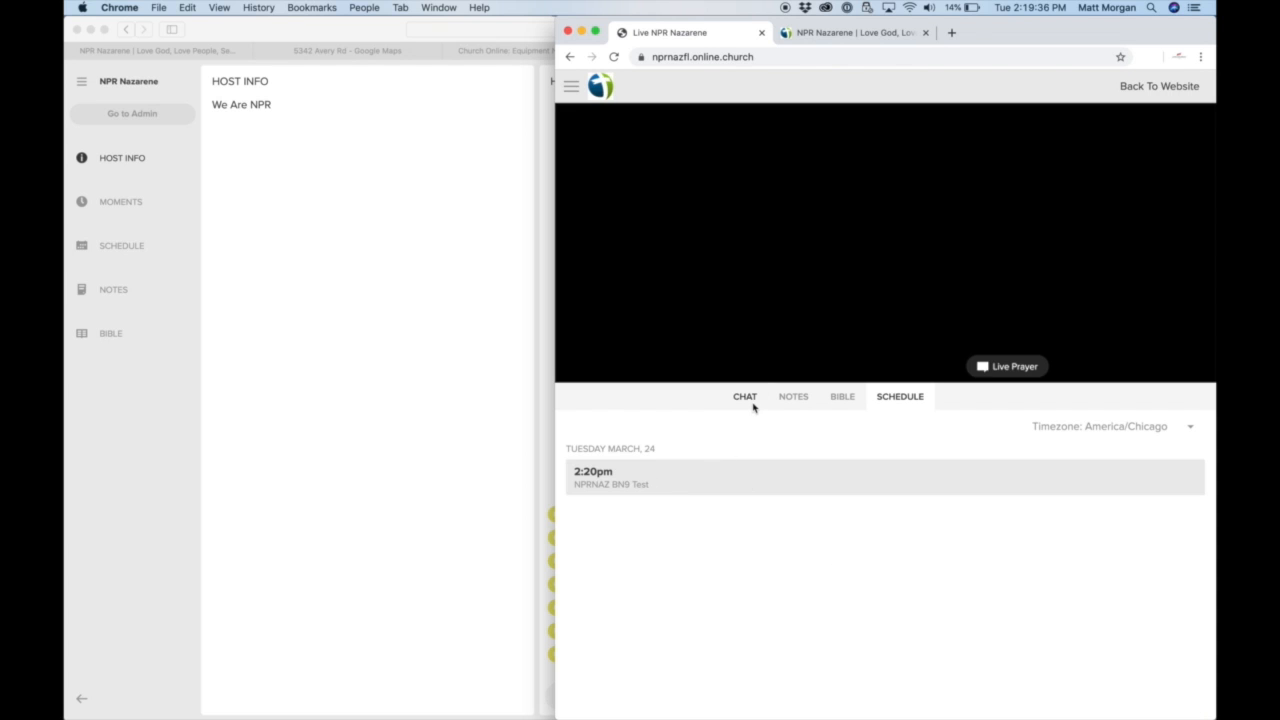
{"action": "left_click", "coordinate": [744, 396]}
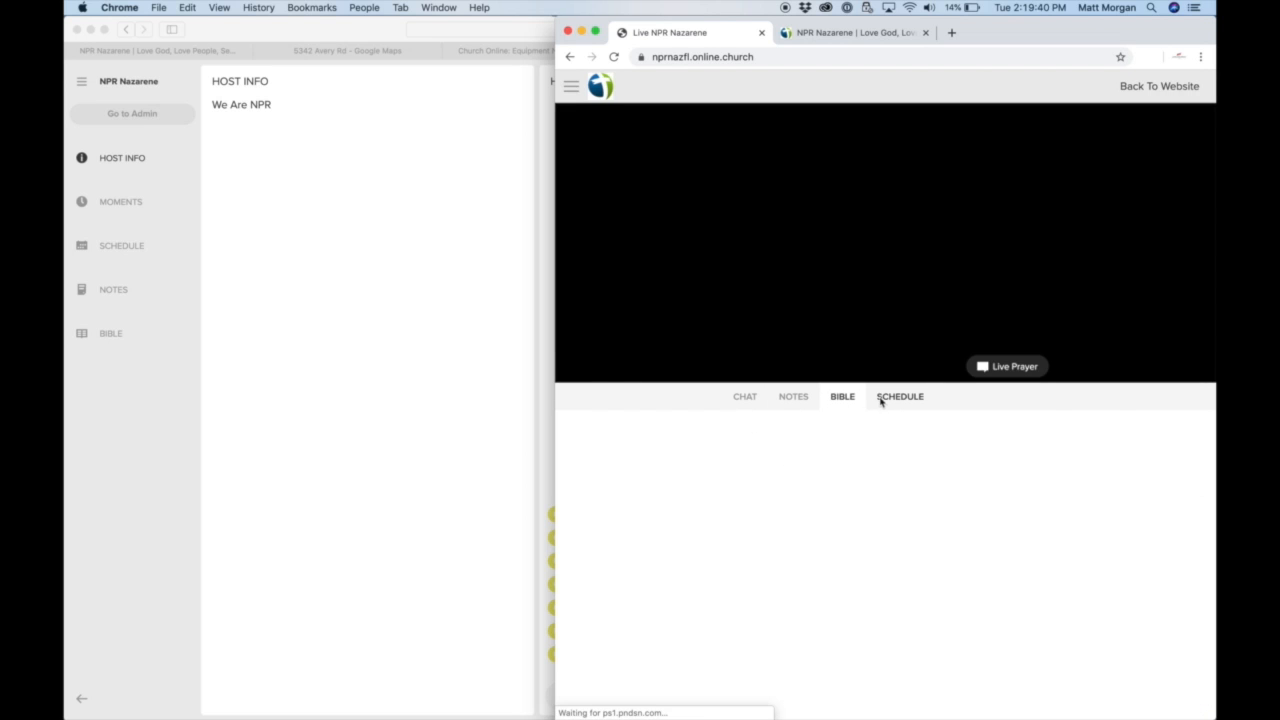
{"action": "left_click", "coordinate": [899, 396]}
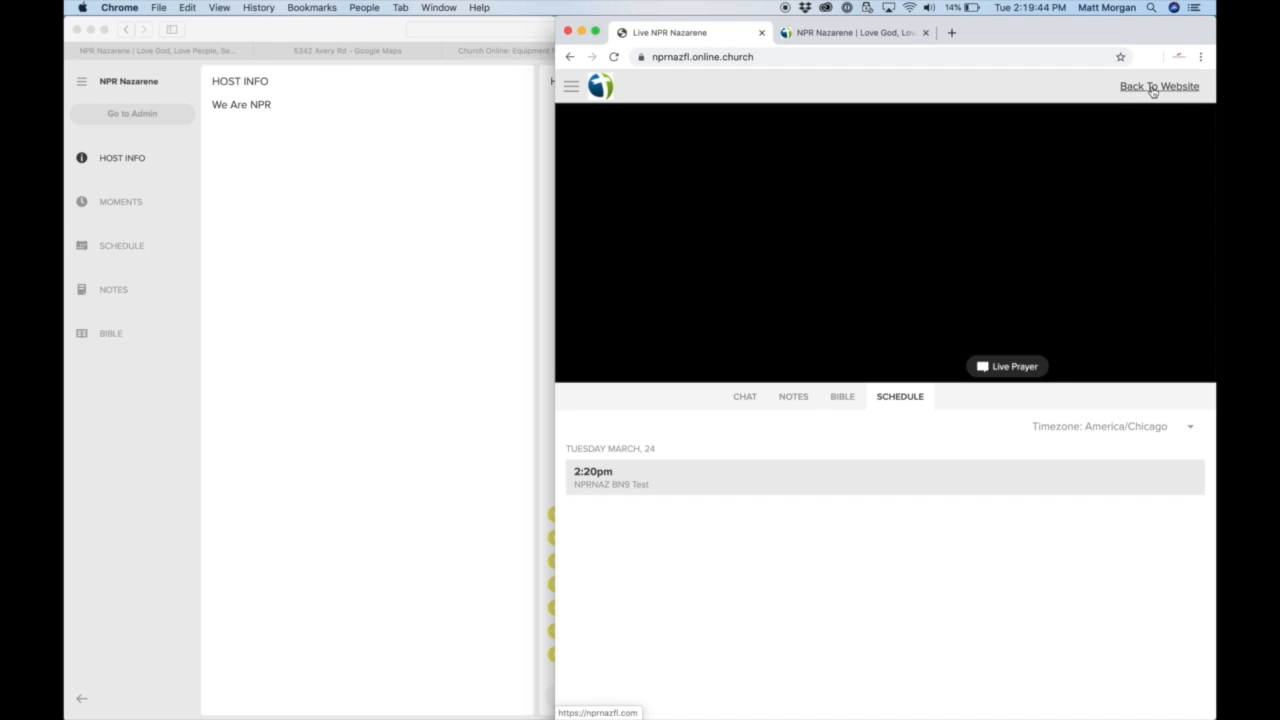
{"action": "left_click", "coordinate": [1159, 86]}
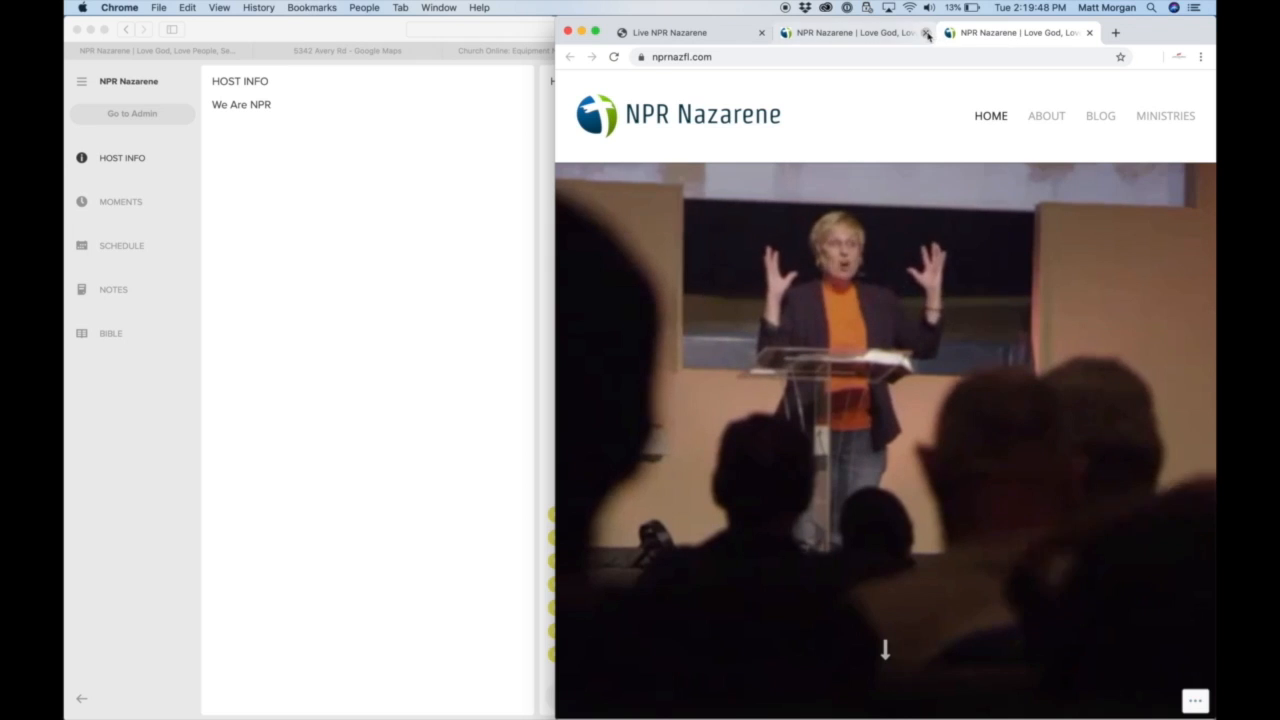
{"action": "left_click", "coordinate": [928, 33]}
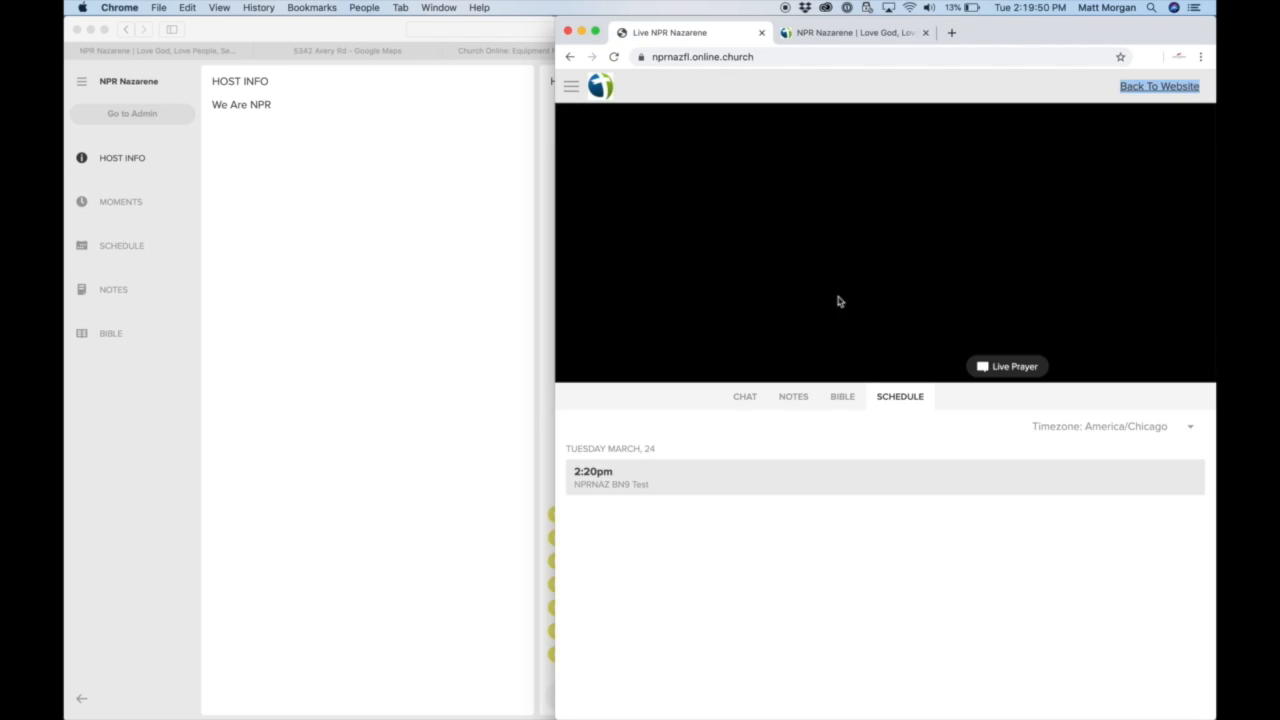
Step: Request live prayer as viewer 'Meher' and dismiss the desktop notification with Later
{"action": "left_click", "coordinate": [1006, 366]}
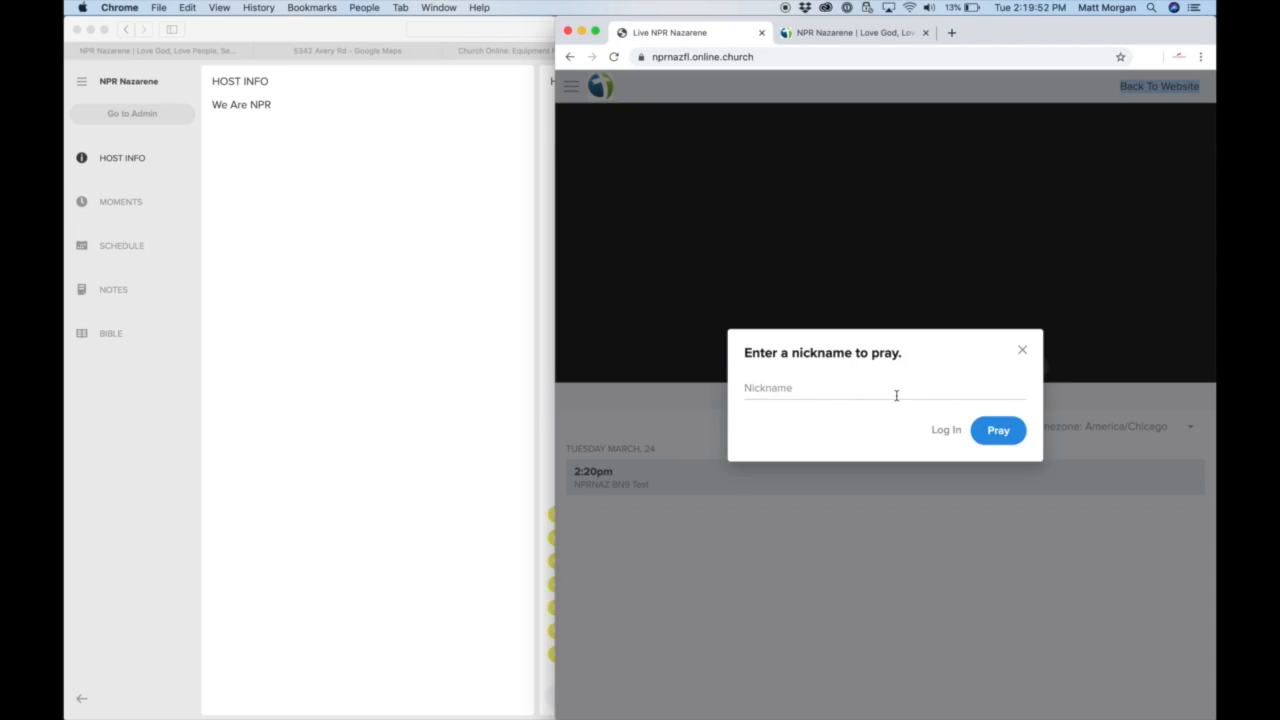
{"action": "left_click", "coordinate": [884, 390]}
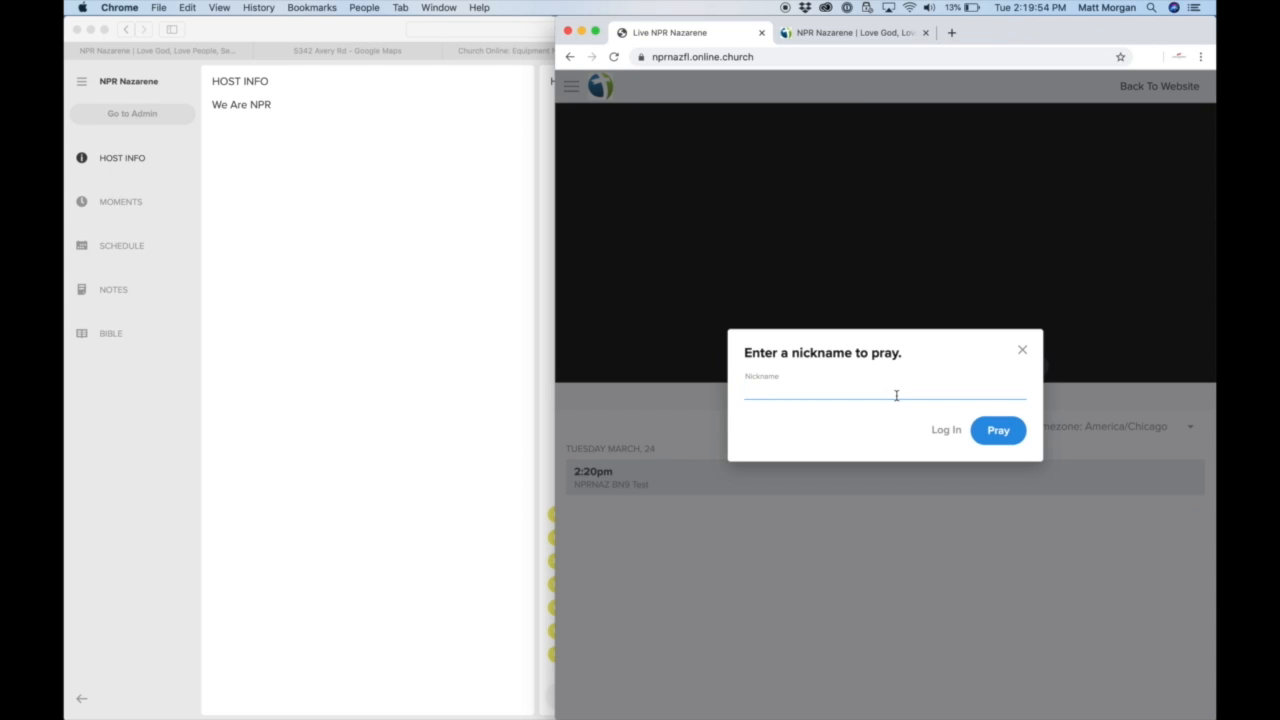
{"action": "type", "text": "Me"}
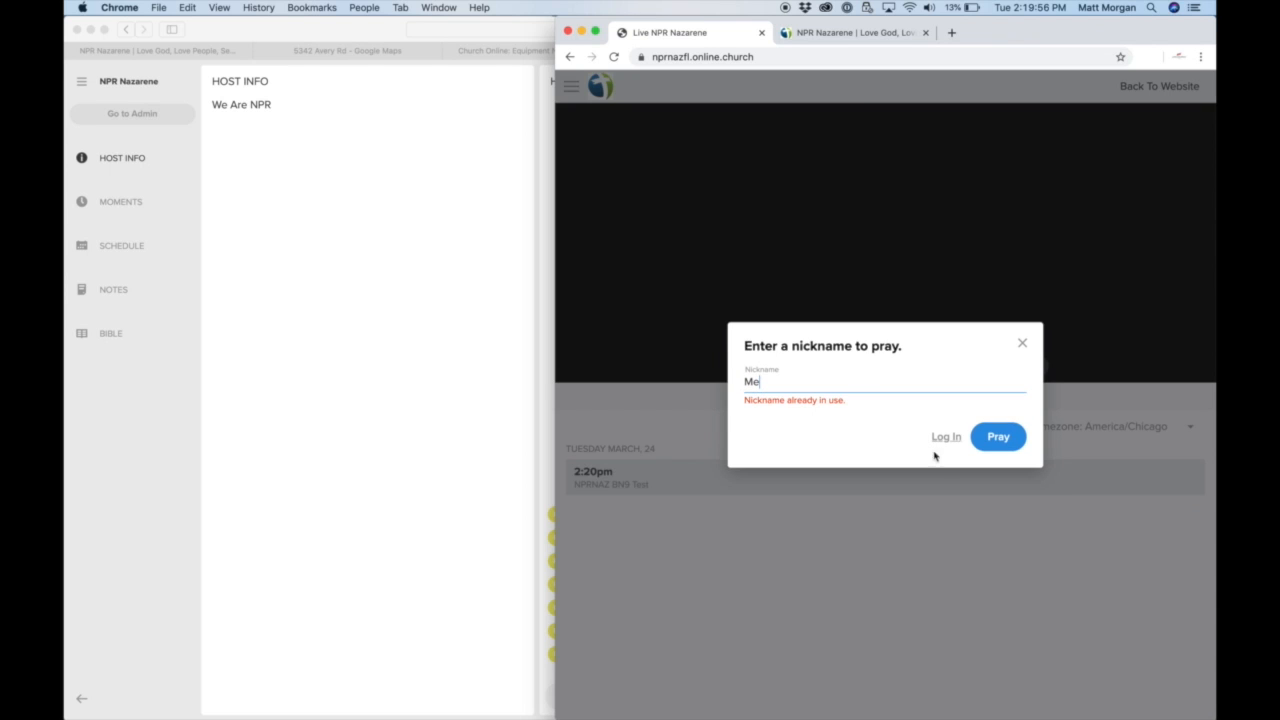
{"action": "mouse_move", "coordinate": [1018, 420]}
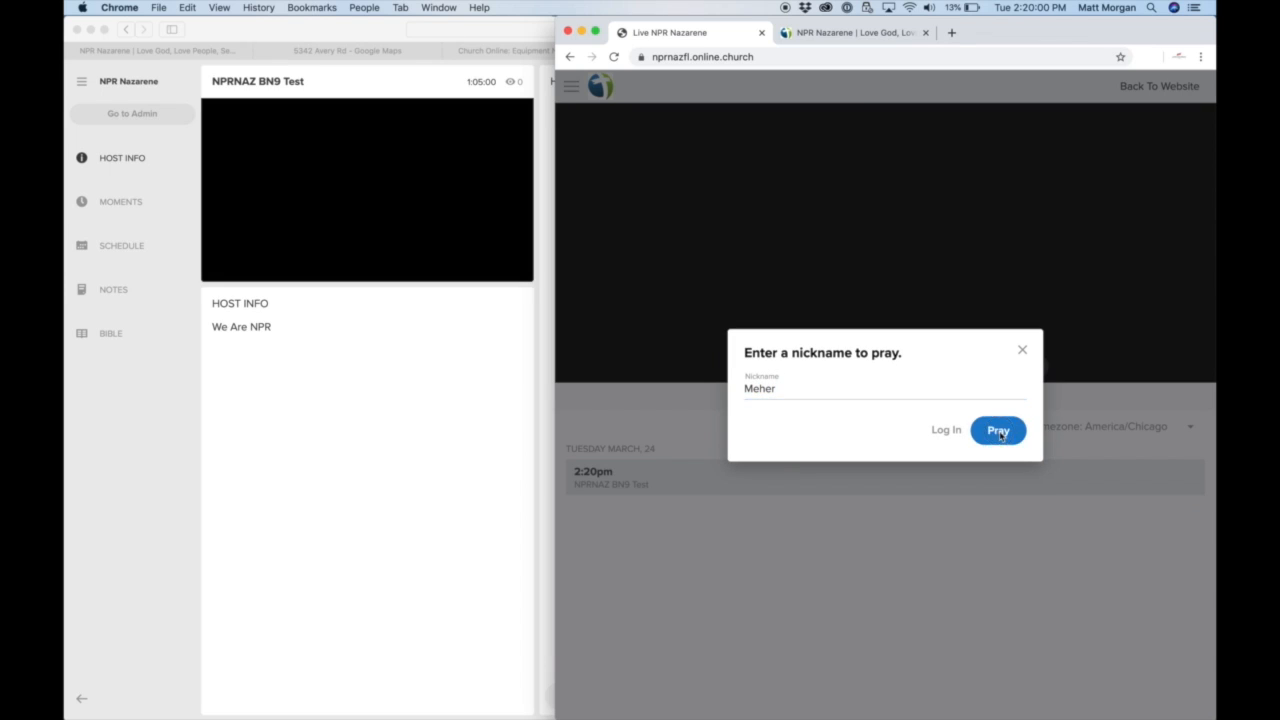
{"action": "left_click", "coordinate": [997, 430]}
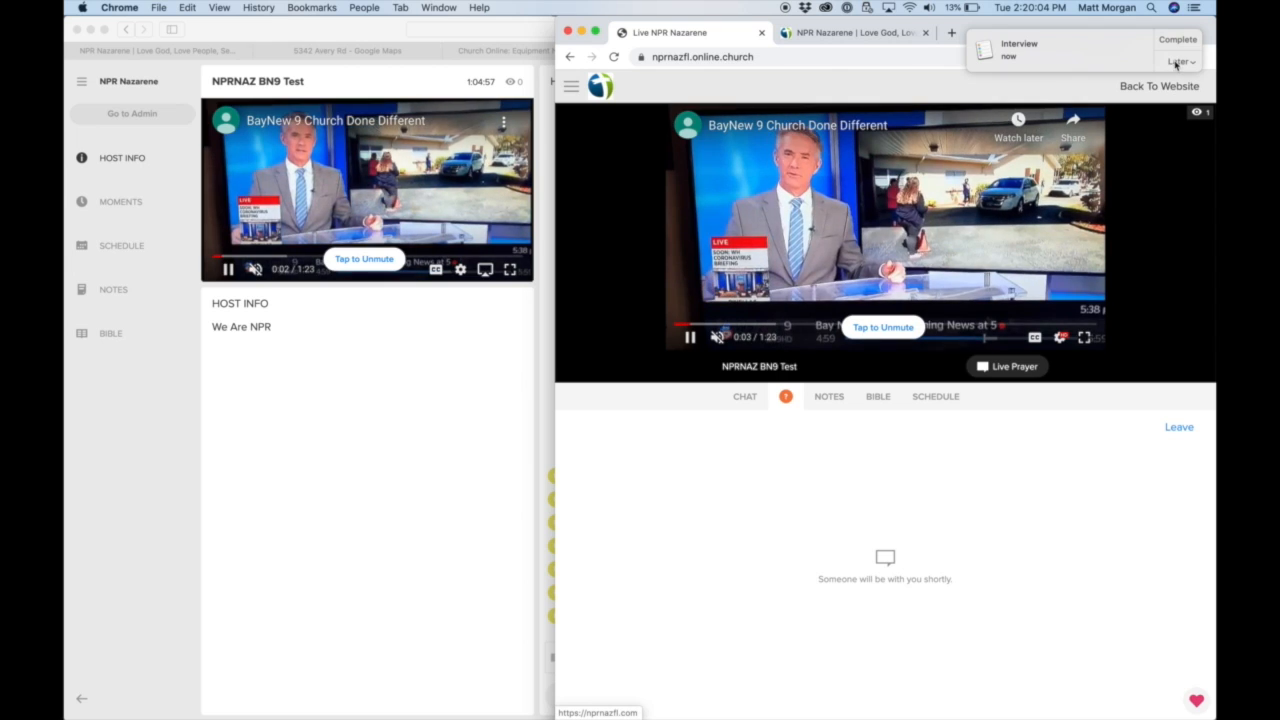
{"action": "left_click", "coordinate": [1180, 61]}
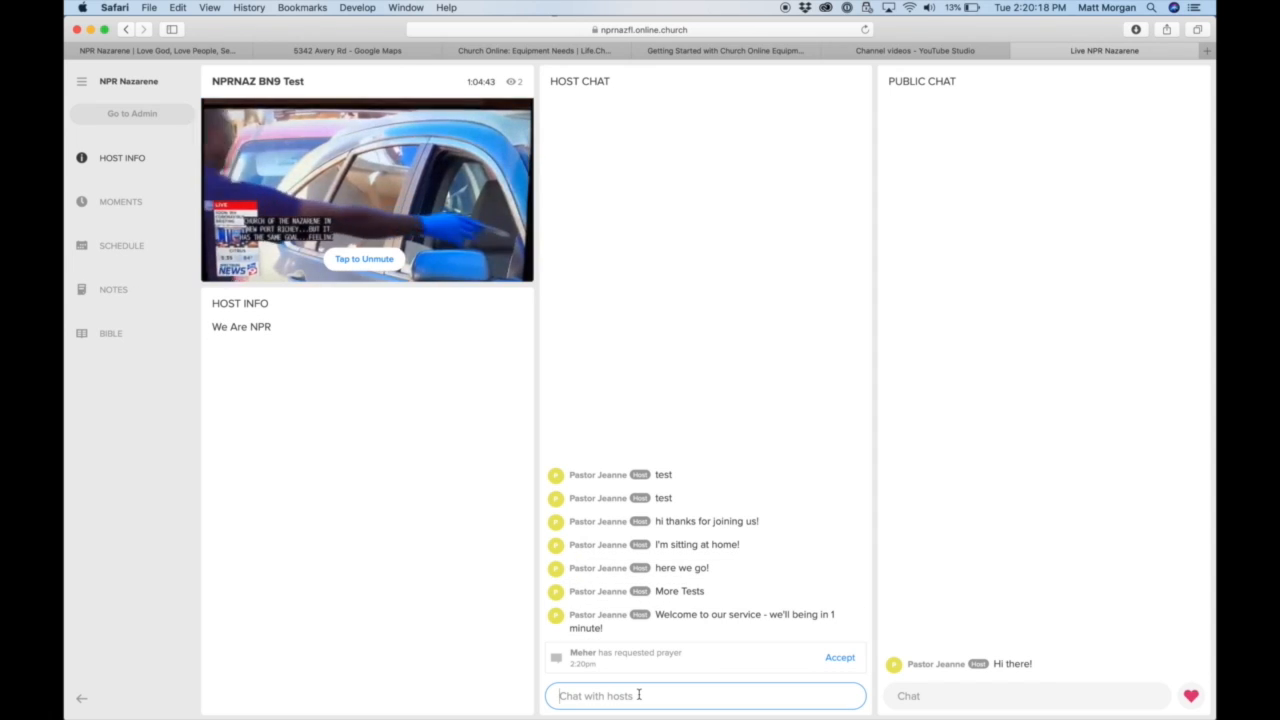
Step: Accept Meher's prayer request, exchange private prayer messages, and post 'how's everyone doing?!' publicly
{"action": "left_click", "coordinate": [839, 657]}
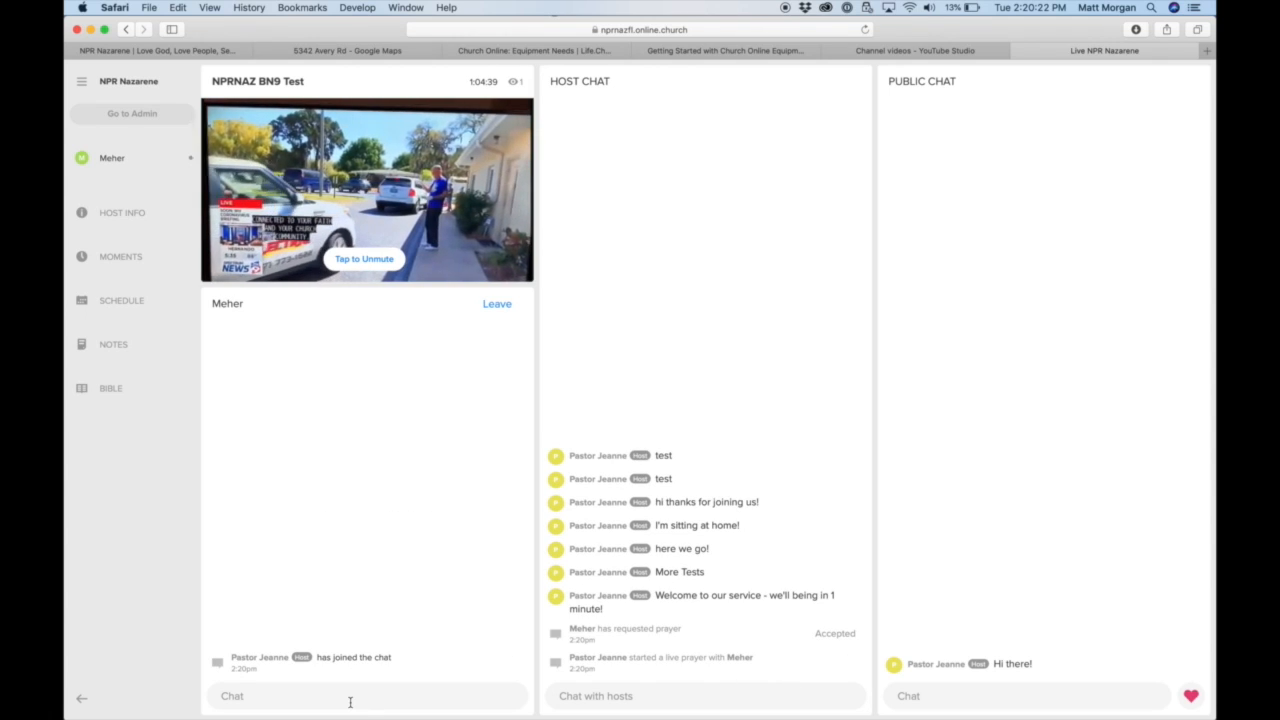
{"action": "type", "text": "How acan"}
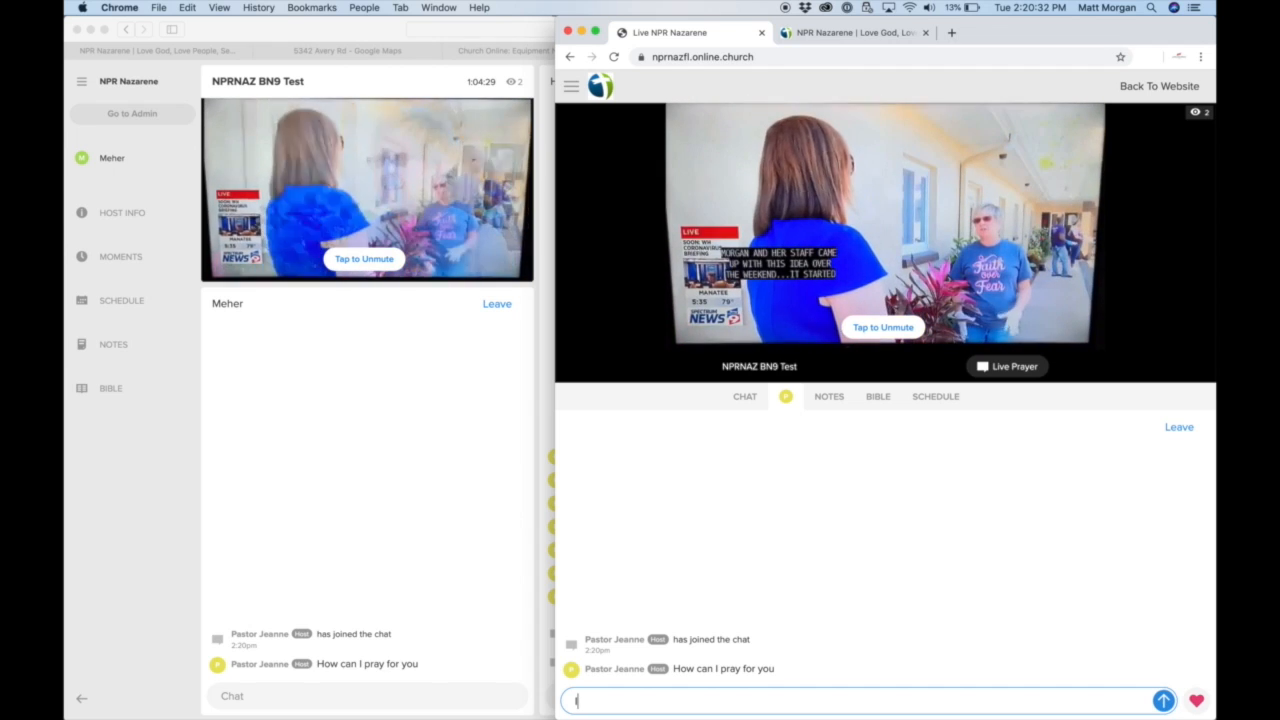
{"action": "type", "text": "I broke"}
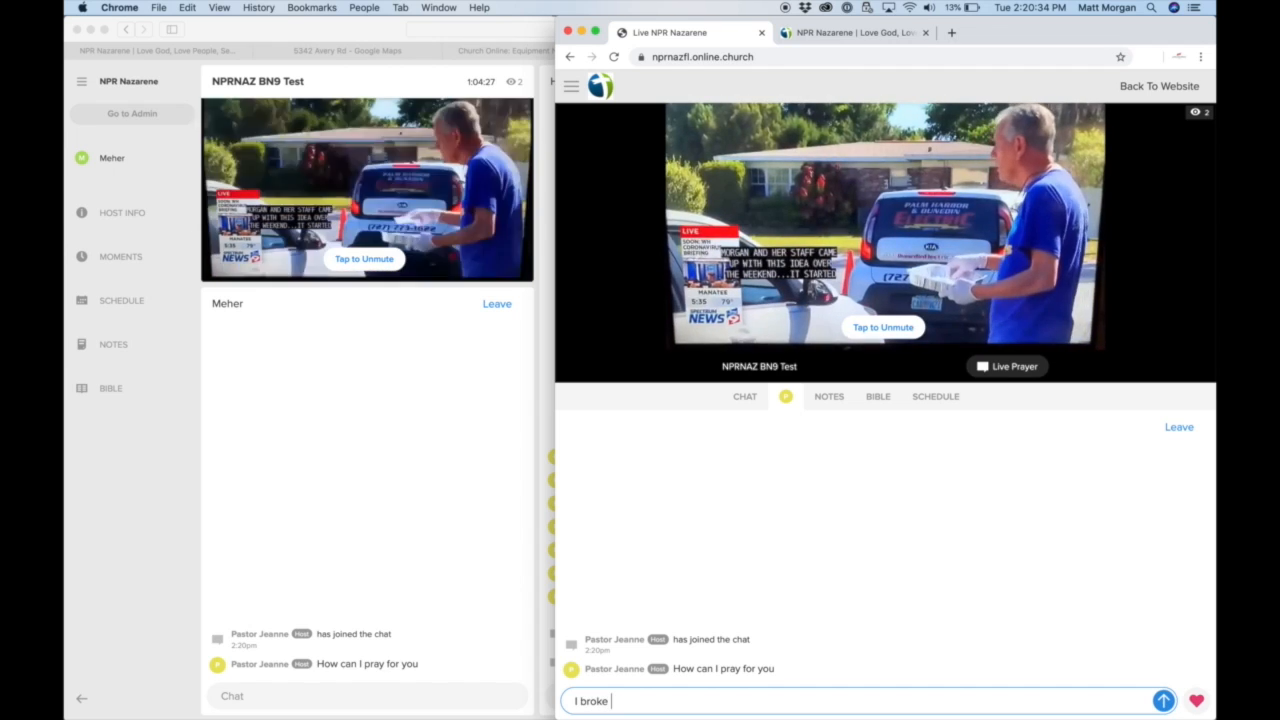
{"action": "type", "text": "need"}
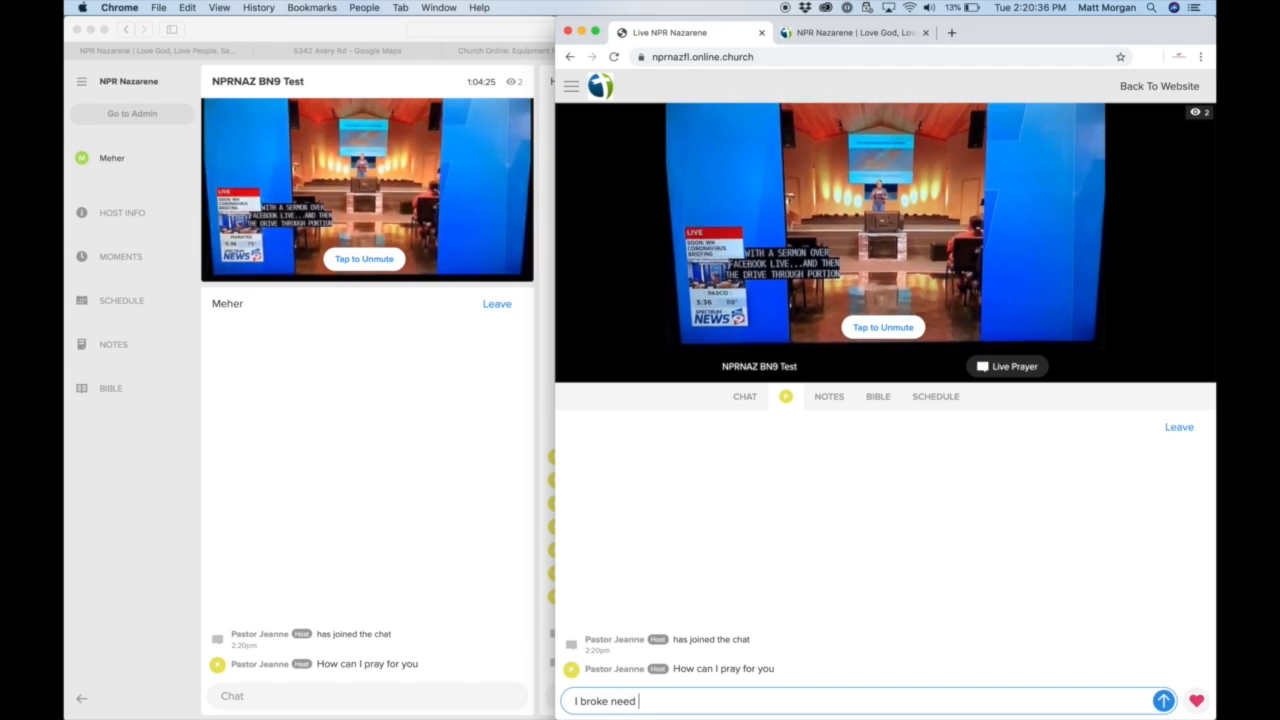
{"action": "type", "text": "cash money"}
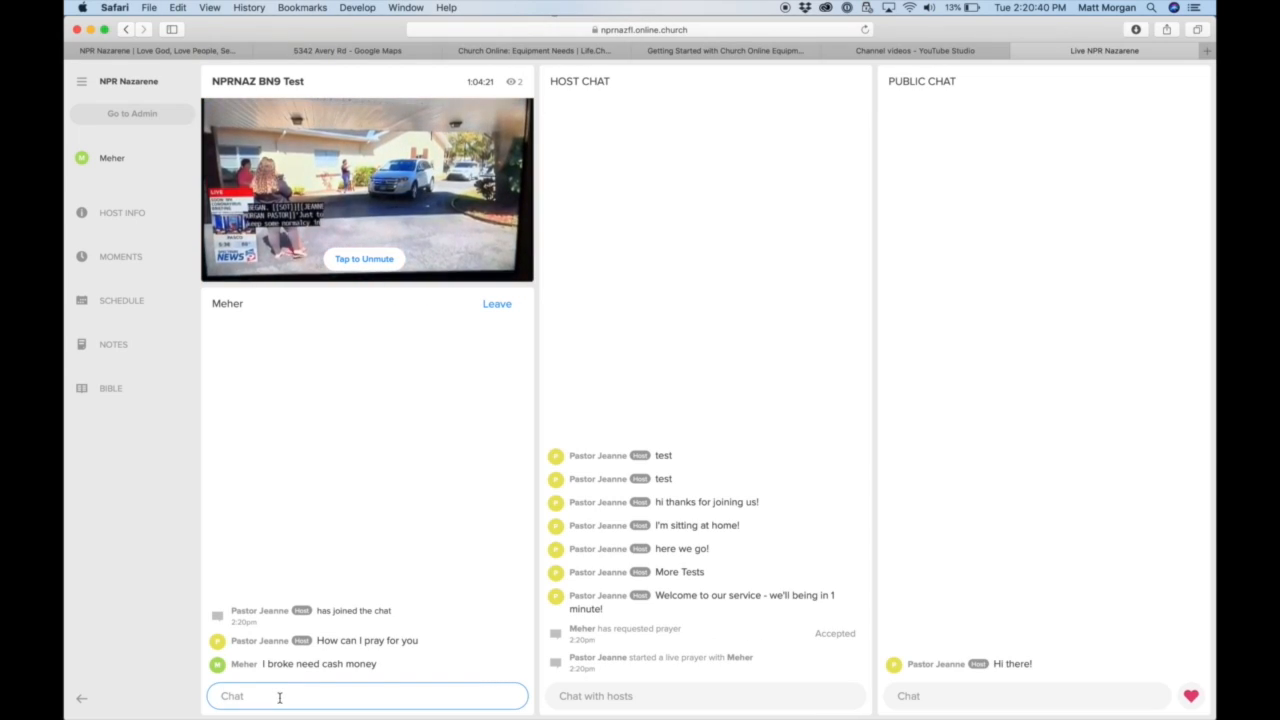
{"action": "type", "text": "let me write a"}
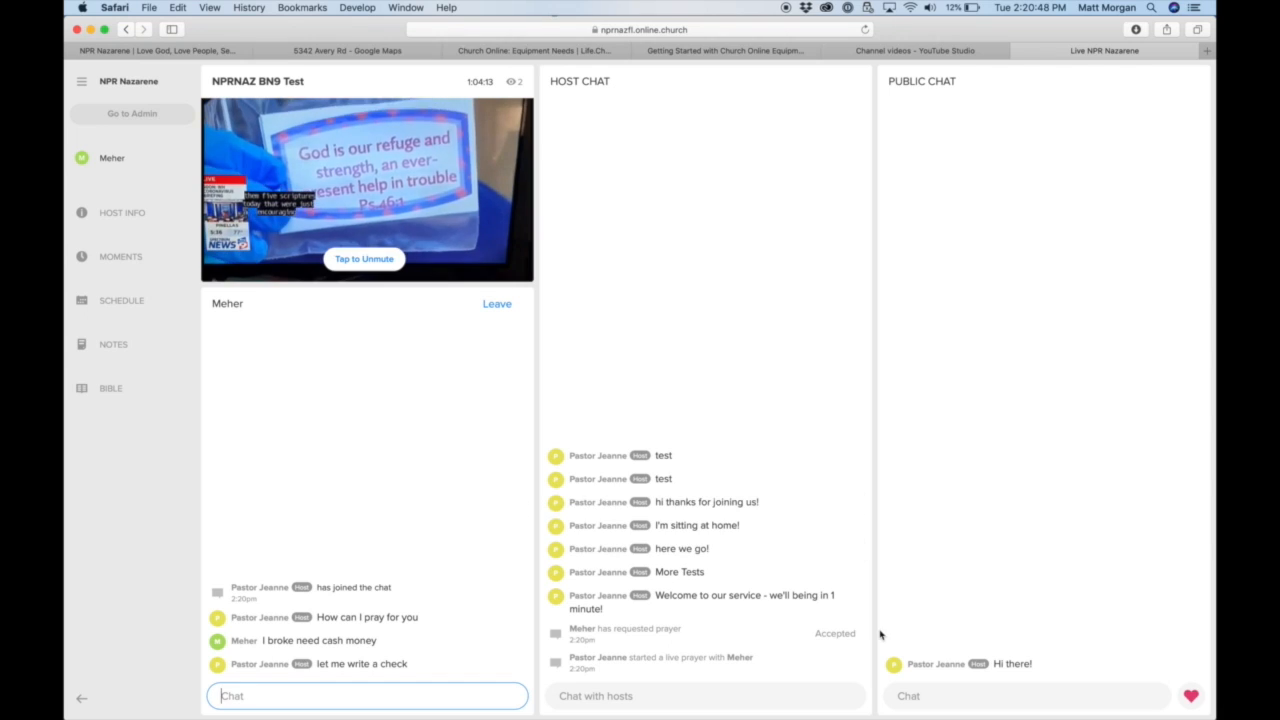
{"action": "type", "text": "how's everyone doing?"}
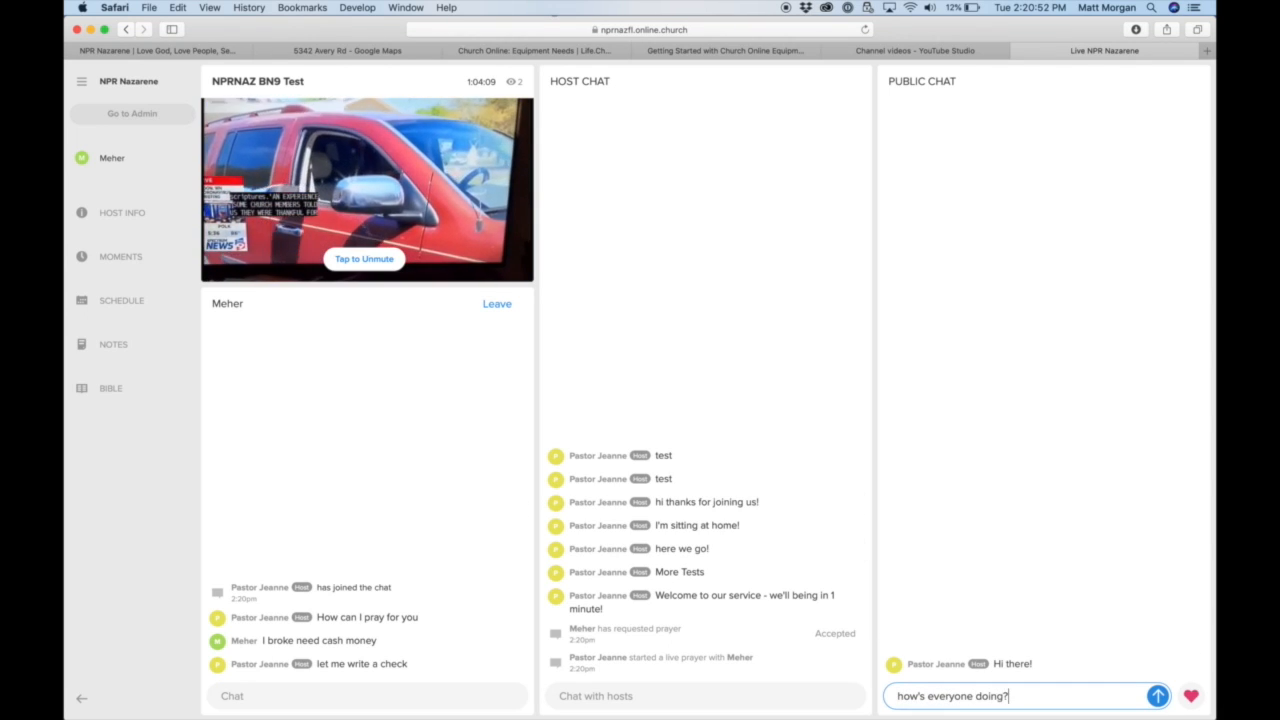
{"action": "left_click", "coordinate": [1157, 695]}
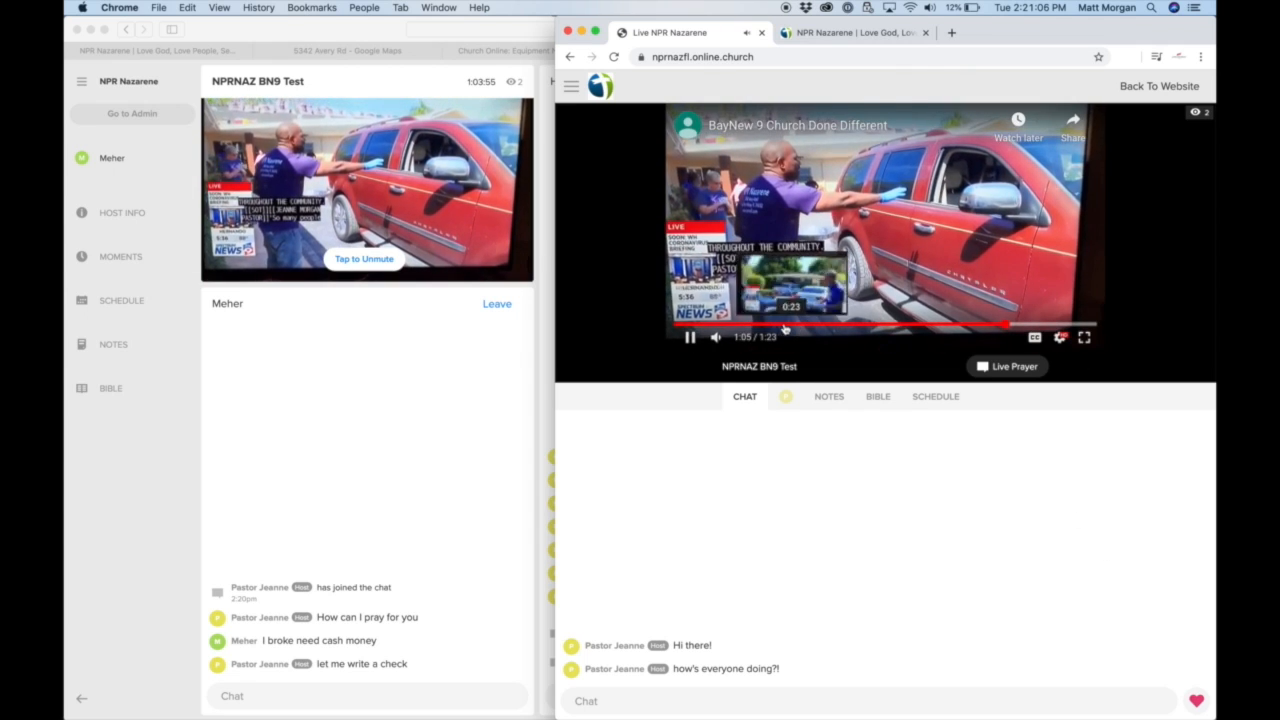
Step: Check the host's public messages on the viewer CHAT tab, then view the 'Test' service notes
{"action": "left_click", "coordinate": [690, 337]}
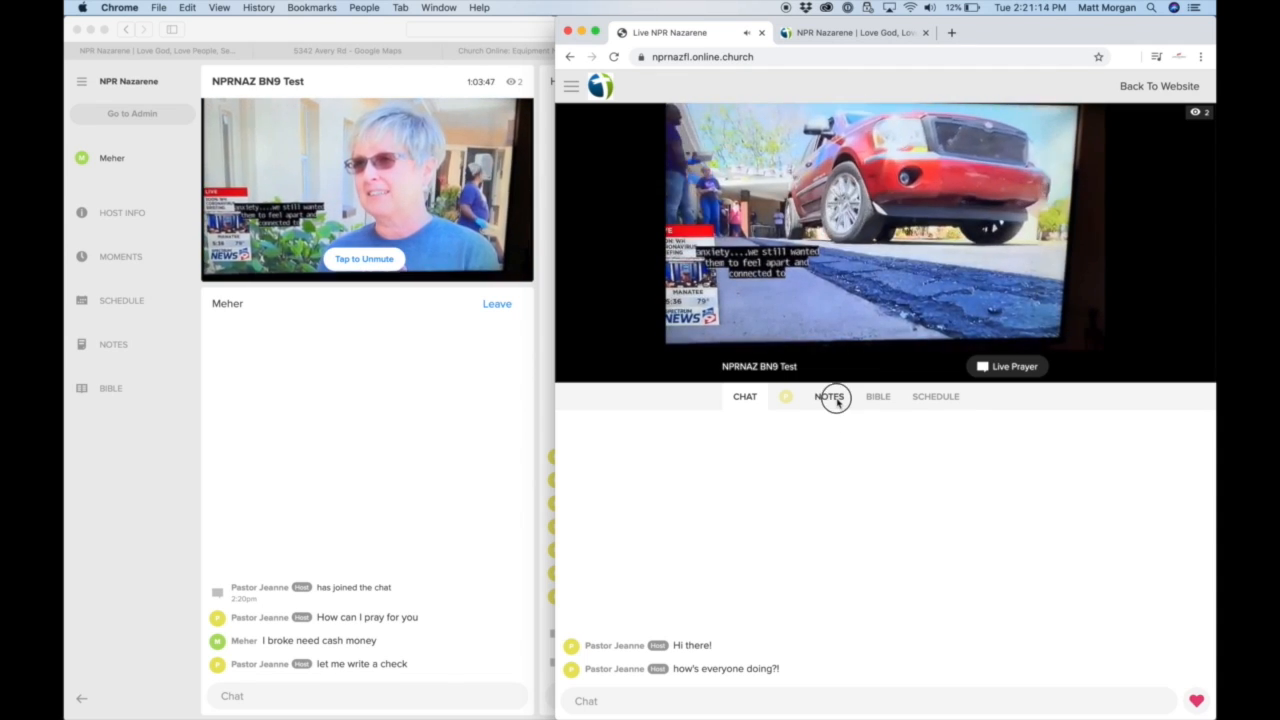
{"action": "left_click", "coordinate": [829, 396]}
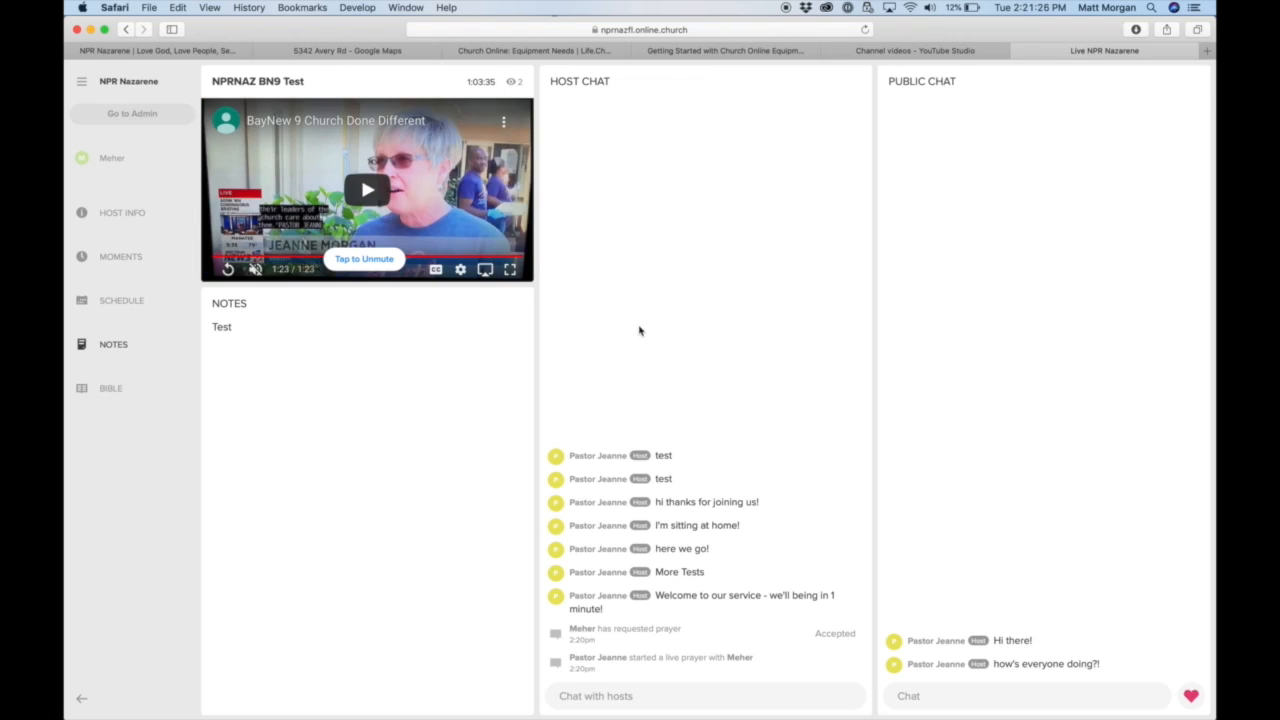
{"action": "mouse_move", "coordinate": [775, 373]}
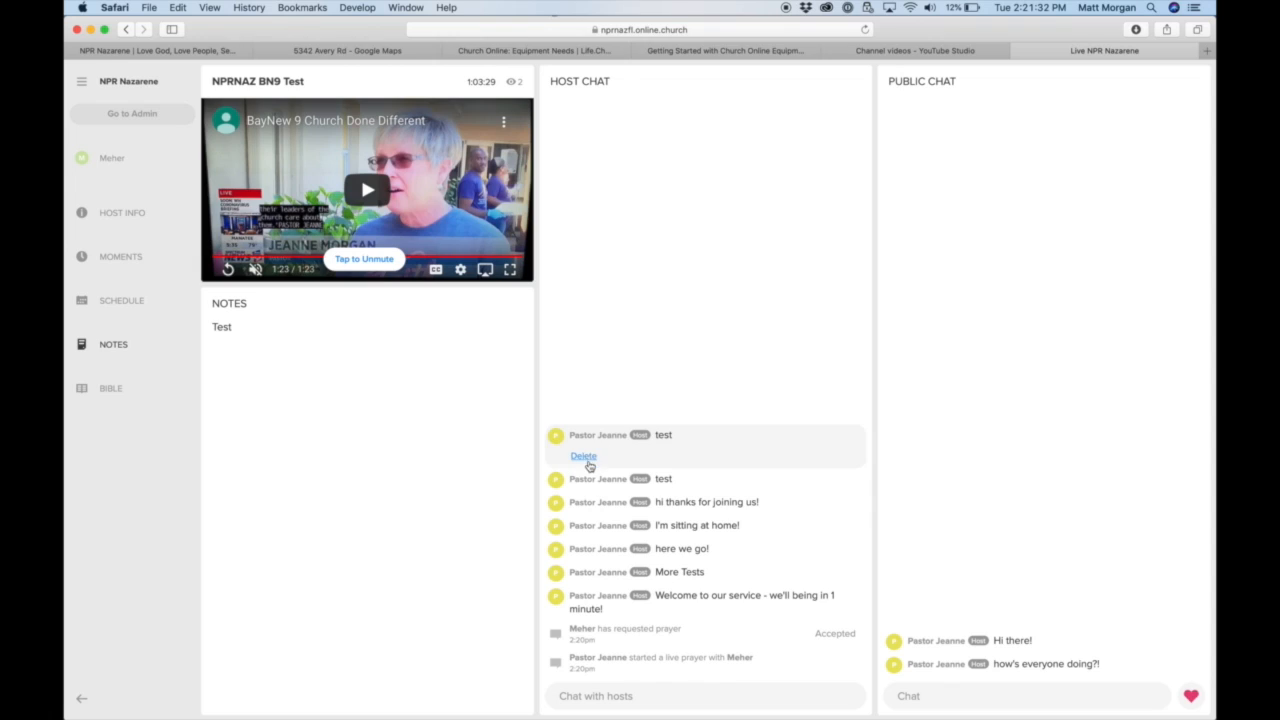
Step: Delete the first test message and 'I'm sitting at home!' from Host Chat
{"action": "left_click", "coordinate": [583, 456]}
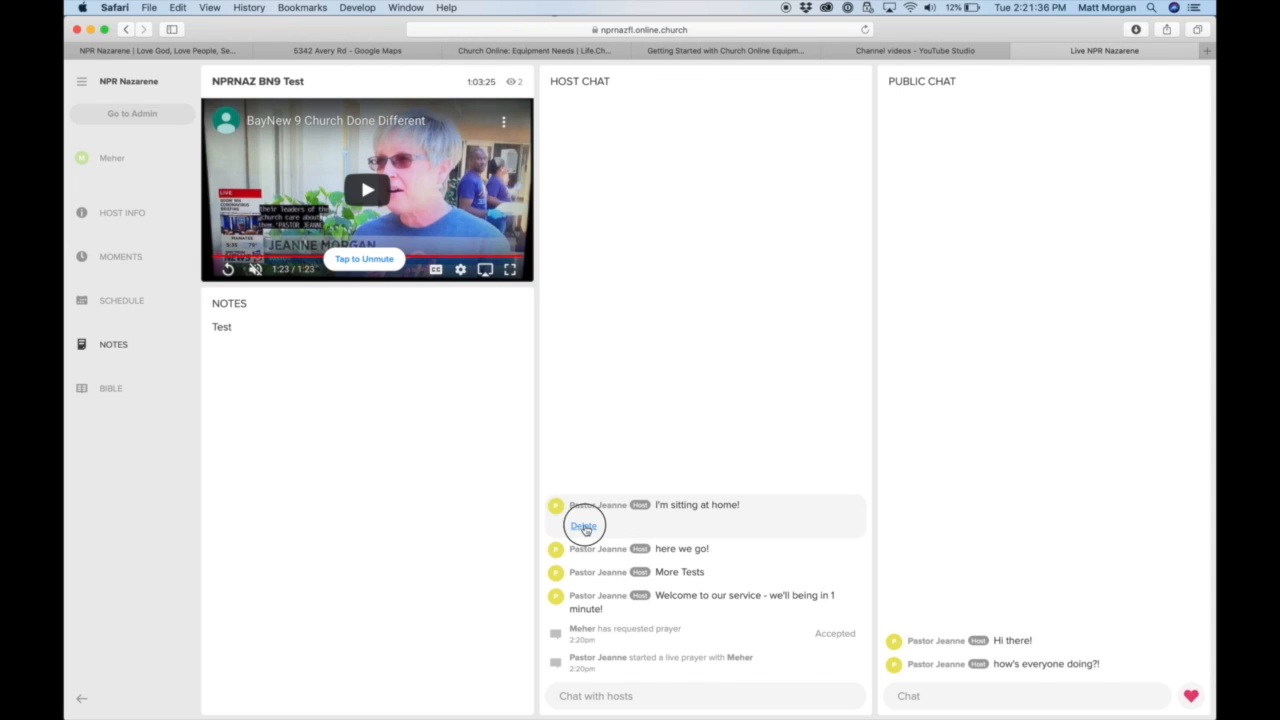
{"action": "left_click", "coordinate": [583, 525]}
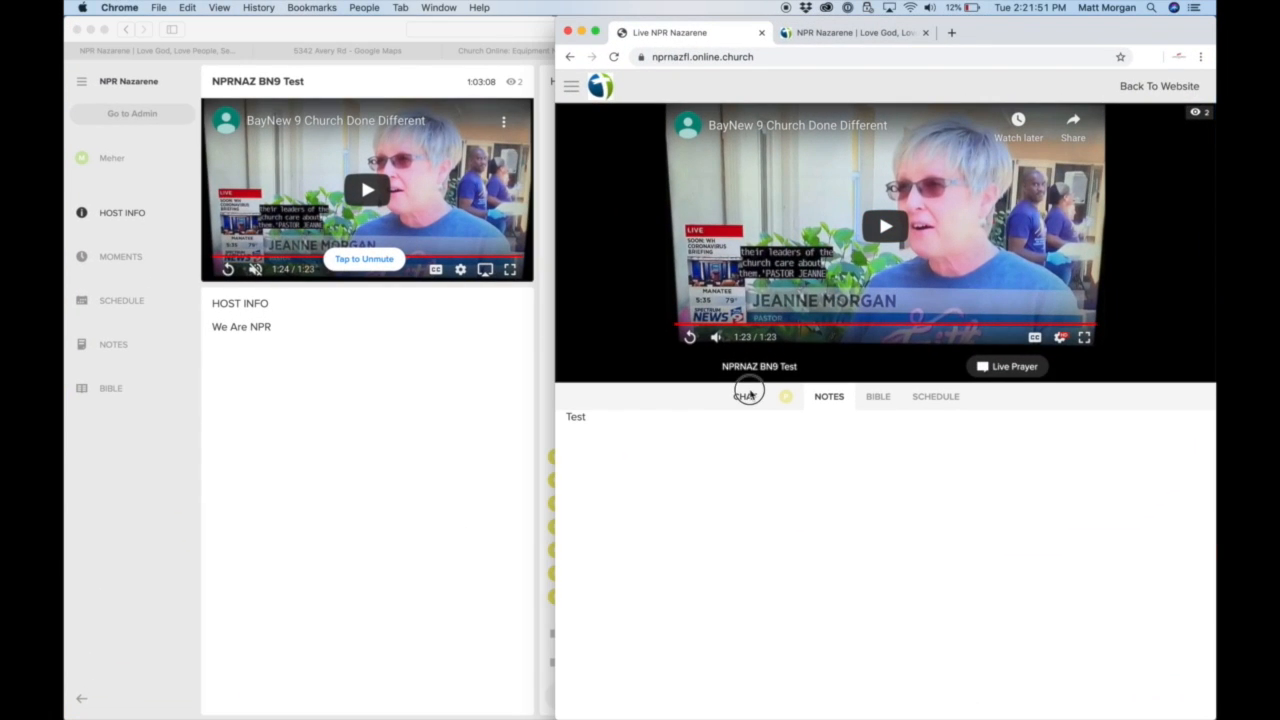
Step: Return to the viewer CHAT tab and close the duplicate NPR Nazarene website tab
{"action": "left_click", "coordinate": [745, 396]}
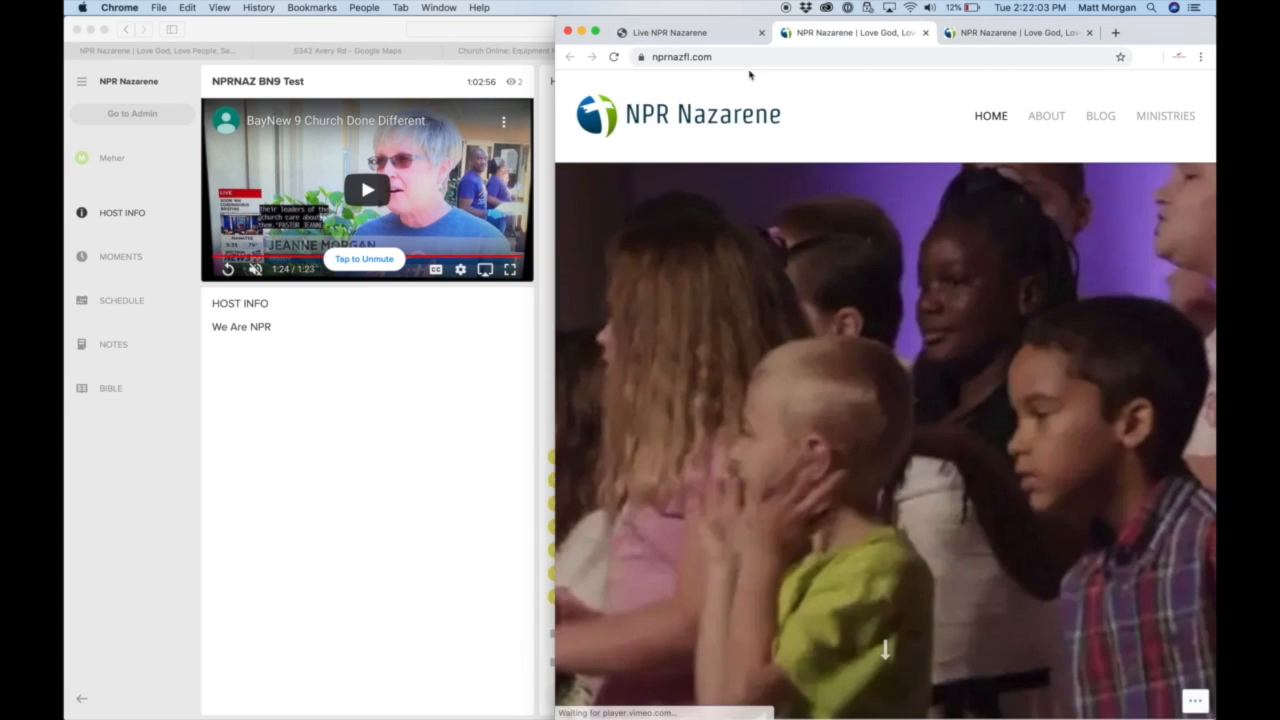
{"action": "left_click", "coordinate": [1089, 32]}
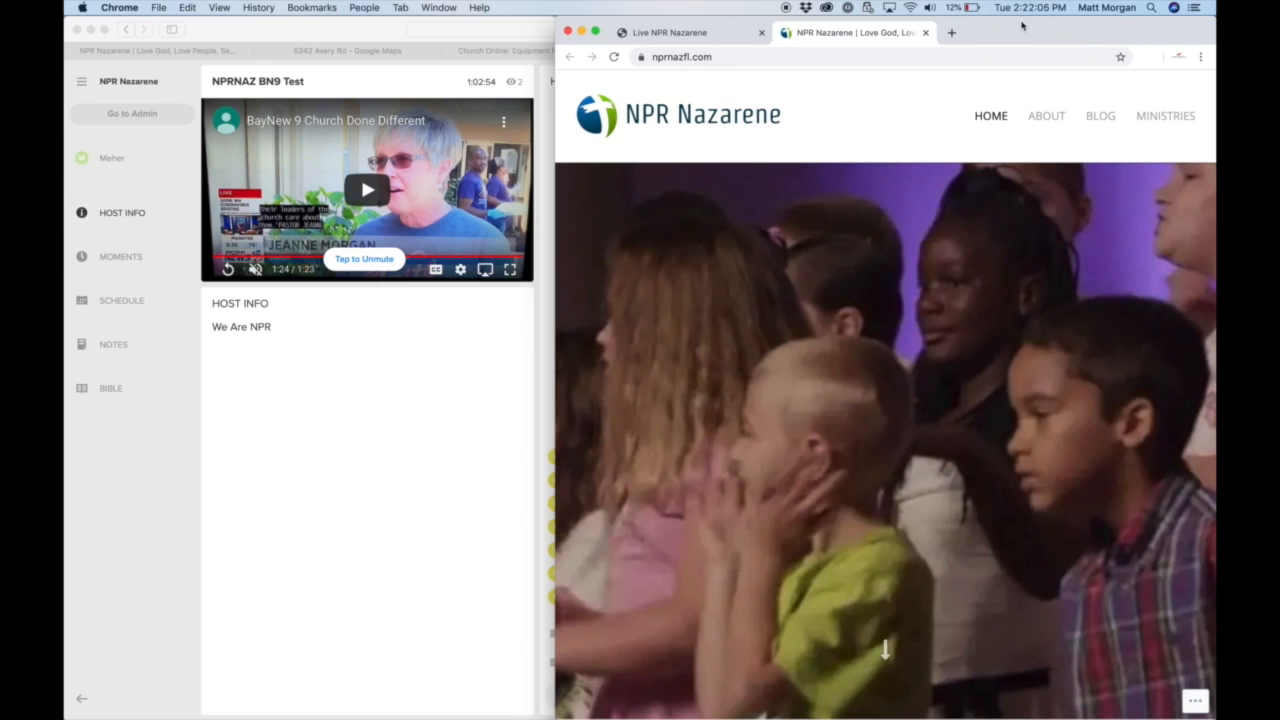